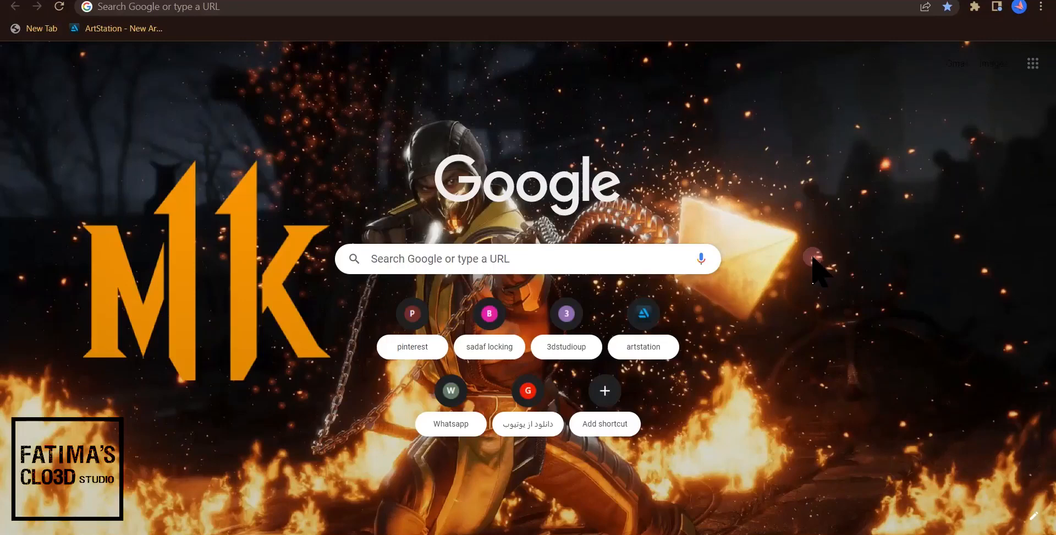
mouse_move(485, 216)
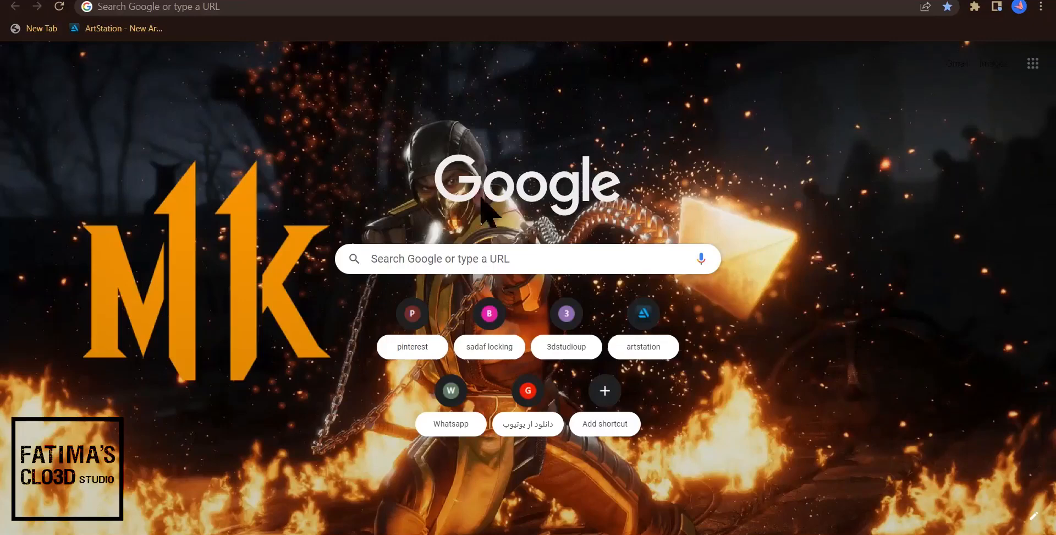
- Run a Google search for 'clo3d' from the address bar suggestion
click(169, 7)
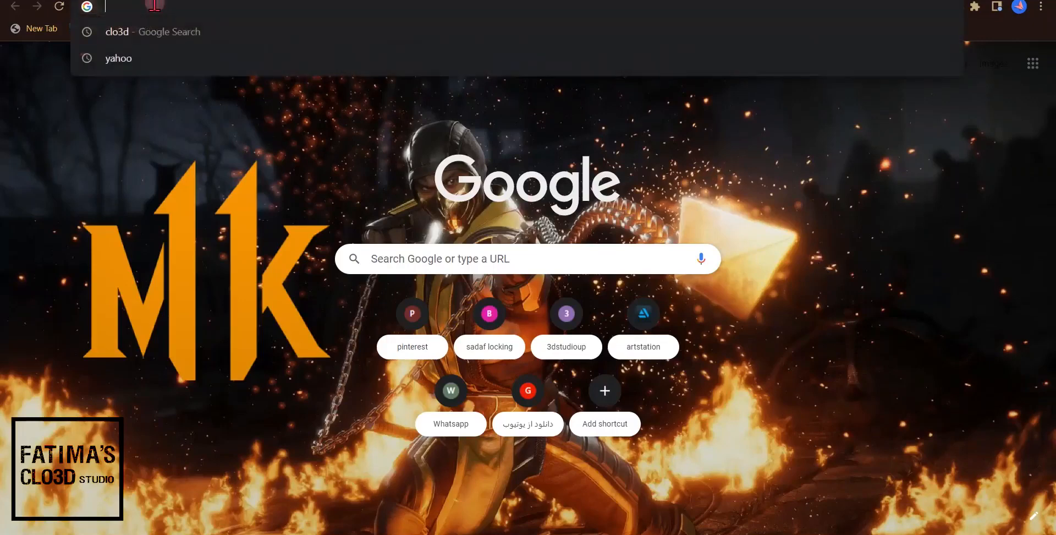
click(150, 32)
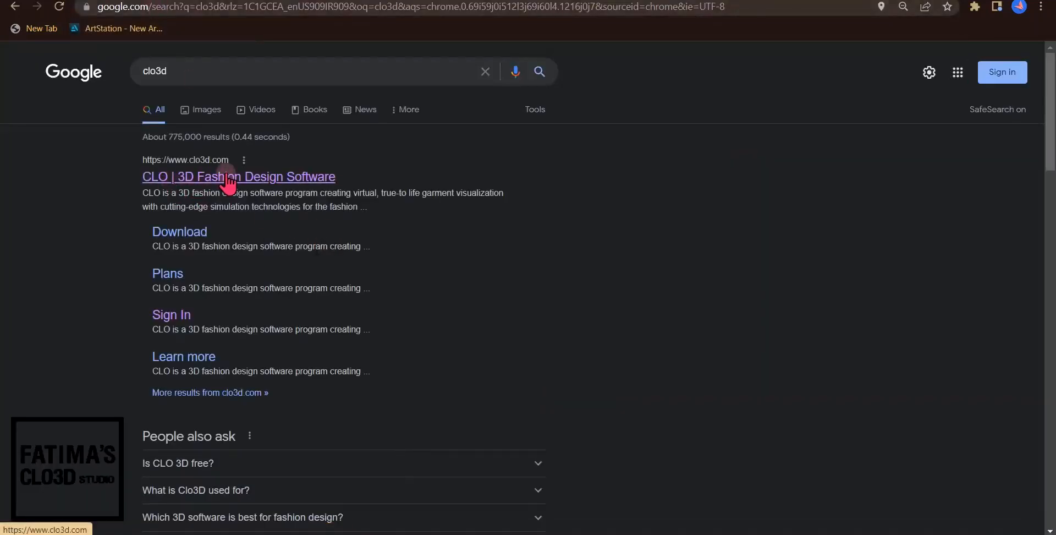
- Go to the CLO 3D Fashion Design Software site and its Sign In page
click(239, 176)
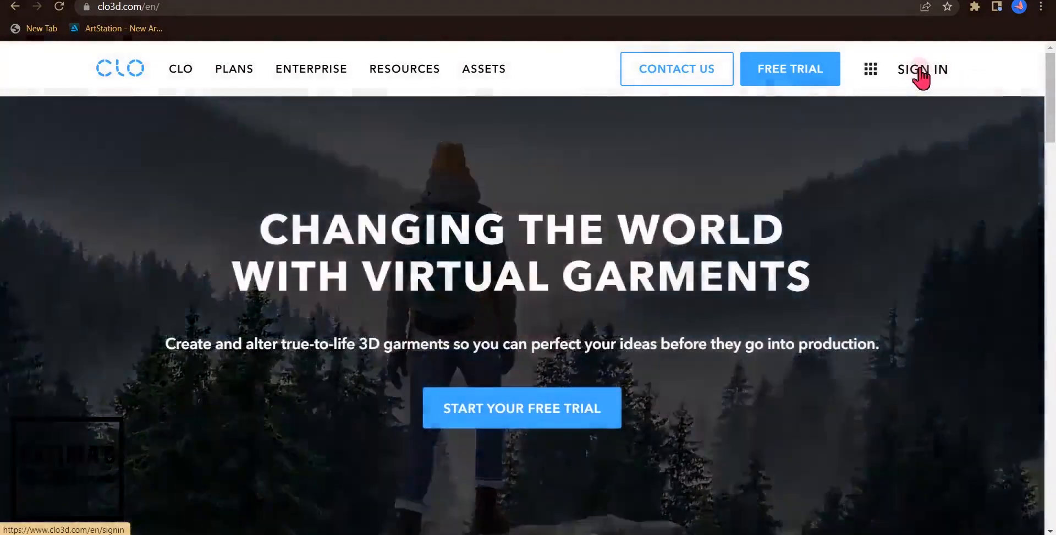
click(922, 68)
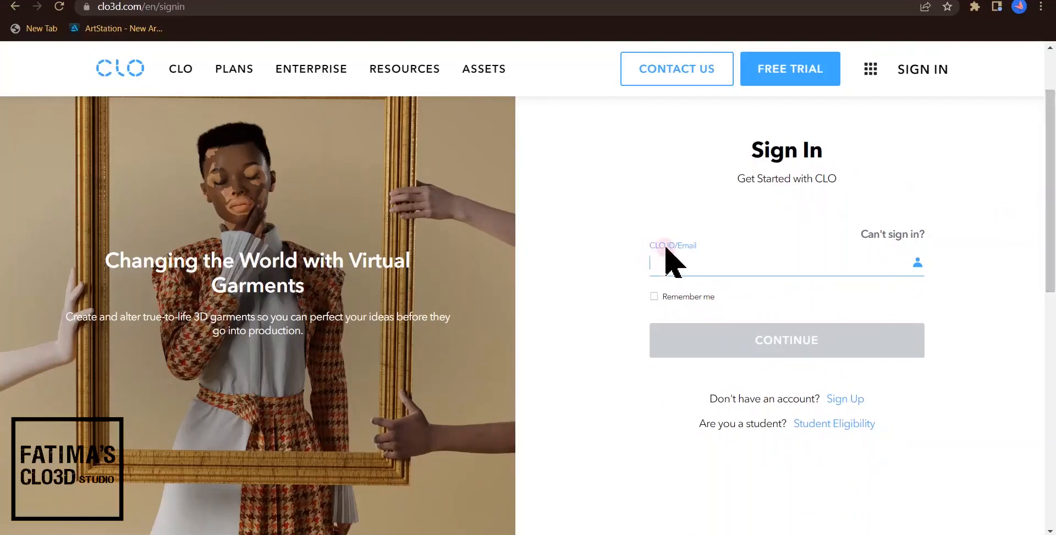
mouse_move(694, 263)
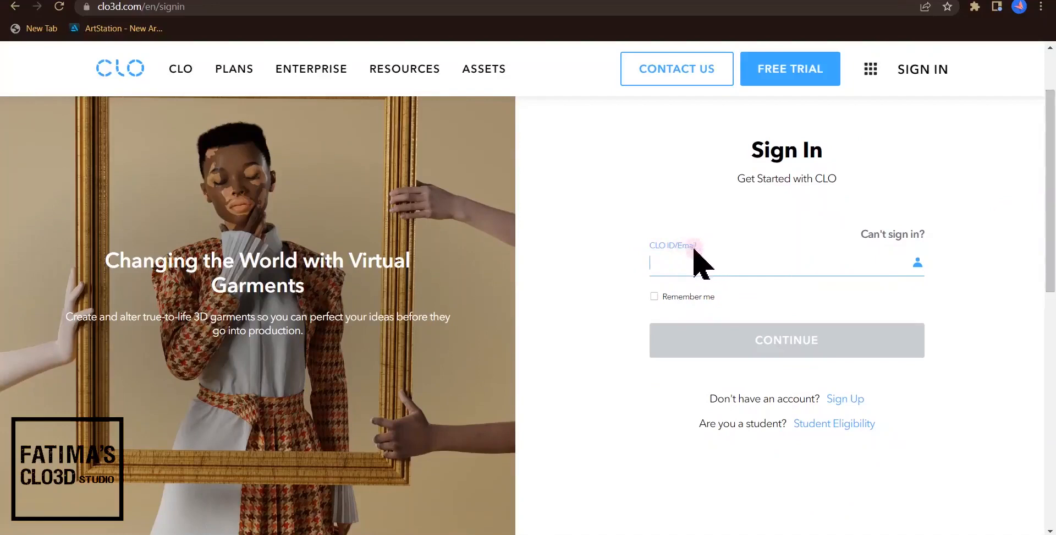
mouse_move(711, 299)
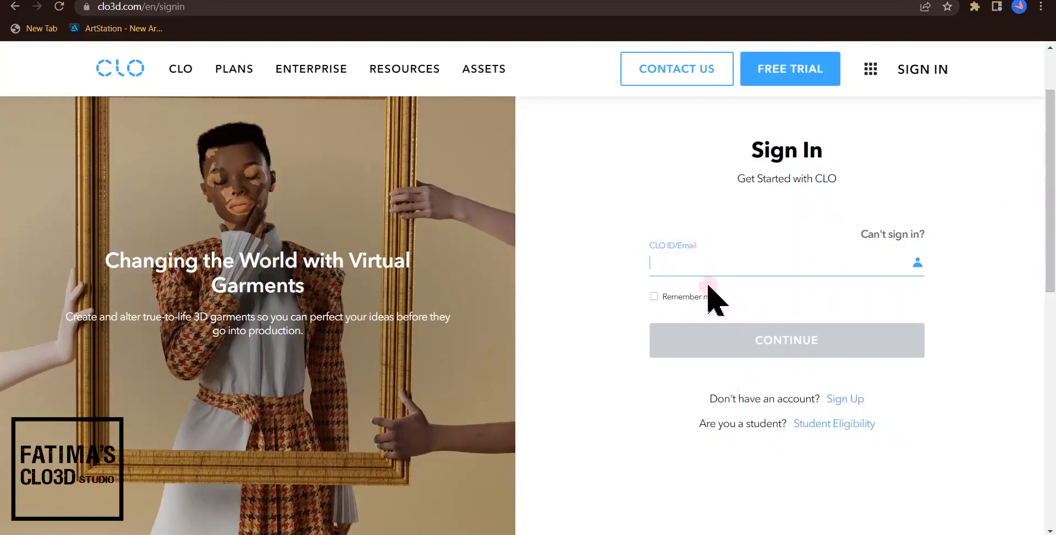
mouse_move(677, 283)
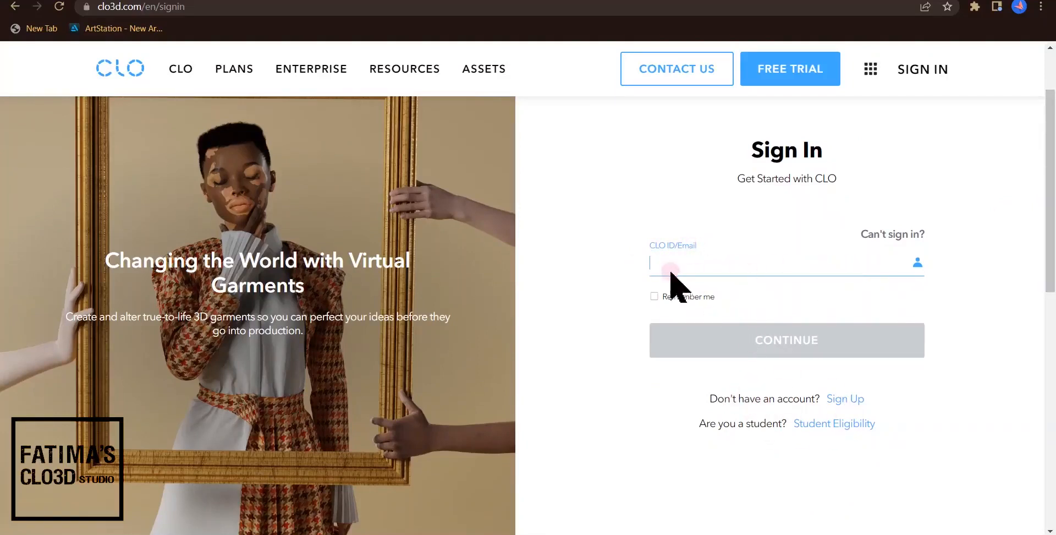
mouse_move(822, 275)
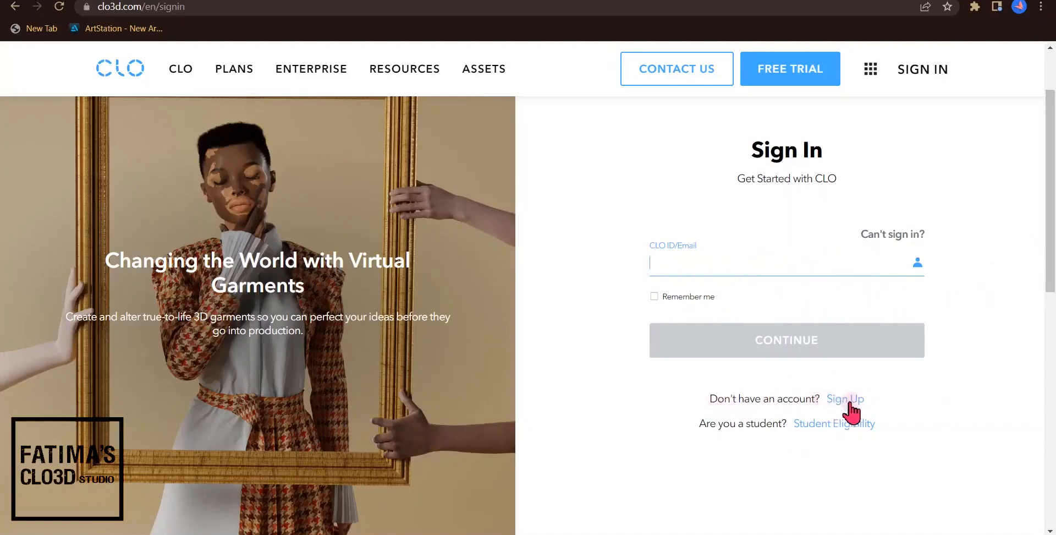
- Start a new CLO account and enter the Yahoo email address in the form
click(845, 399)
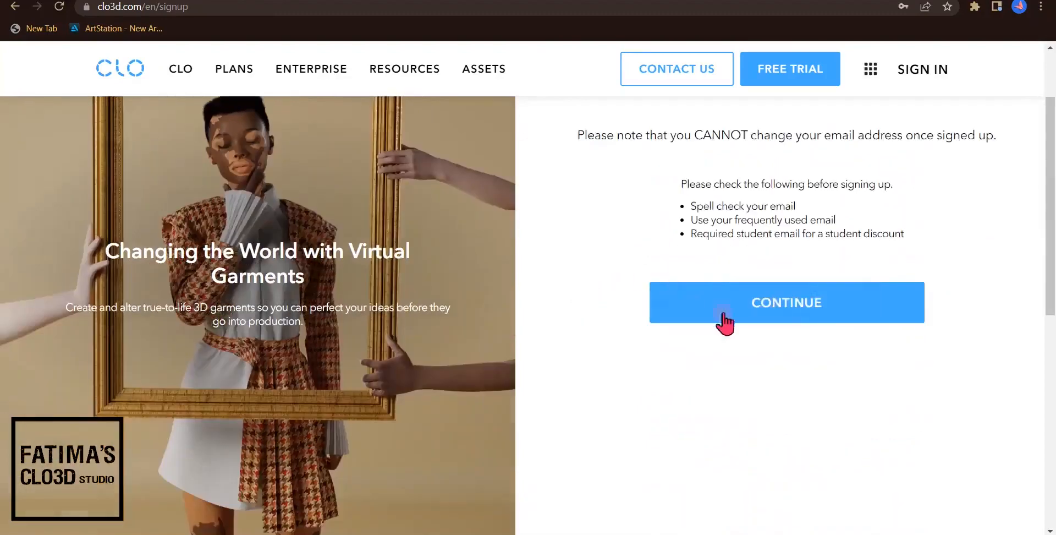
click(785, 302)
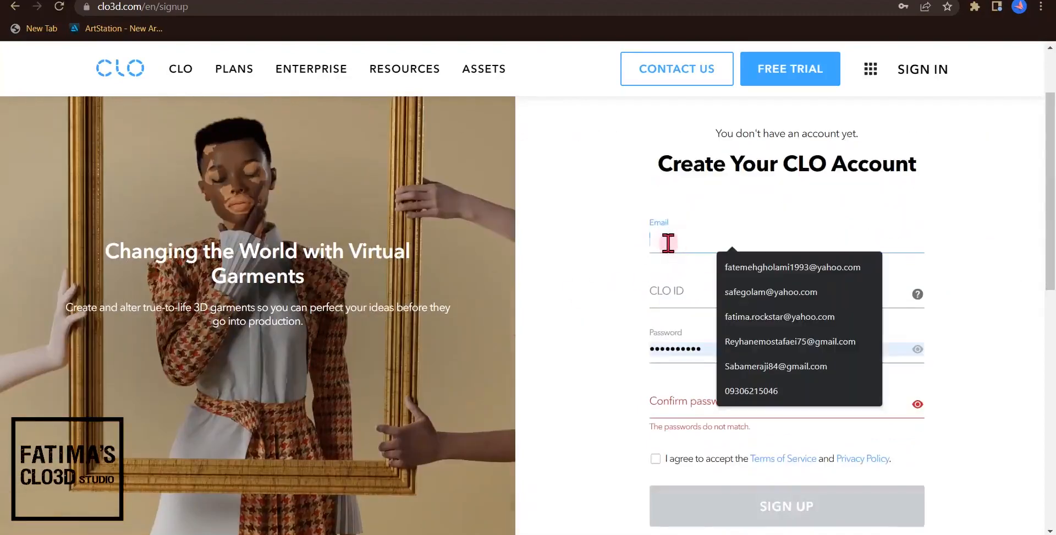
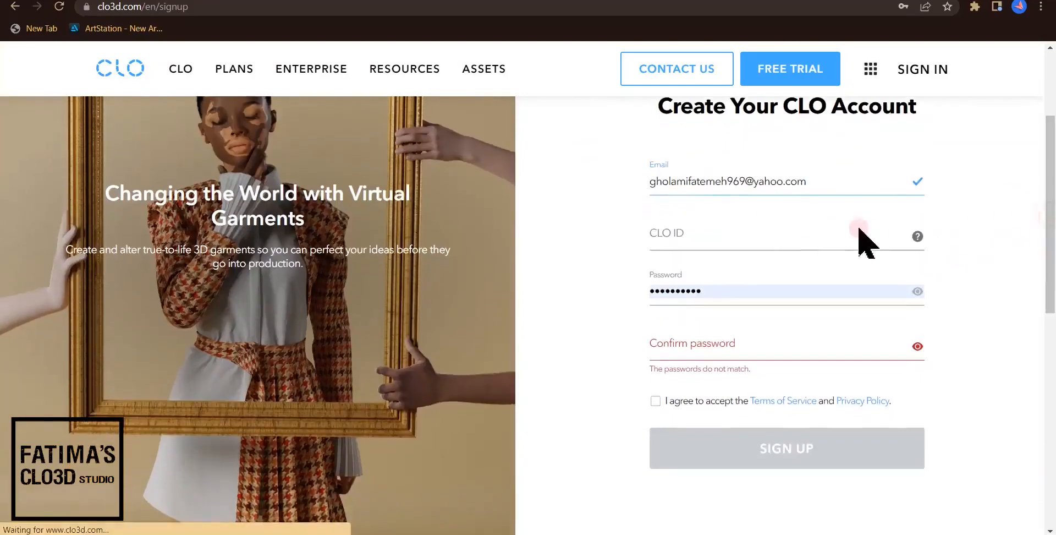
- Choose a suggested CLO ID, enter the password, accept the terms and submit the registration
click(741, 236)
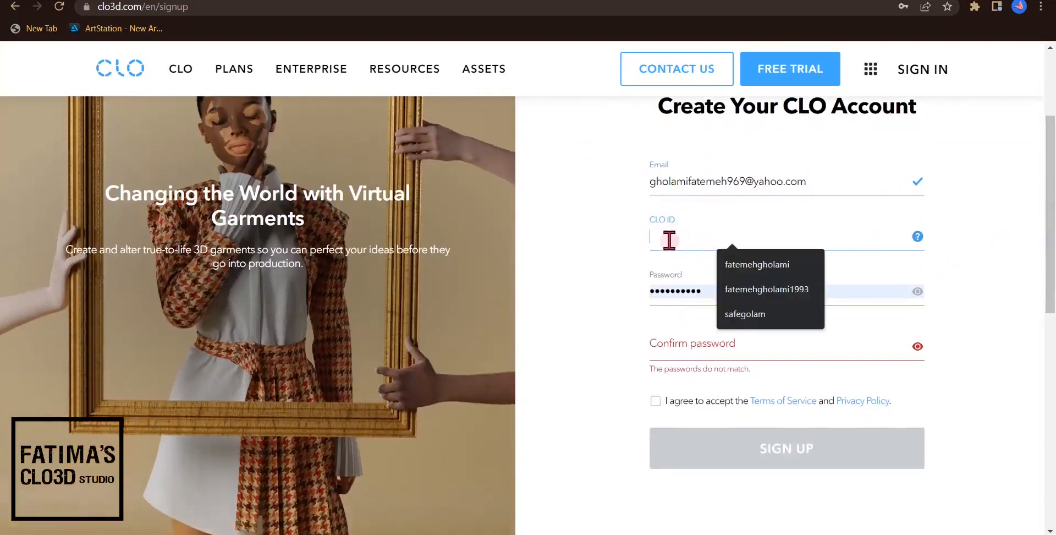
click(757, 262)
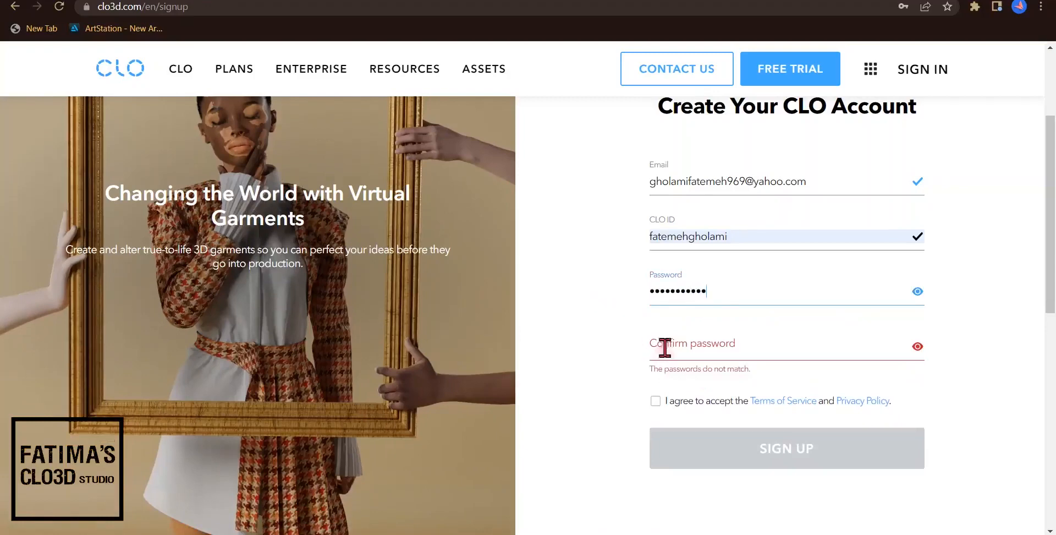
text(•••••)
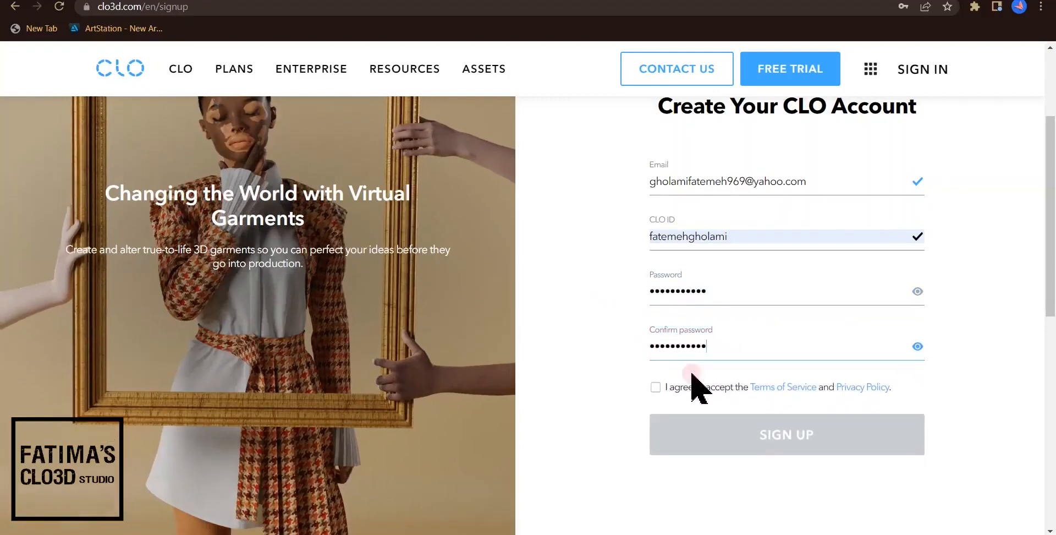
click(782, 387)
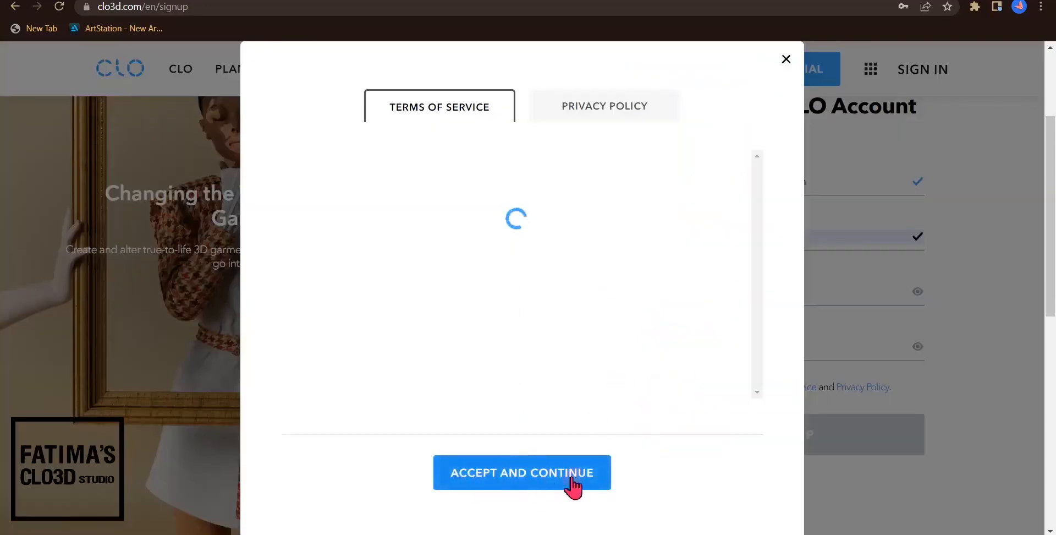
click(521, 472)
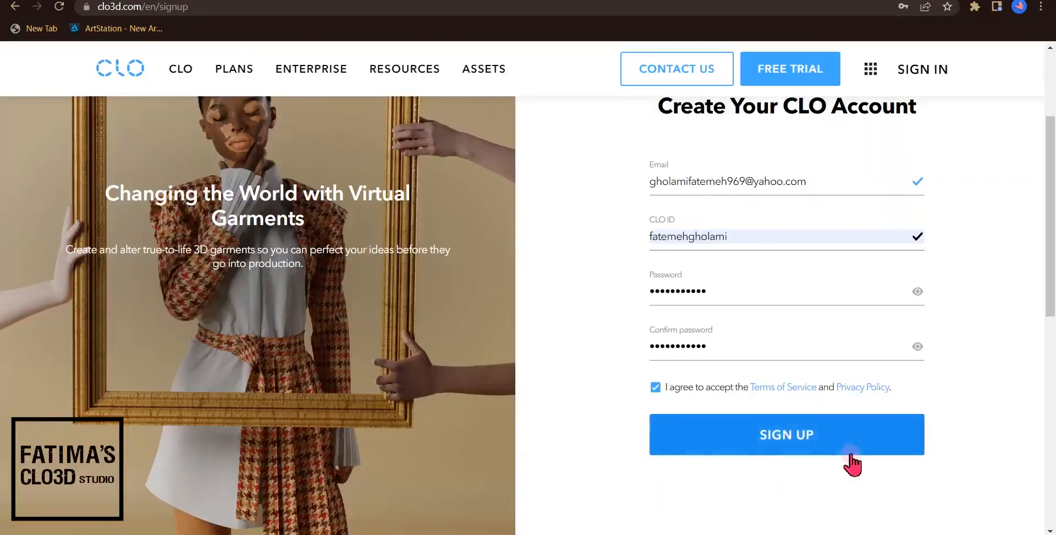
click(786, 433)
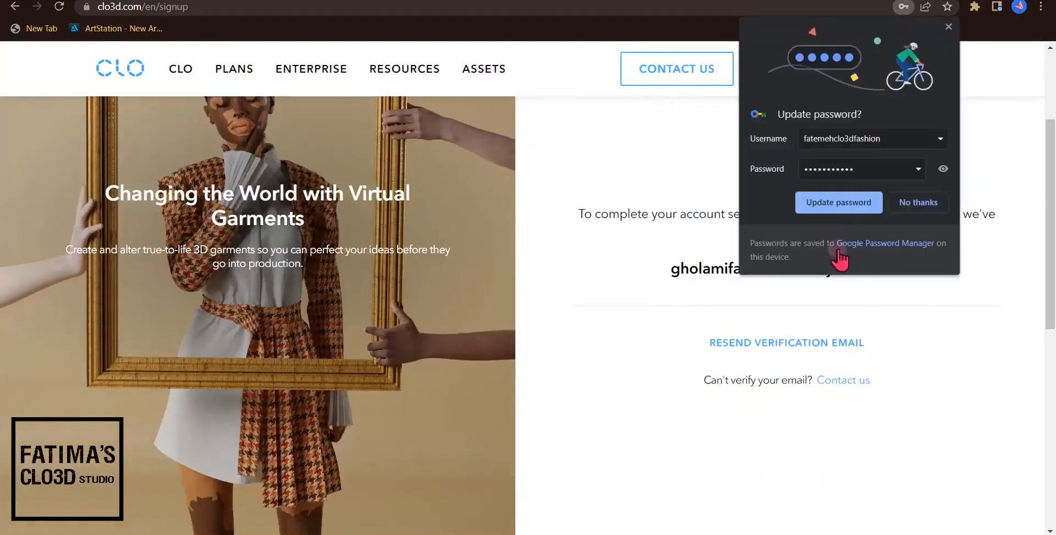
- Dismiss Chrome's Update password prompt over the verification page
click(917, 203)
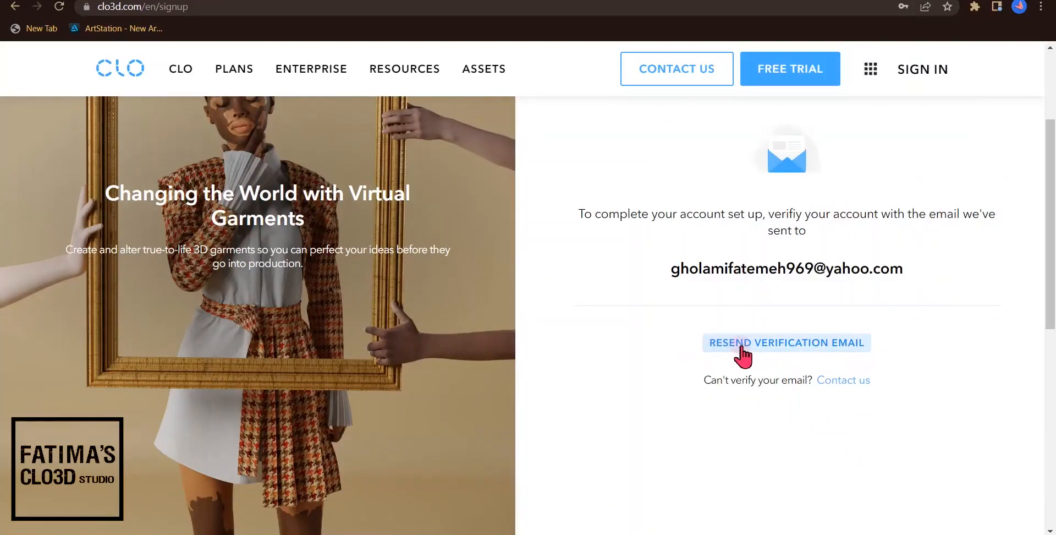
mouse_move(822, 355)
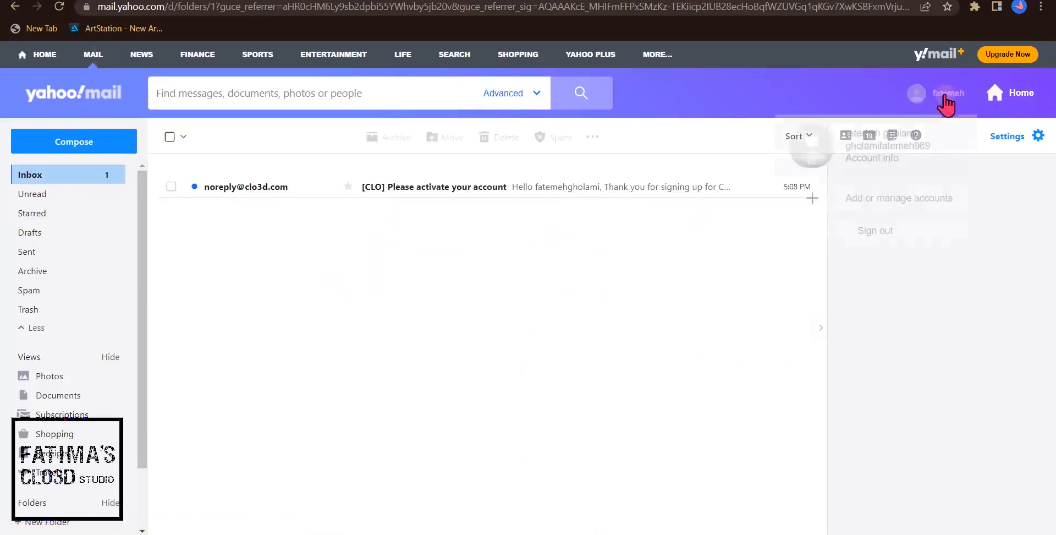
- Follow the activation link in the CLO email in Yahoo Mail to verify the address
click(435, 187)
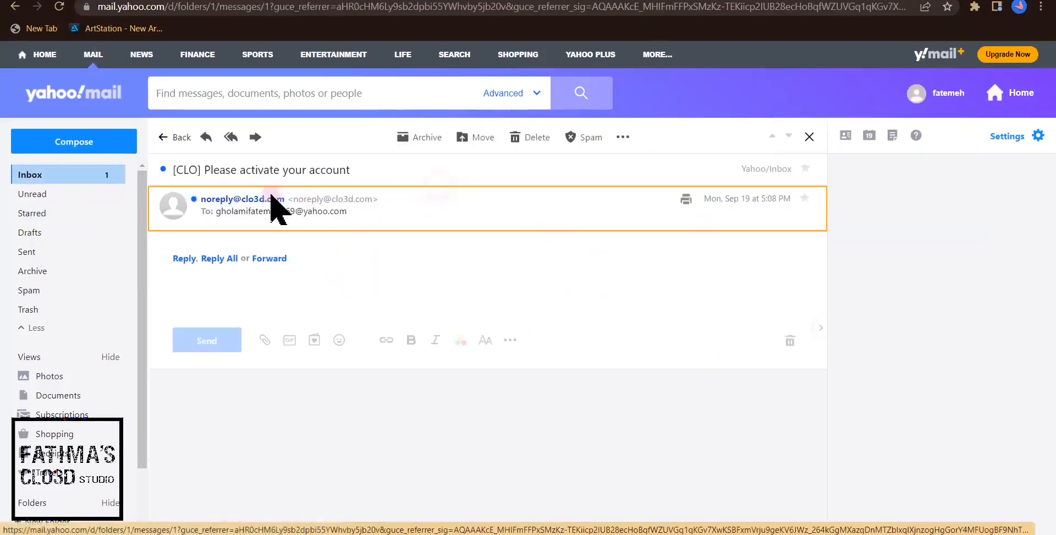
click(270, 206)
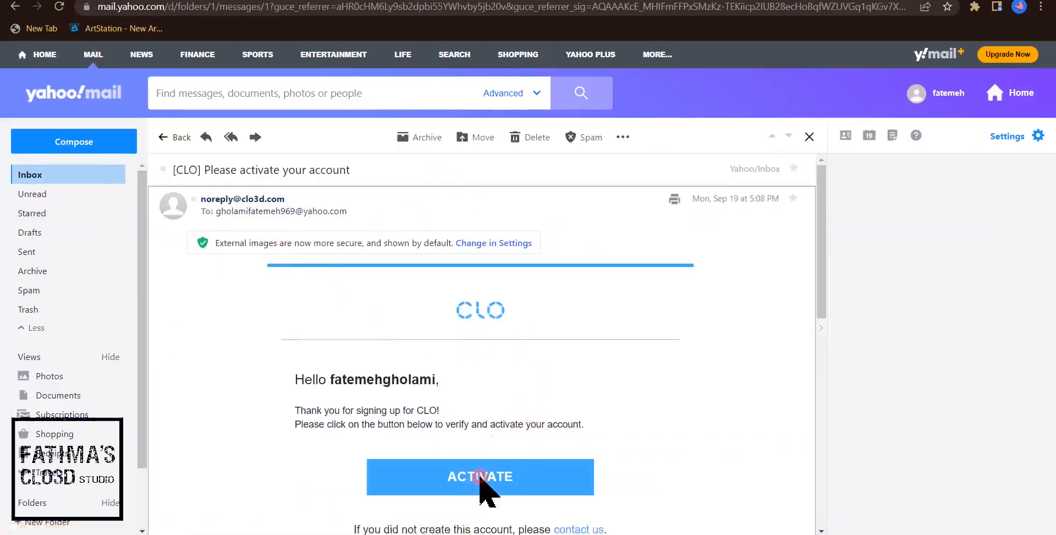
click(480, 476)
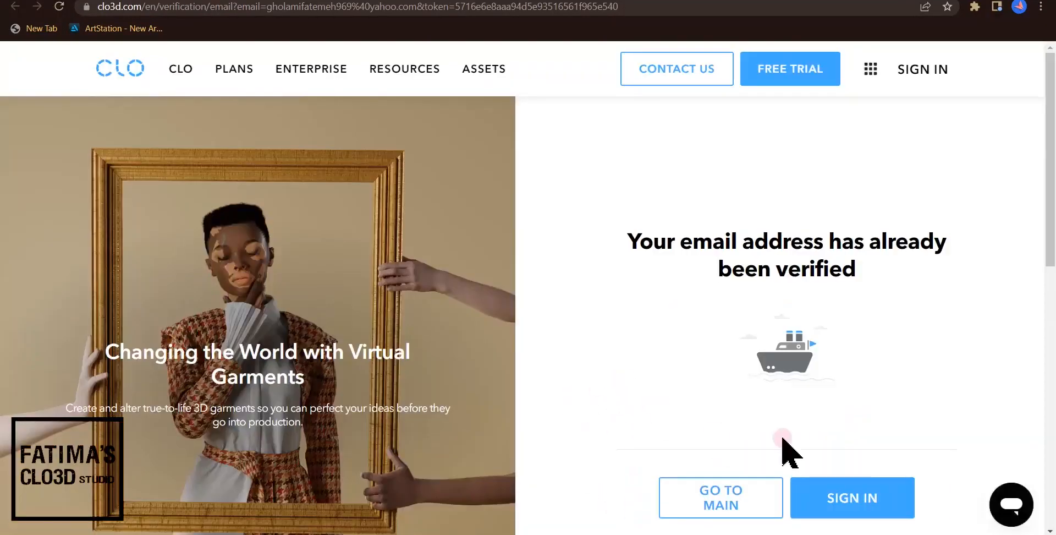
- Sign in to the CLO site with the new CLO ID and password from the main page
click(720, 497)
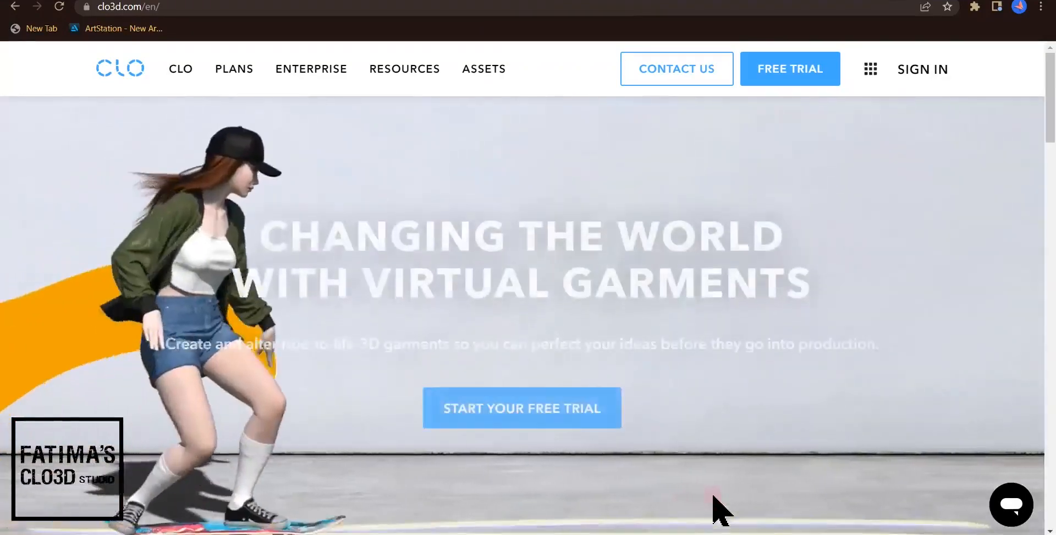
mouse_move(922, 68)
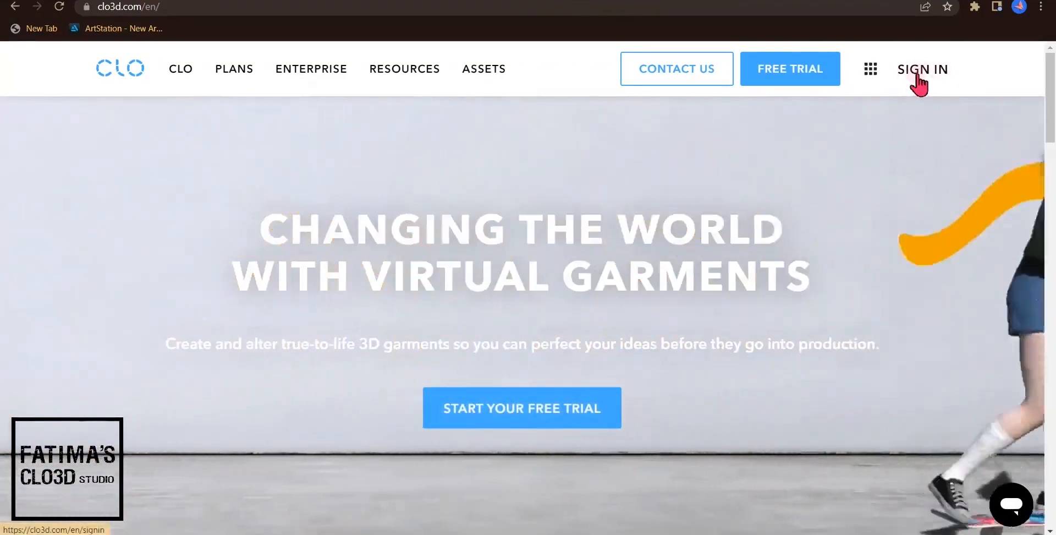
click(922, 68)
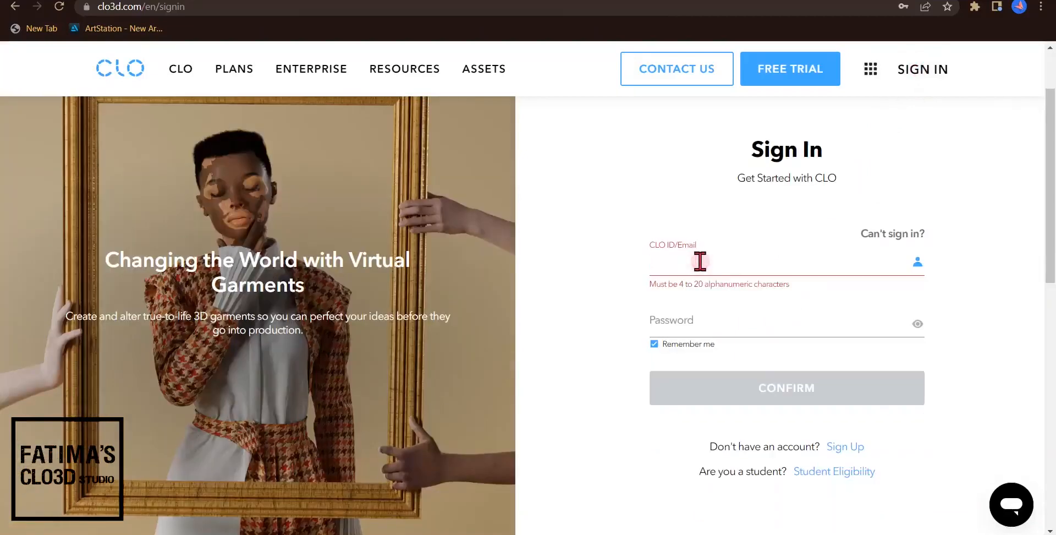
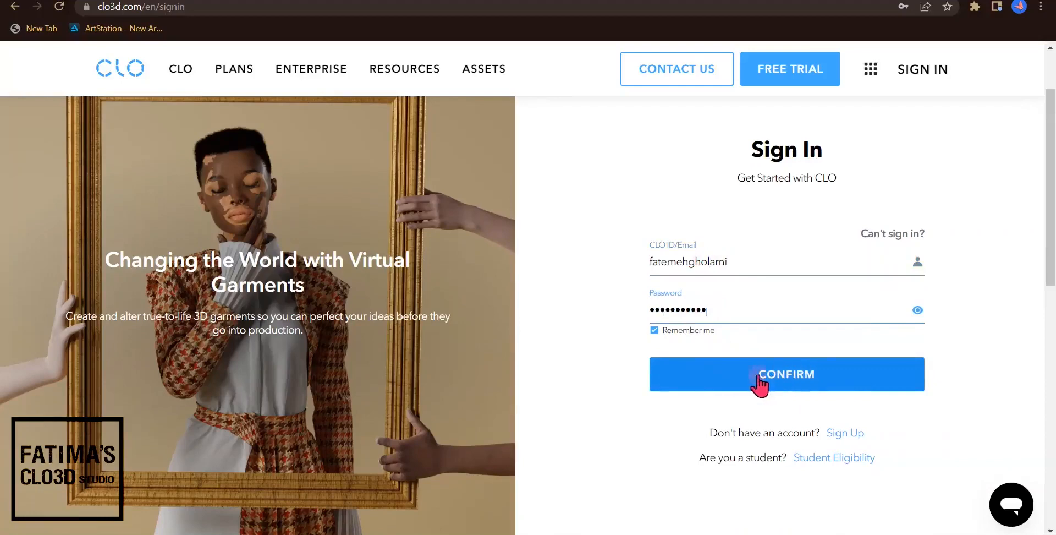
click(786, 374)
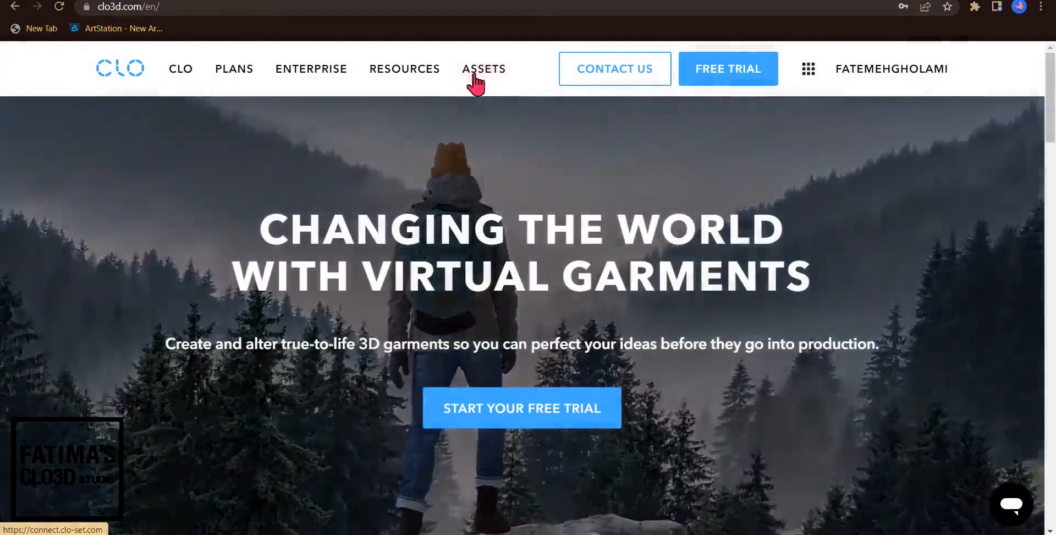
- Browse CONNECT from ASSETS down through Curator's Pick, Top Free Items, Top Accessories to Most Popular Fabrics
click(483, 68)
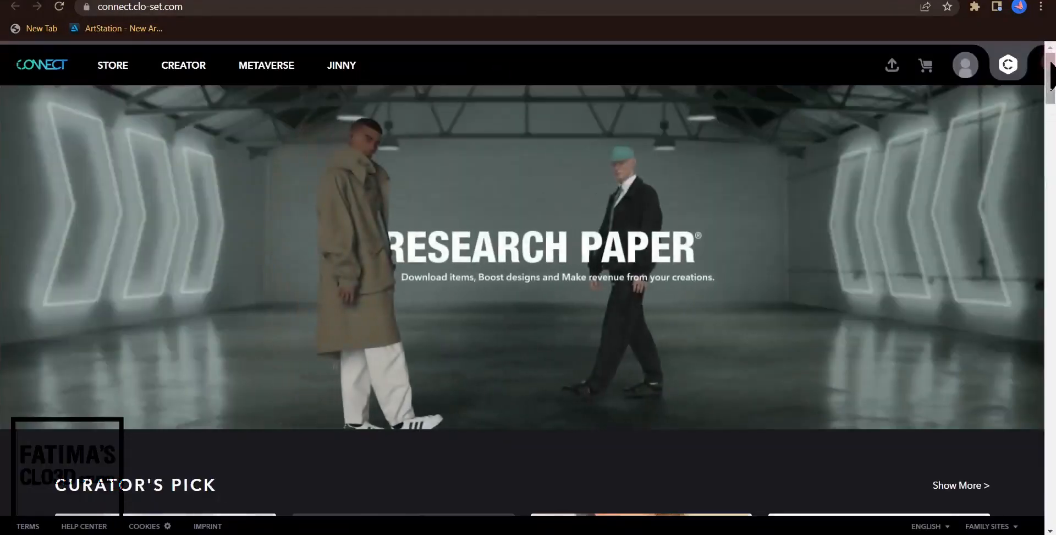
scroll(down, 3)
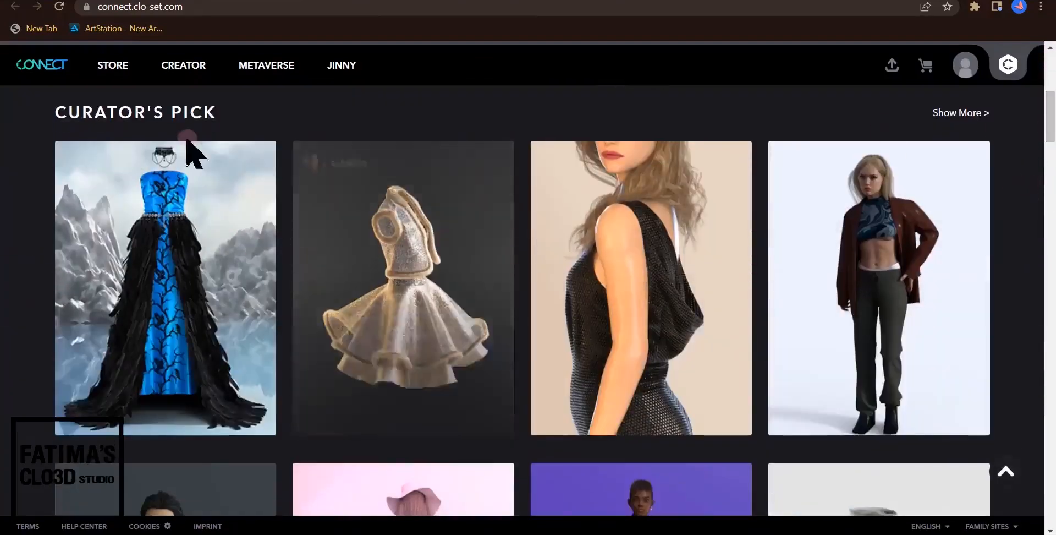
scroll(down, 3)
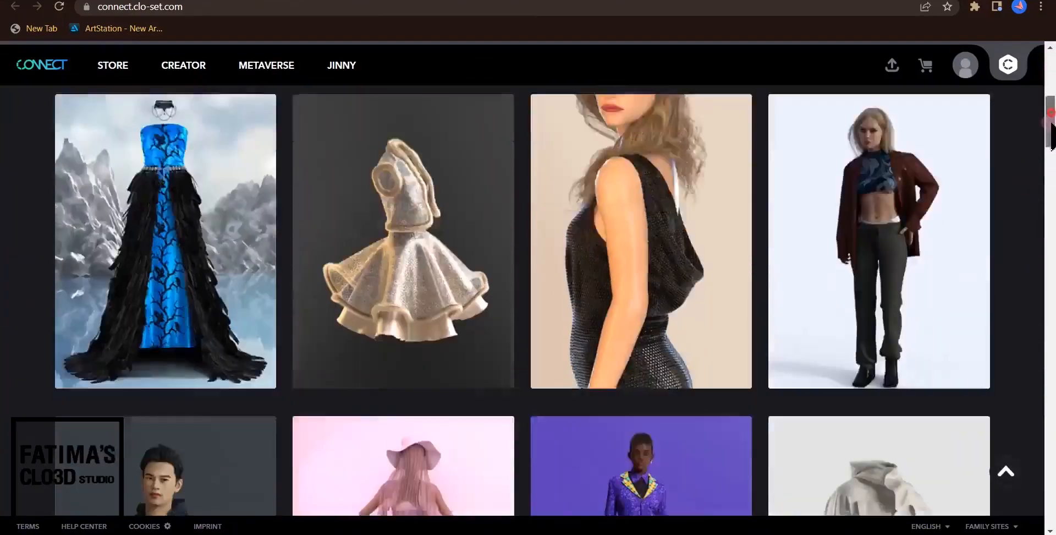
scroll(down, 3)
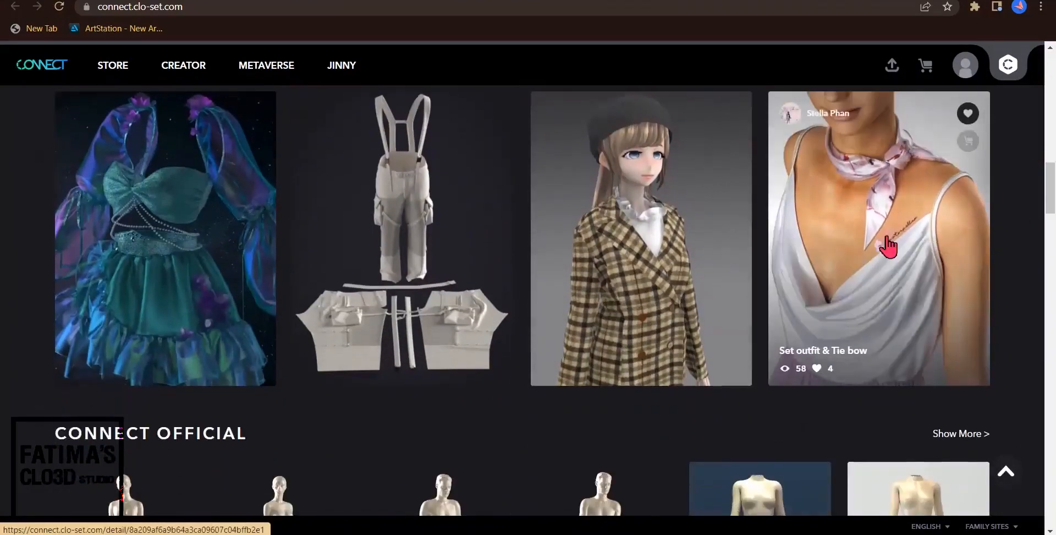
scroll(down, 3)
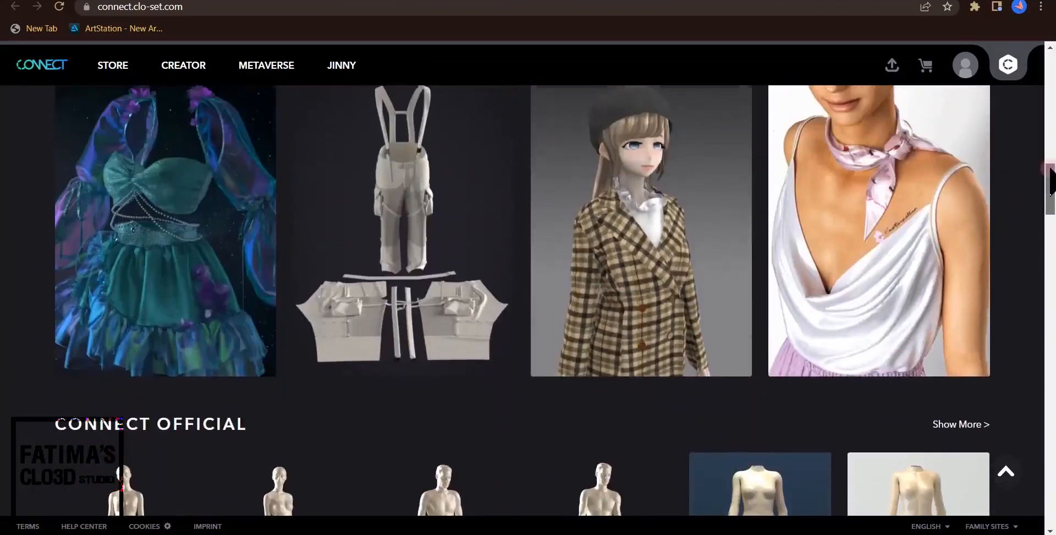
scroll(down, 3)
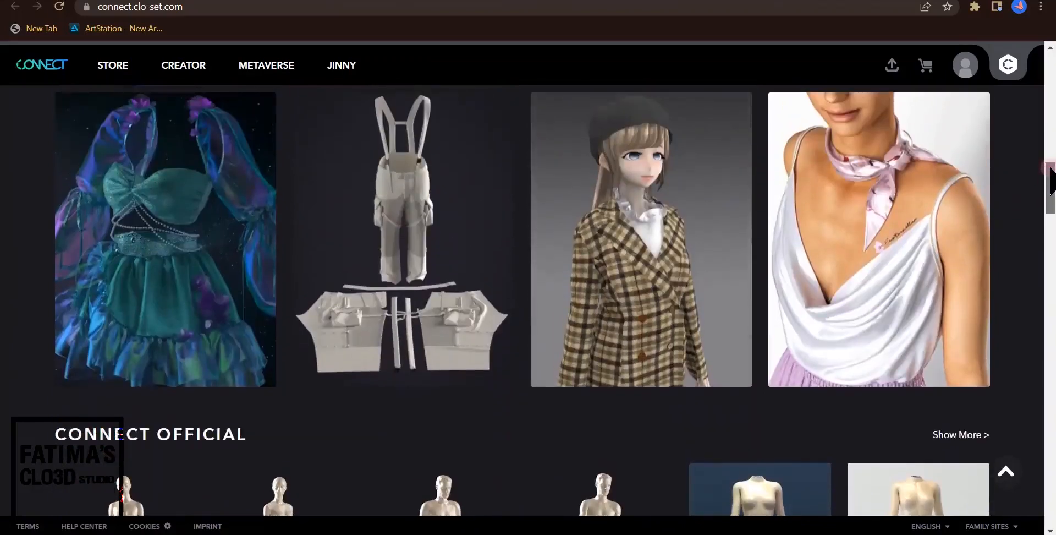
scroll(down, 3)
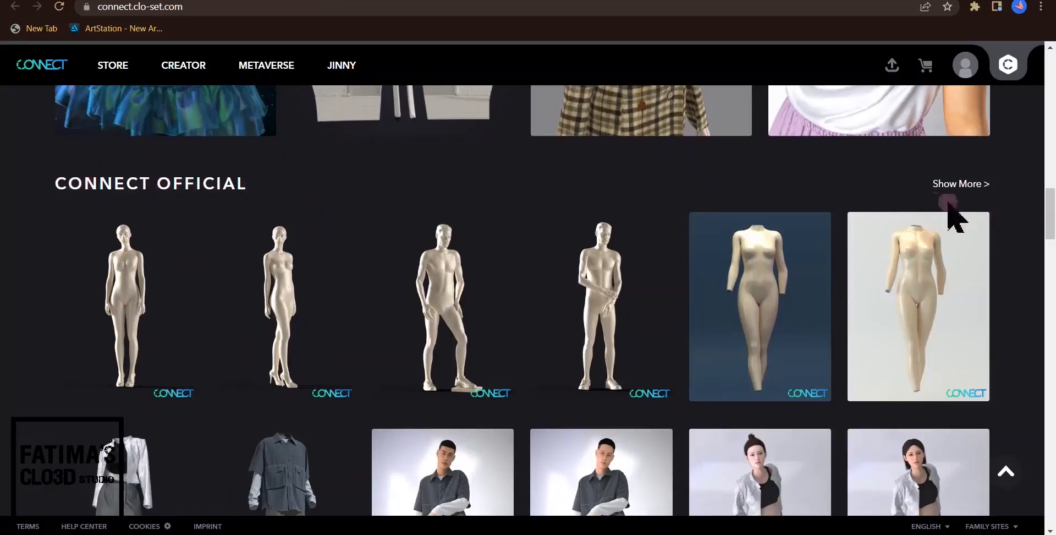
scroll(down, 3)
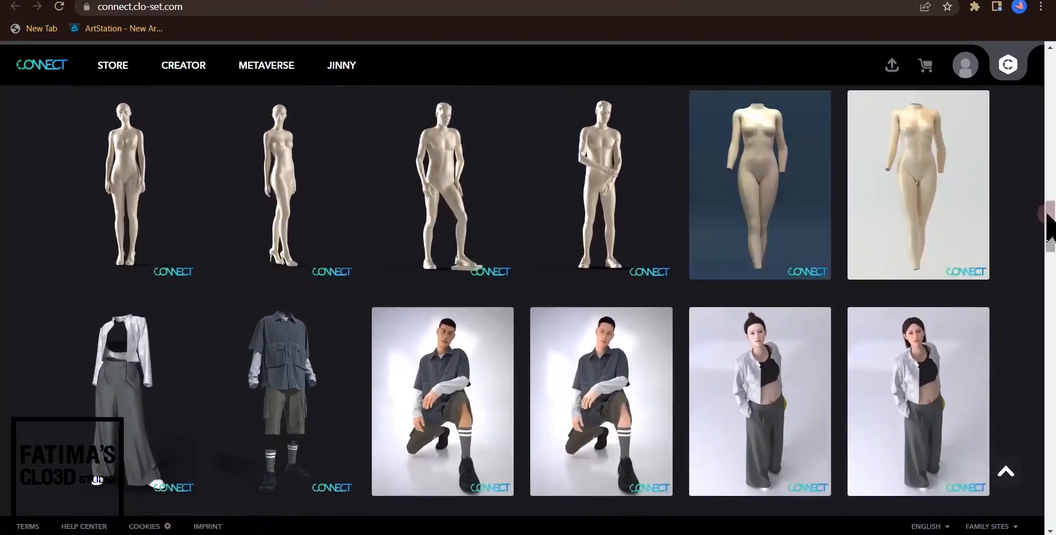
scroll(down, 3)
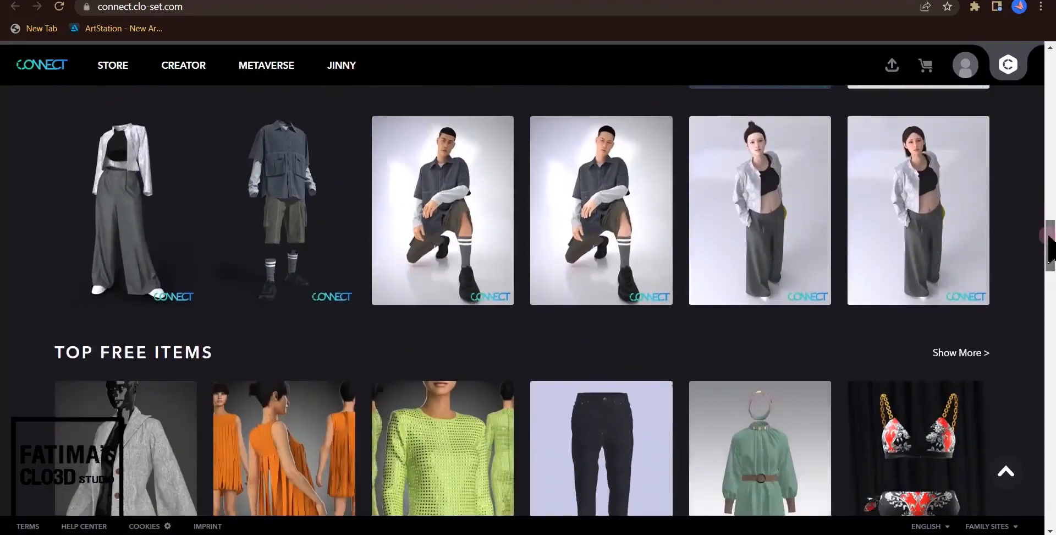
scroll(down, 3)
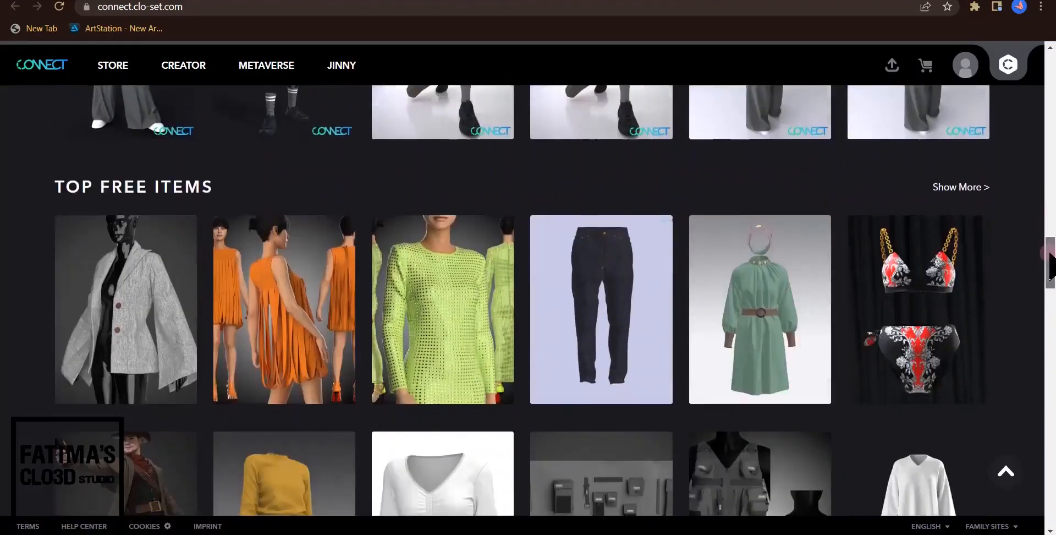
scroll(down, 3)
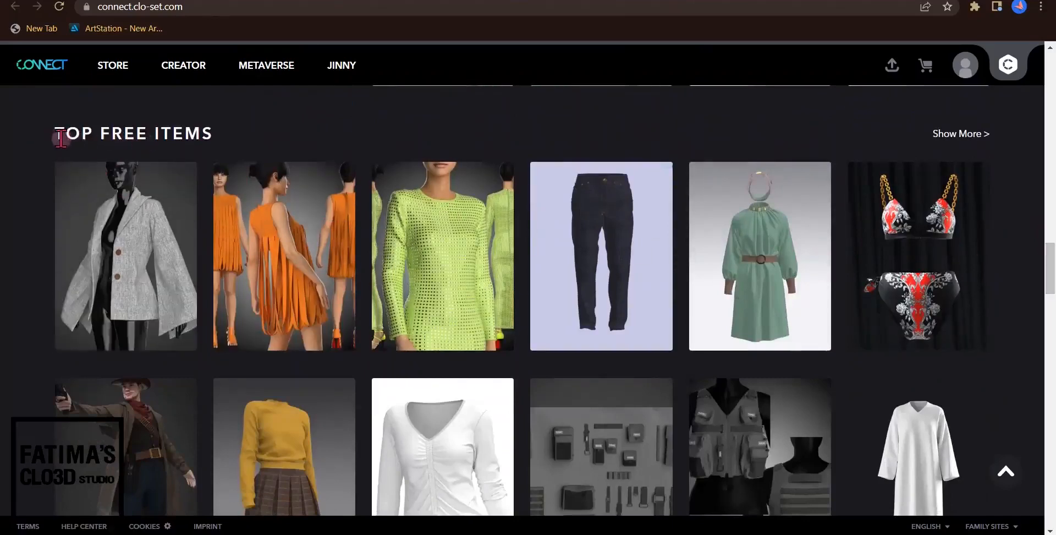
mouse_move(301, 257)
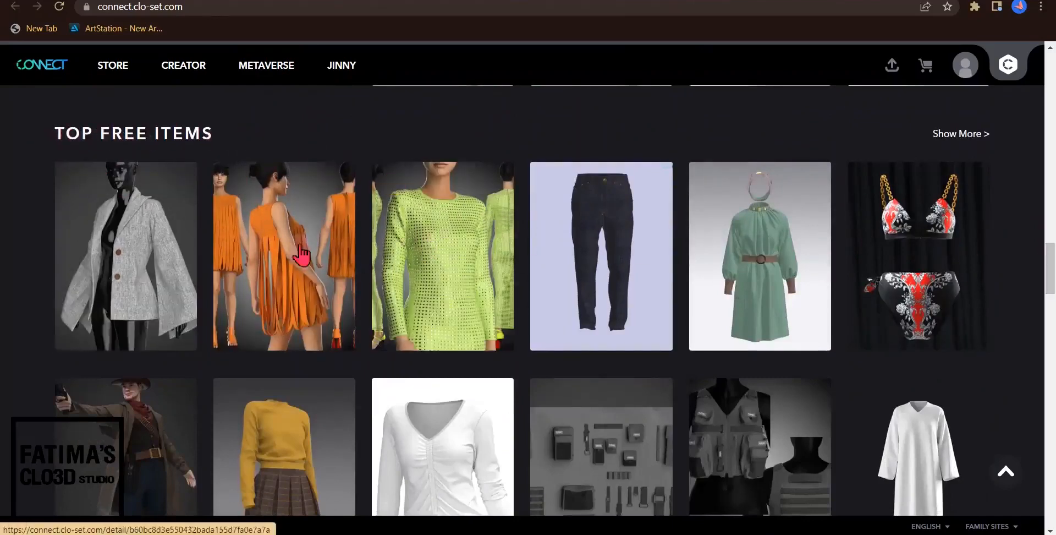
scroll(down, 3)
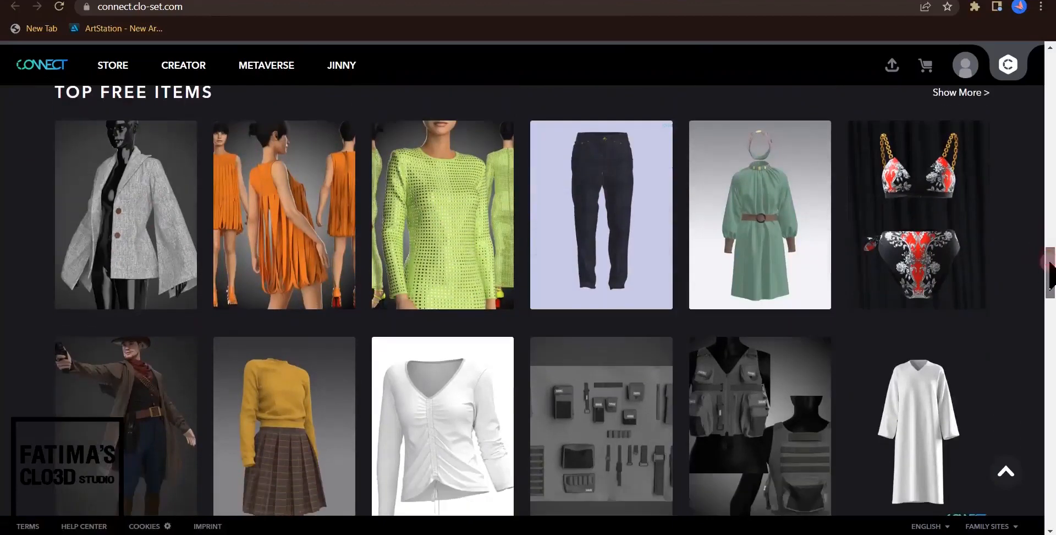
scroll(down, 3)
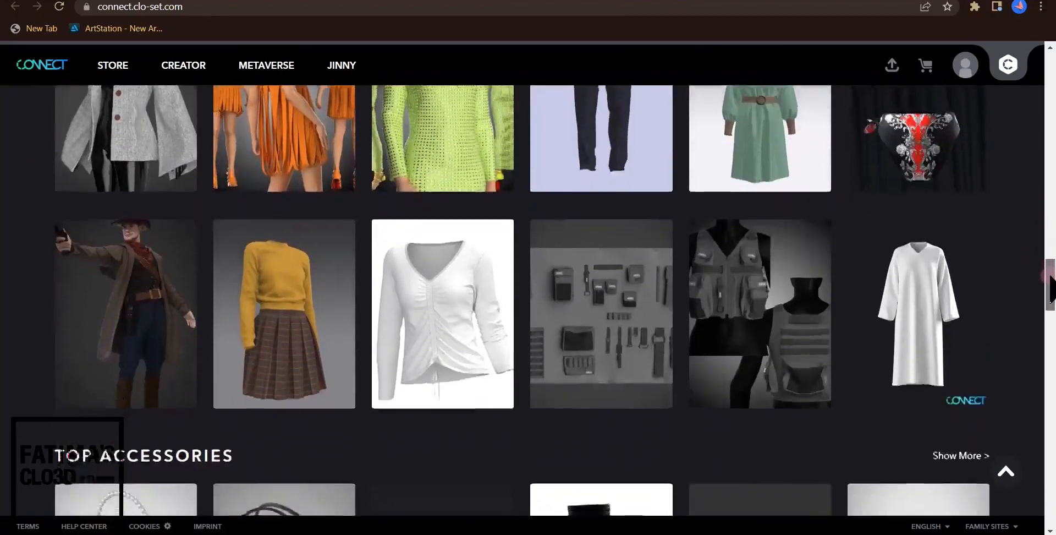
scroll(down, 3)
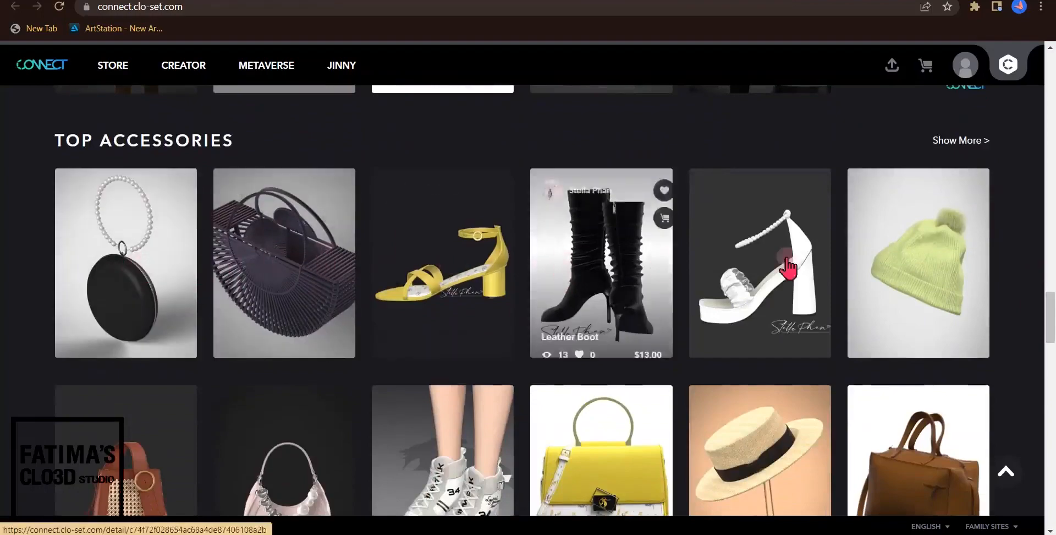
scroll(down, 3)
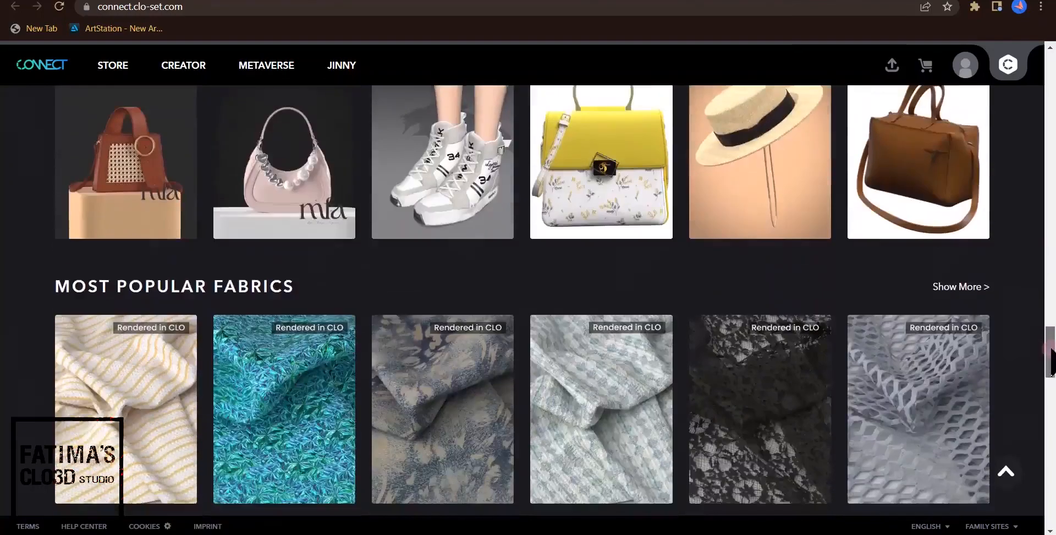
scroll(down, 3)
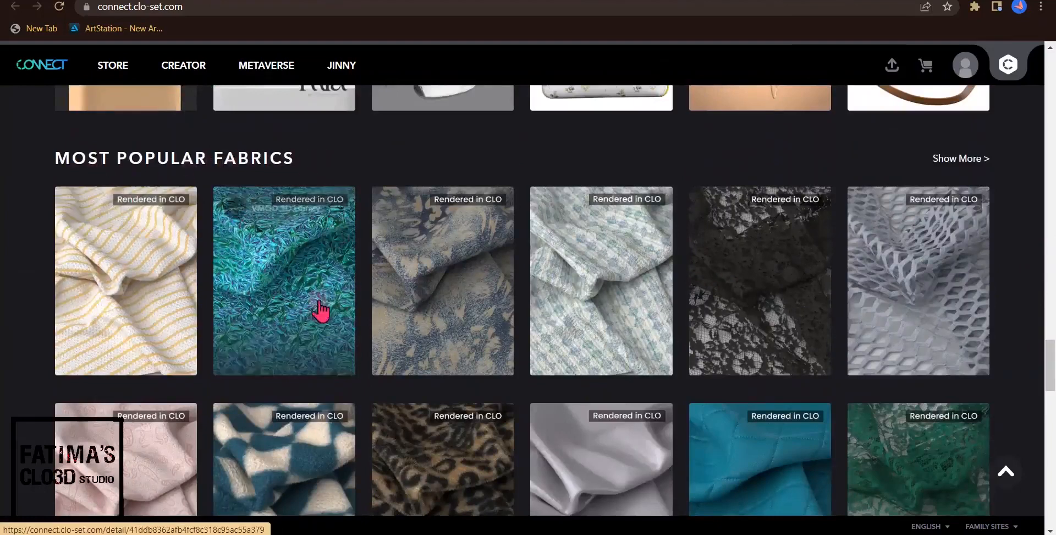
mouse_move(871, 323)
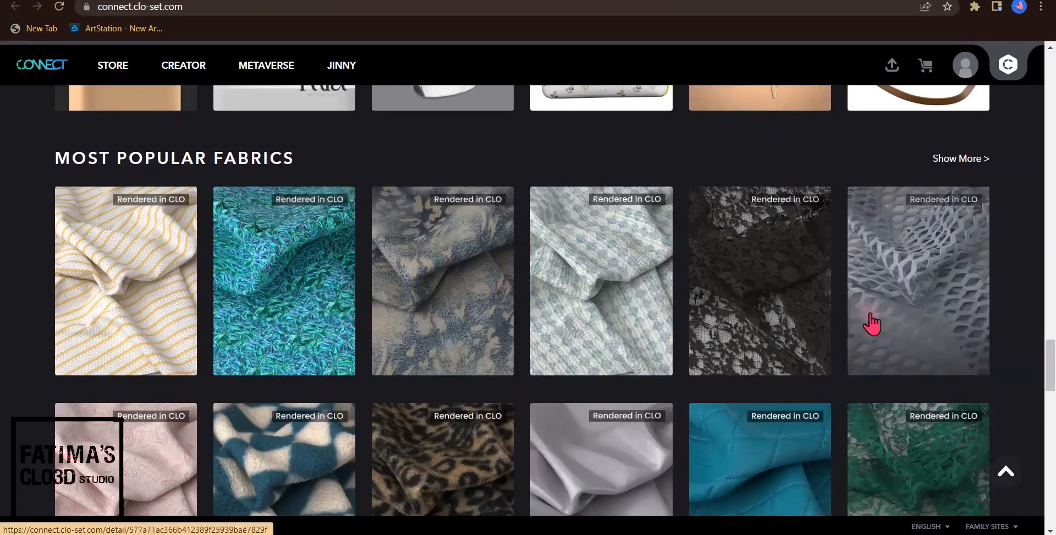
scroll(down, 3)
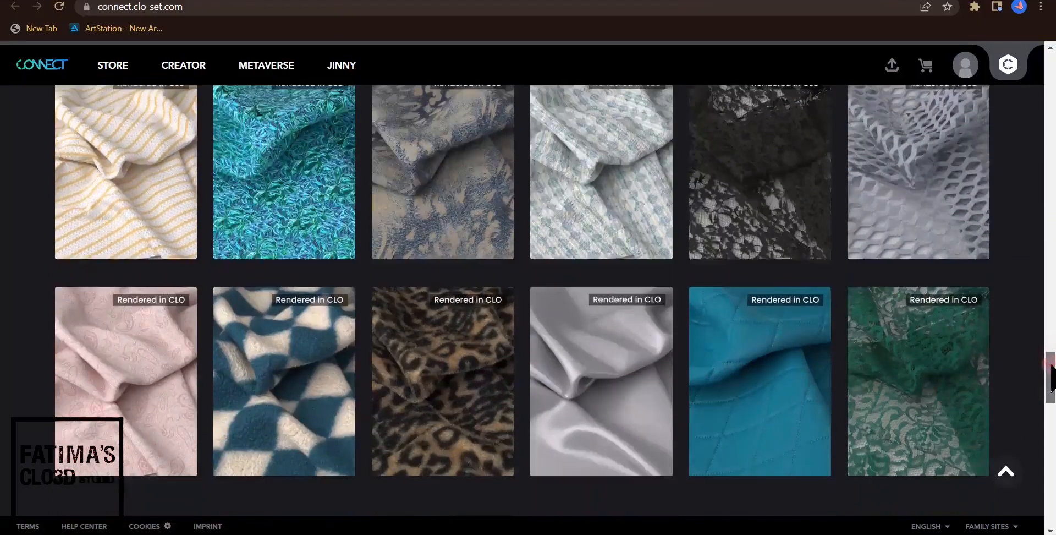
scroll(up, 3)
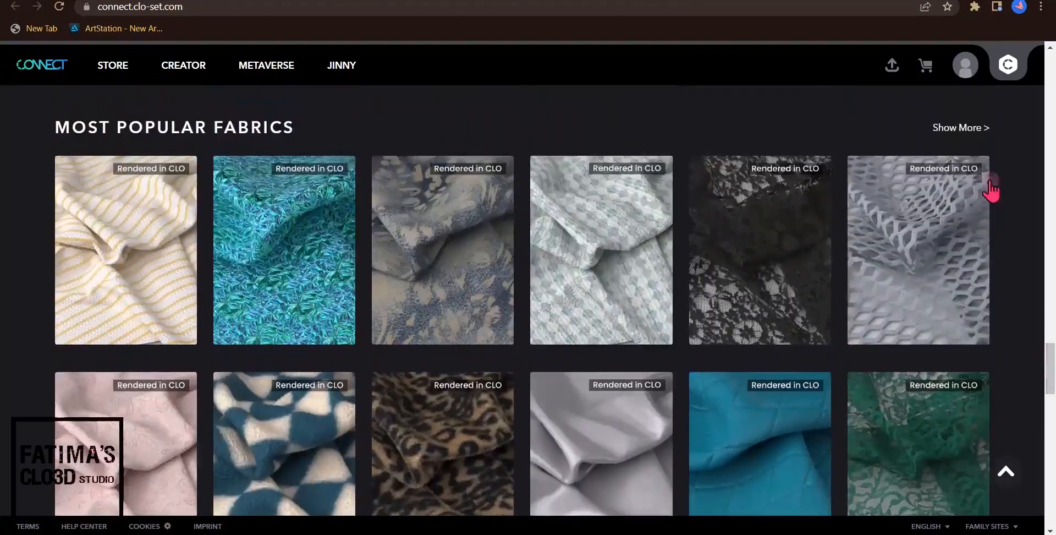
- Browse the Fabric store category down through the grid of fabrics and prices
click(113, 65)
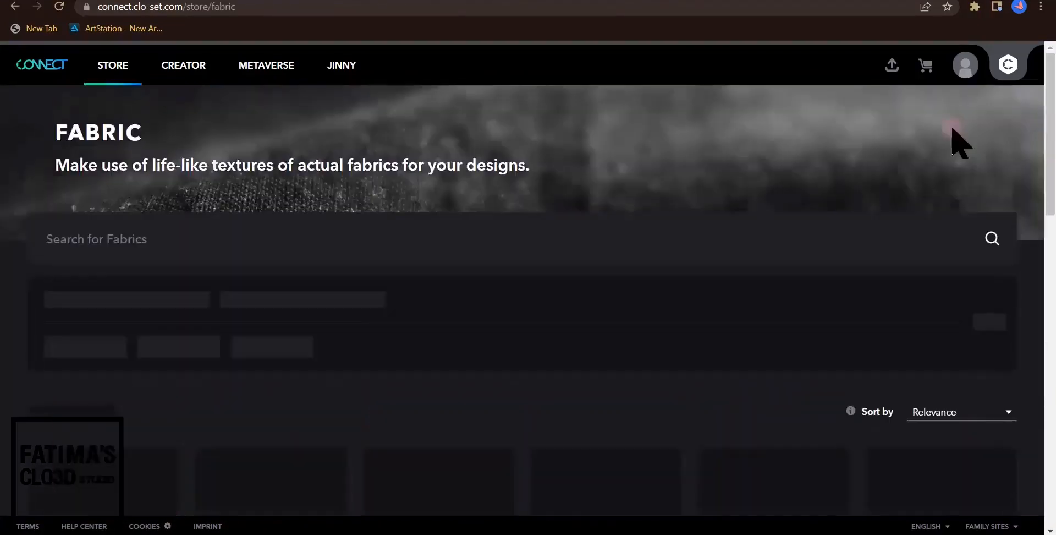
scroll(down, 3)
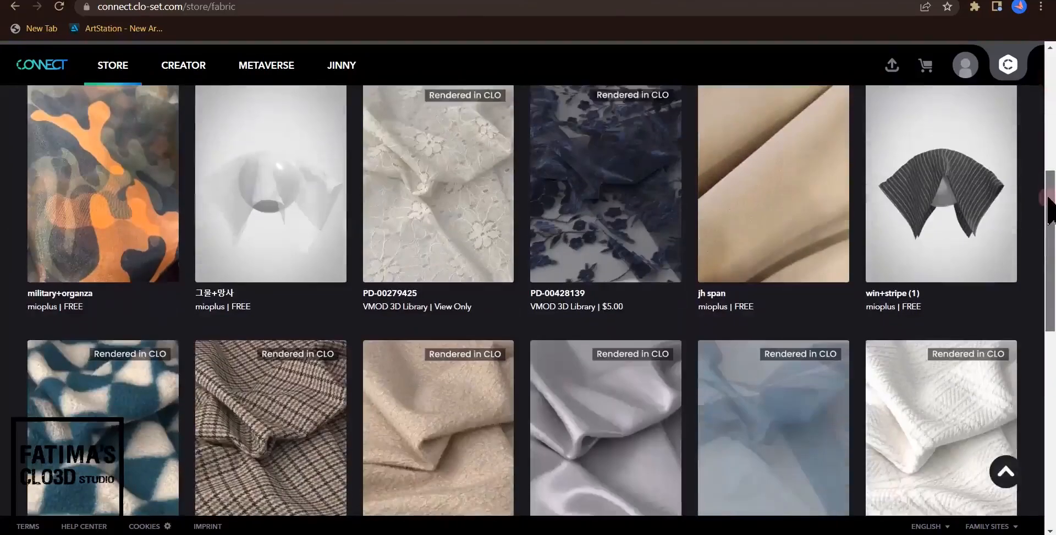
scroll(down, 3)
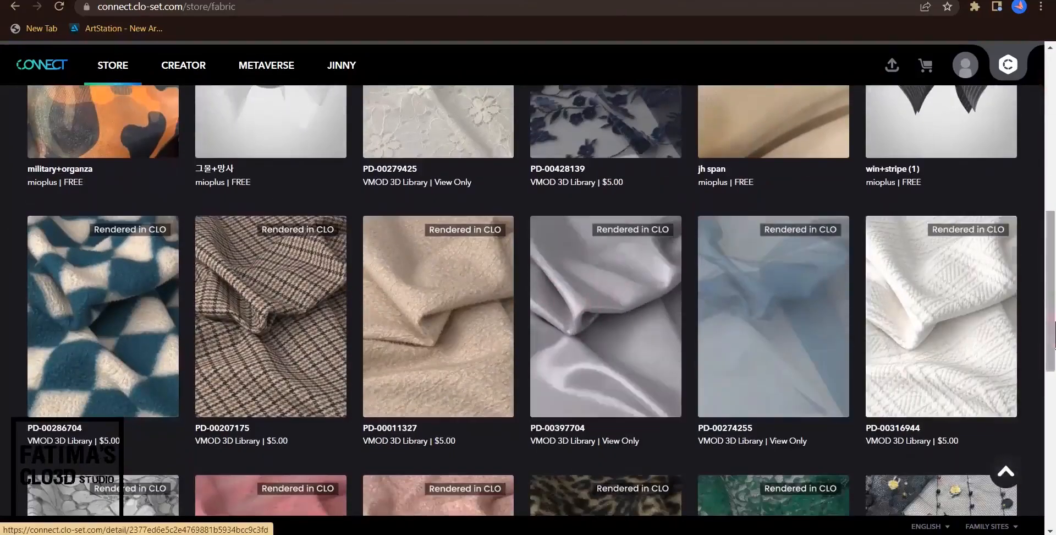
scroll(down, 3)
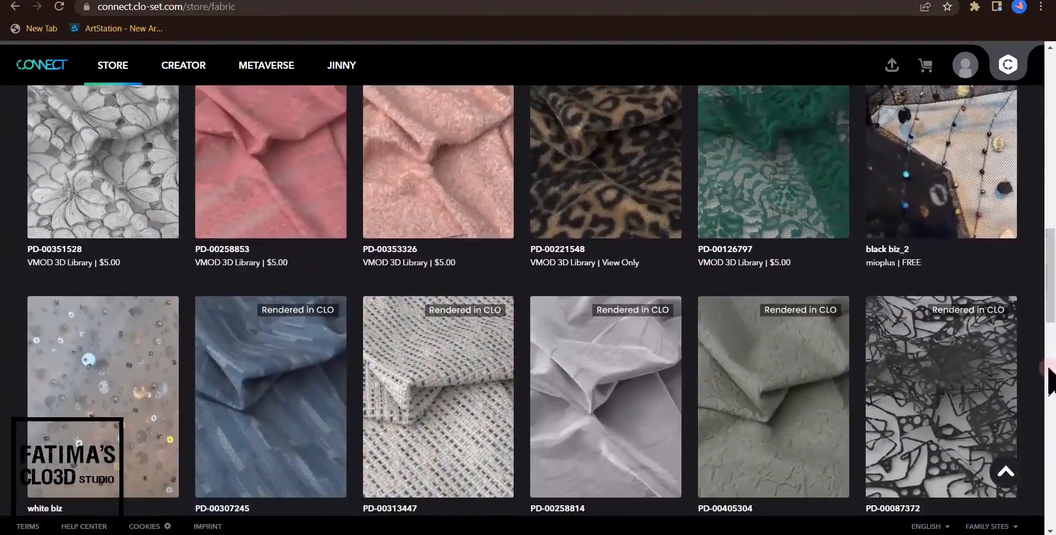
scroll(down, 3)
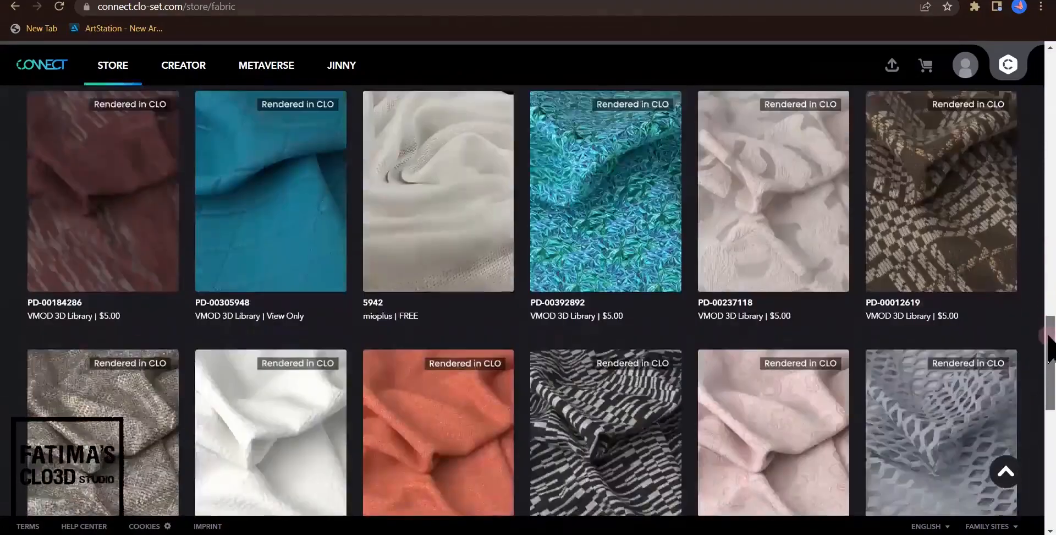
scroll(down, 3)
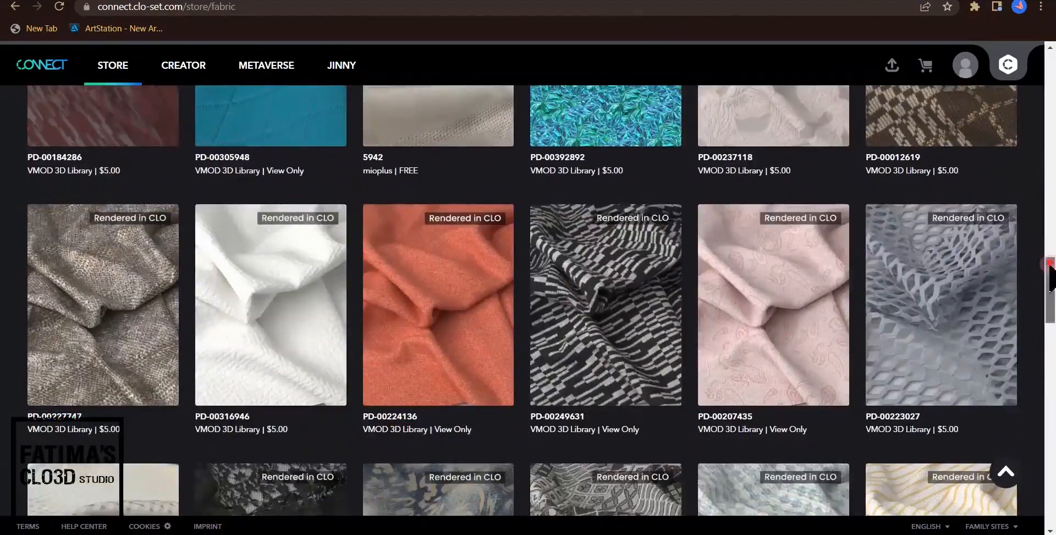
scroll(down, 3)
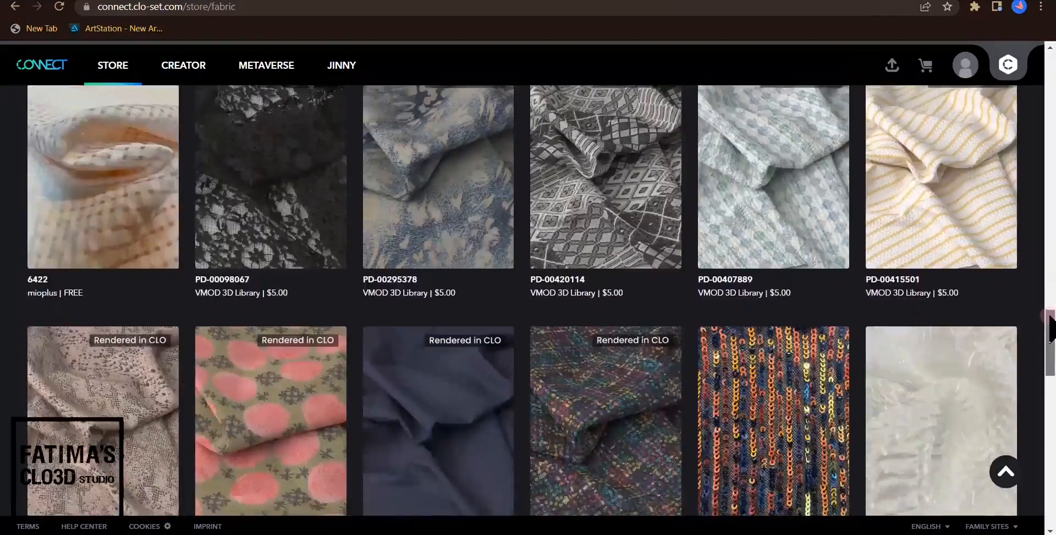
scroll(down, 3)
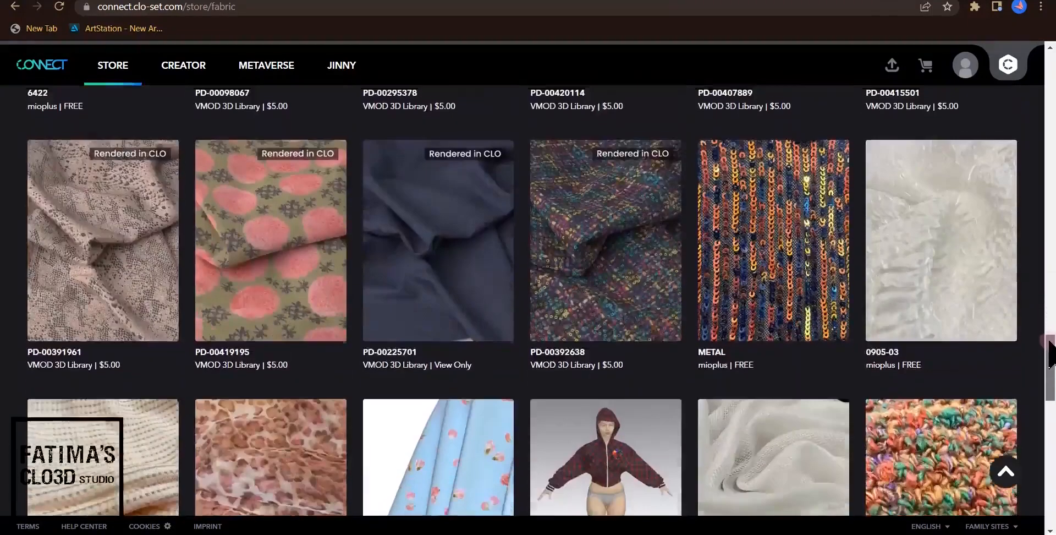
scroll(down, 3)
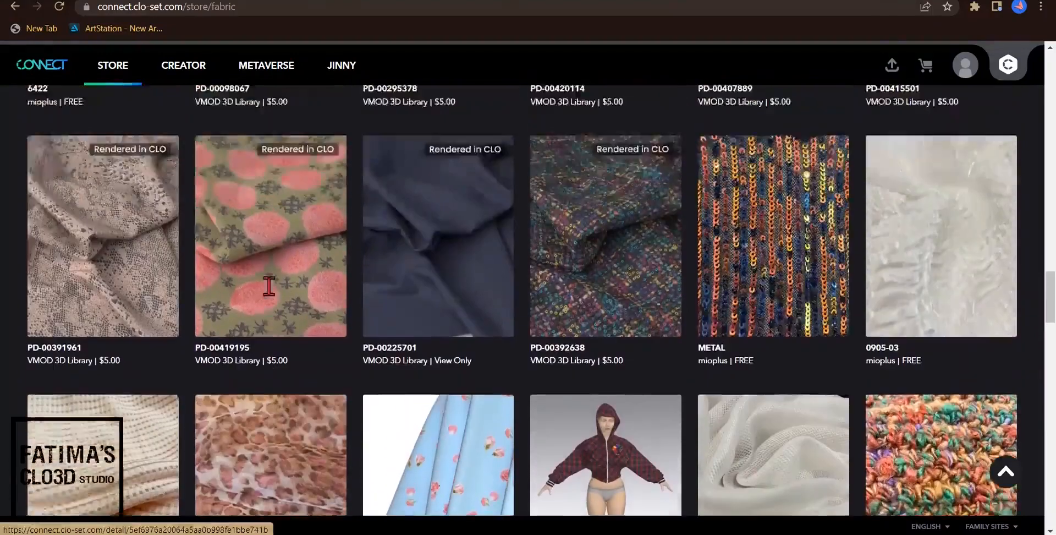
scroll(down, 3)
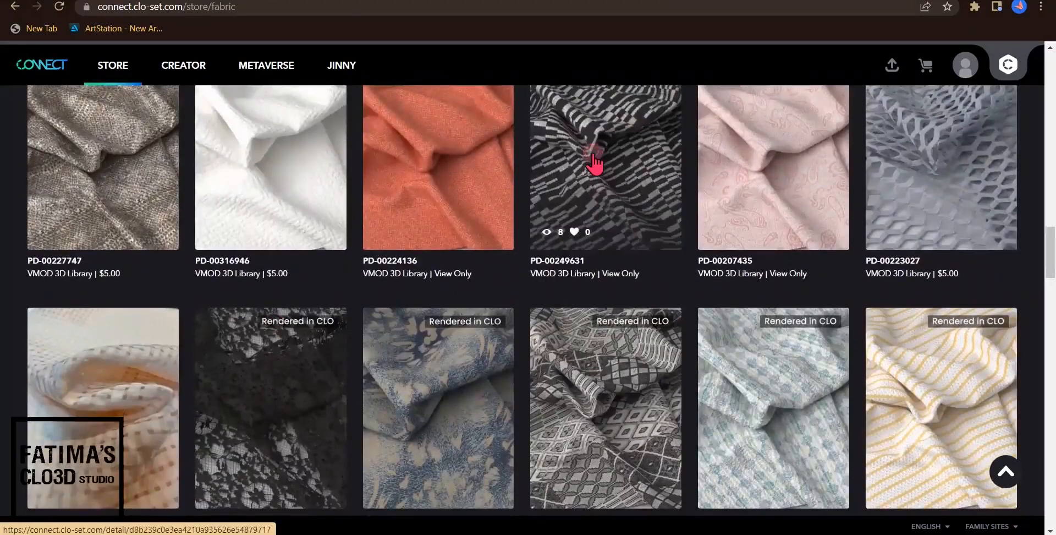
- View fabric PD-00249631's detail page, then browse the CONNECT home down to Recommended Trims
click(603, 167)
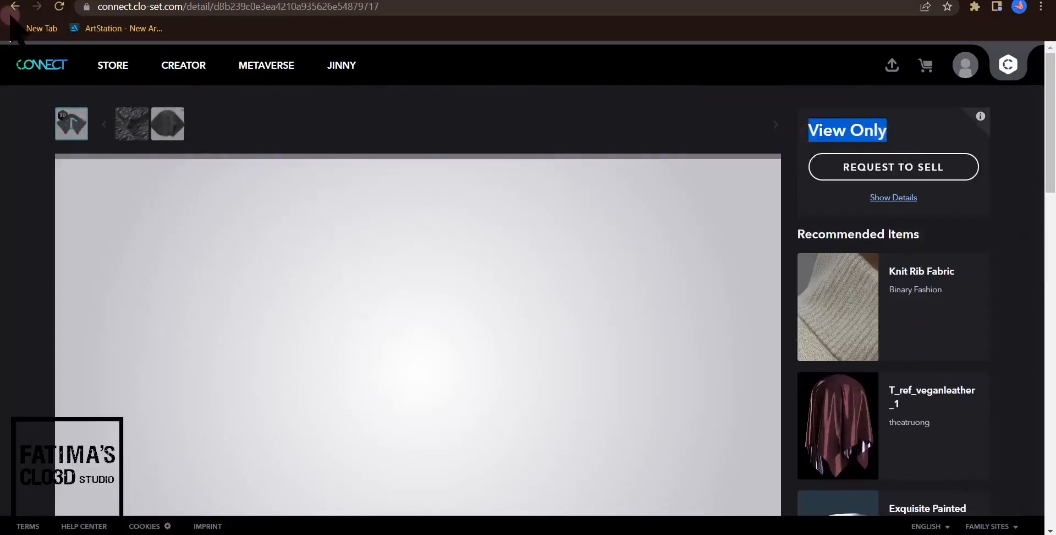
scroll(down, 3)
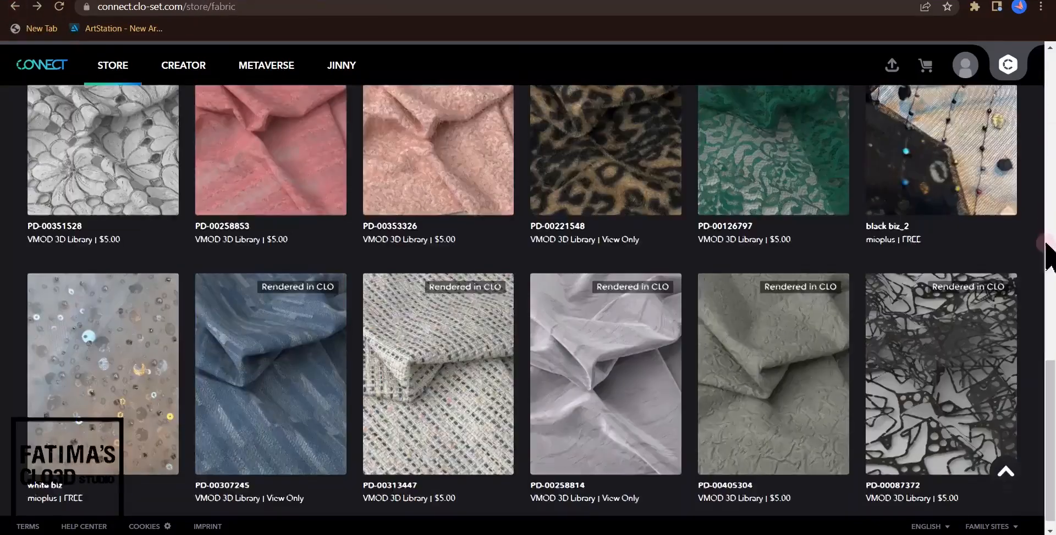
scroll(down, 3)
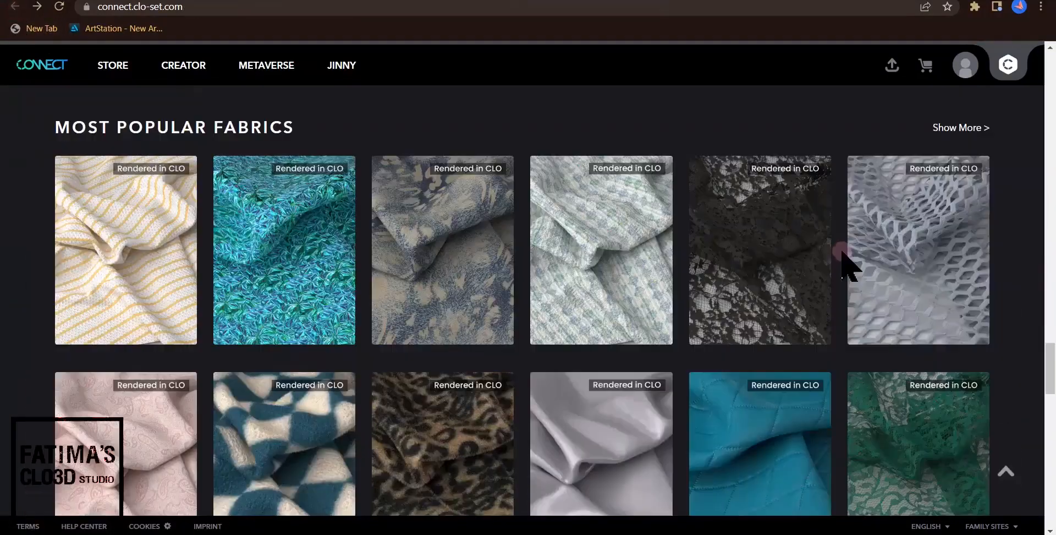
scroll(down, 3)
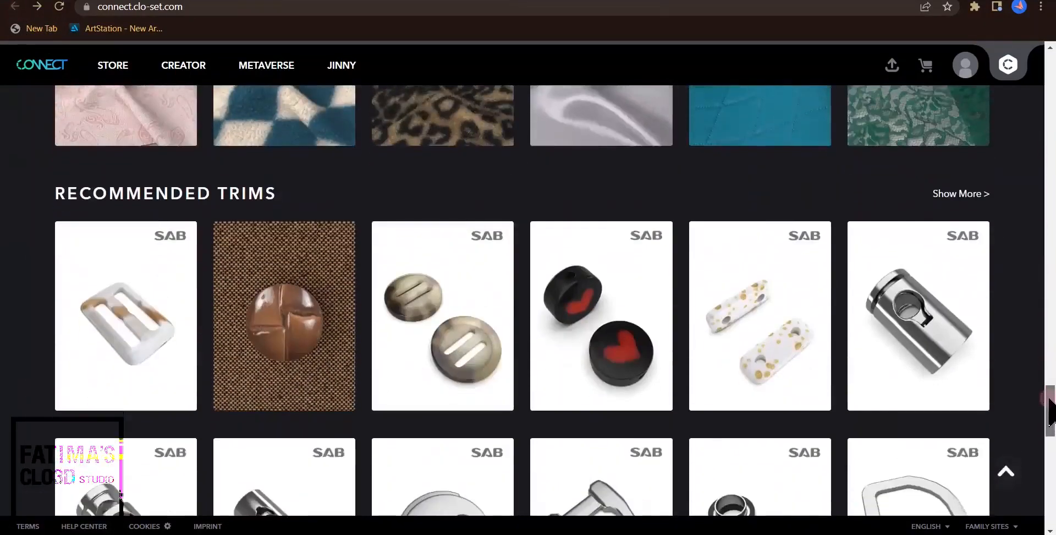
scroll(down, 3)
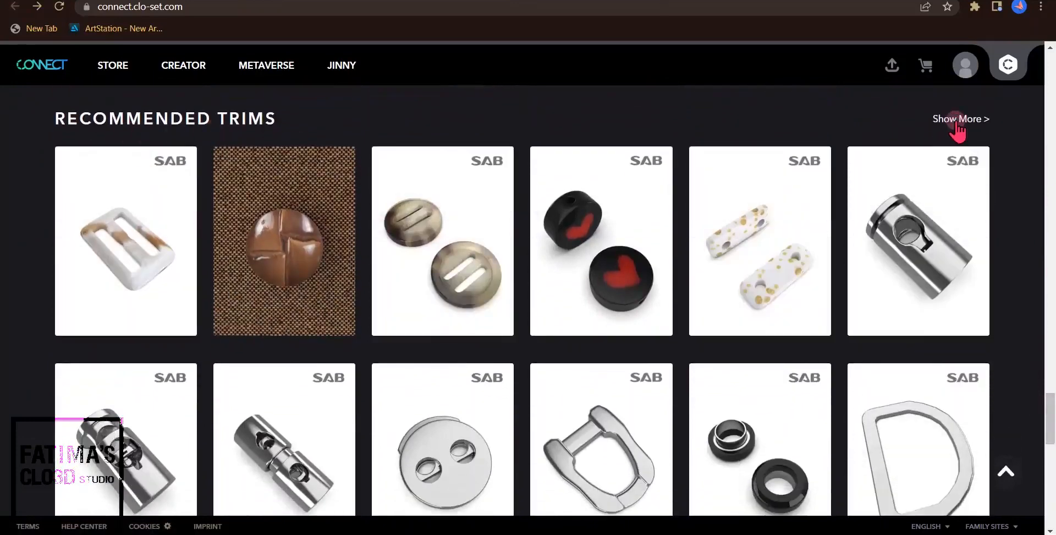
- Browse the full Trim catalogue down through its many free trims
click(957, 119)
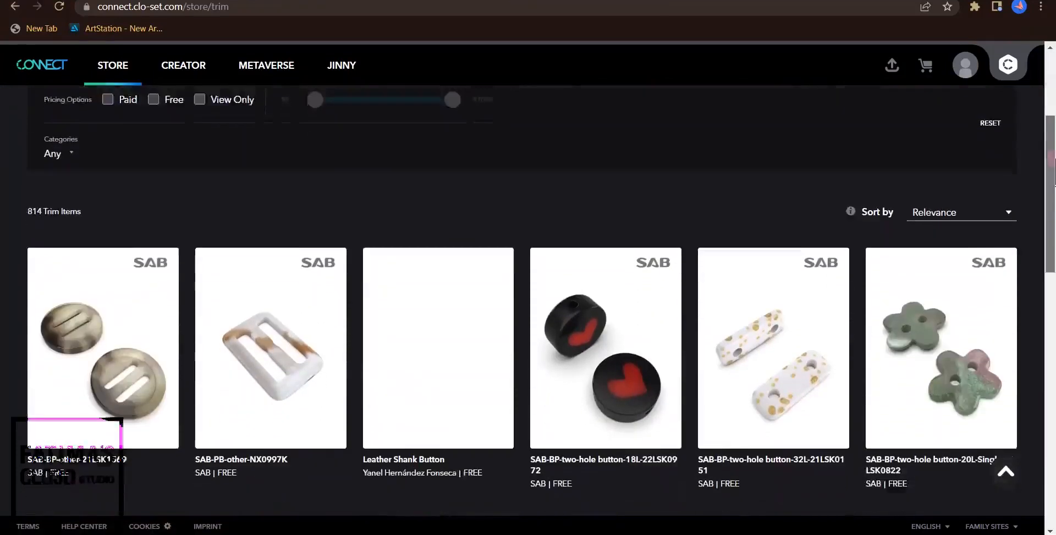
scroll(down, 3)
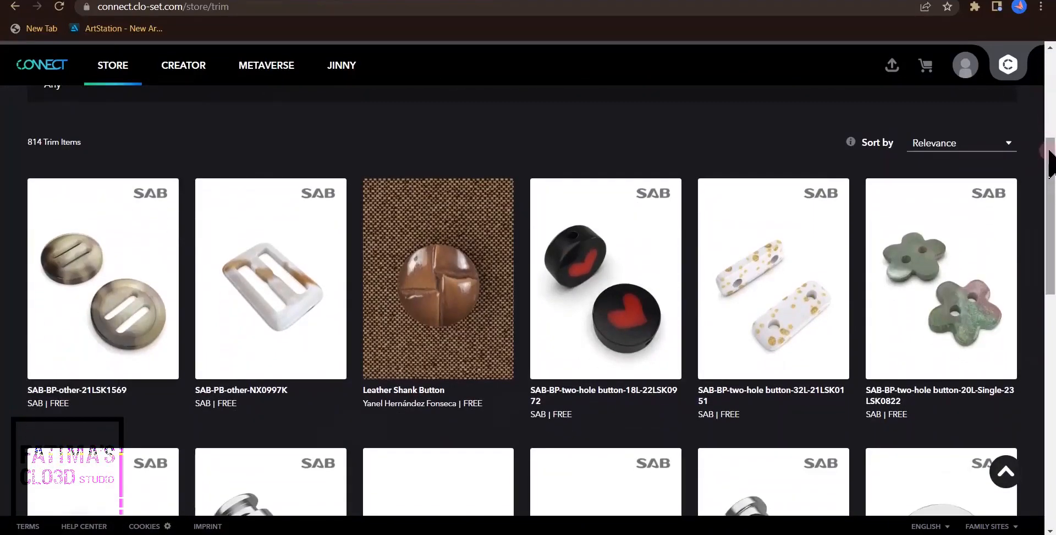
scroll(down, 3)
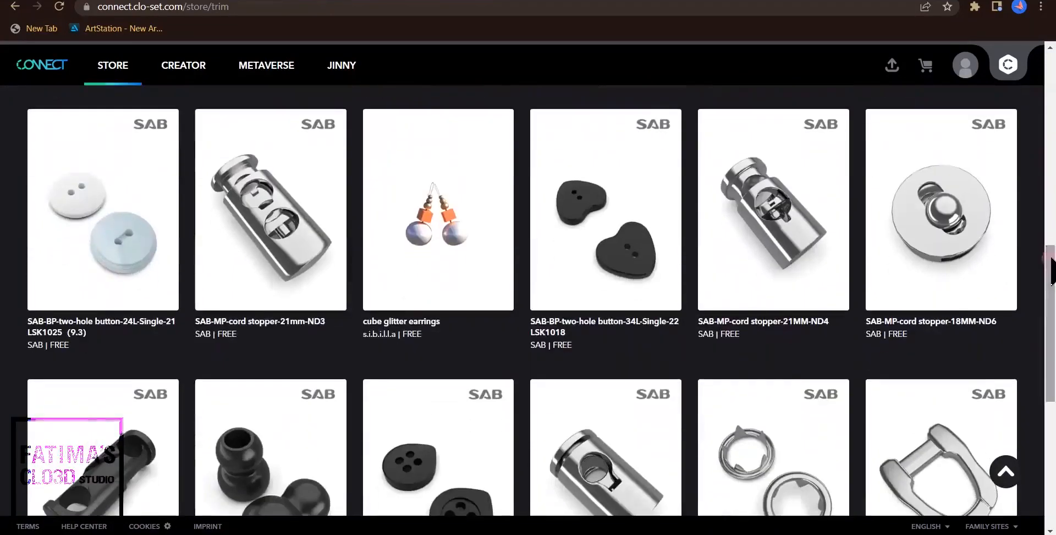
scroll(down, 3)
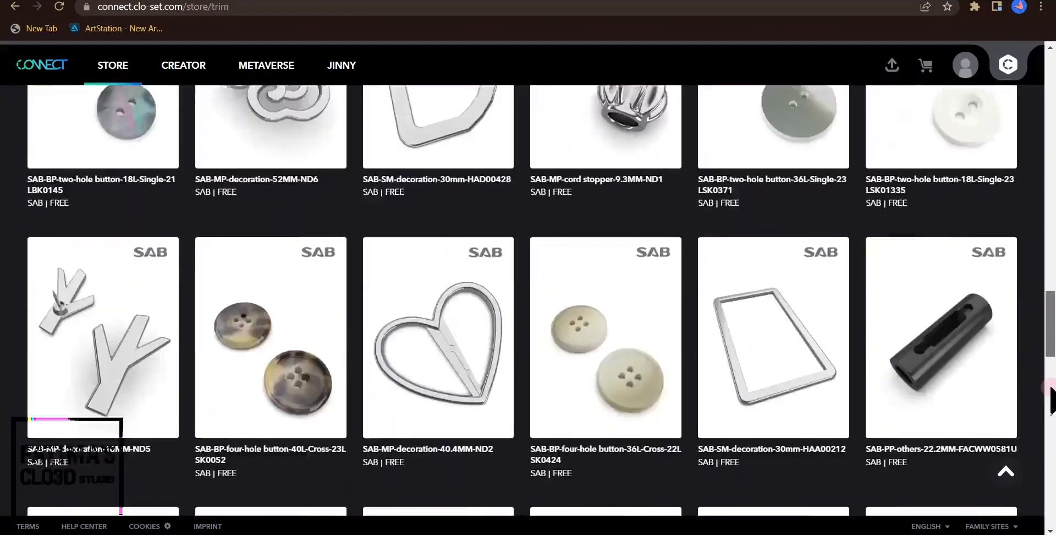
scroll(down, 3)
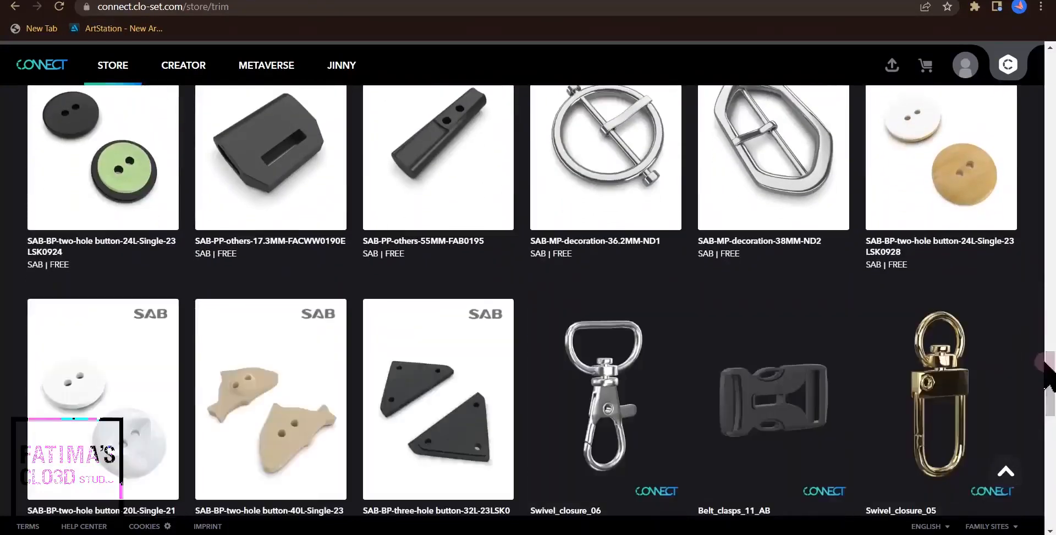
scroll(down, 3)
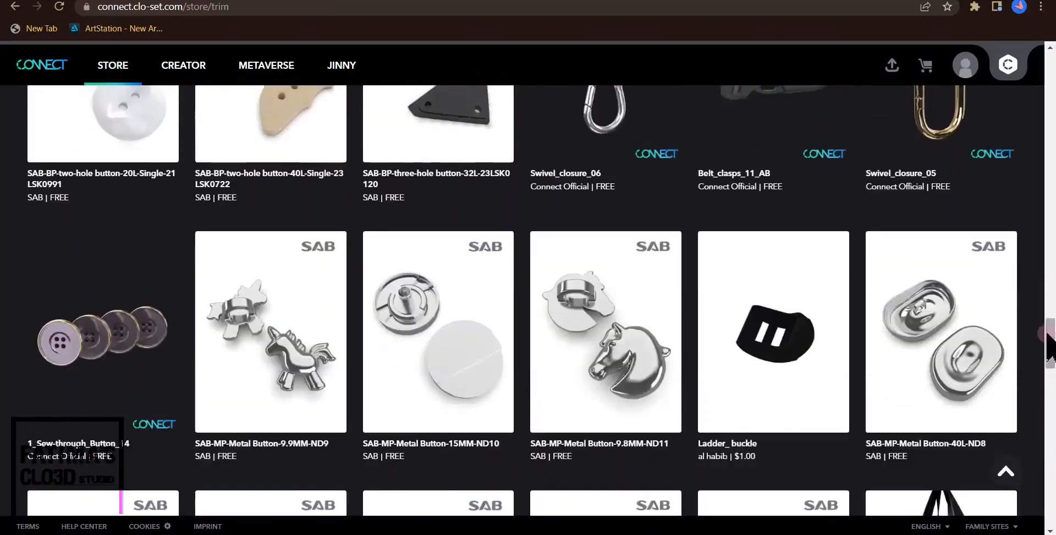
scroll(down, 3)
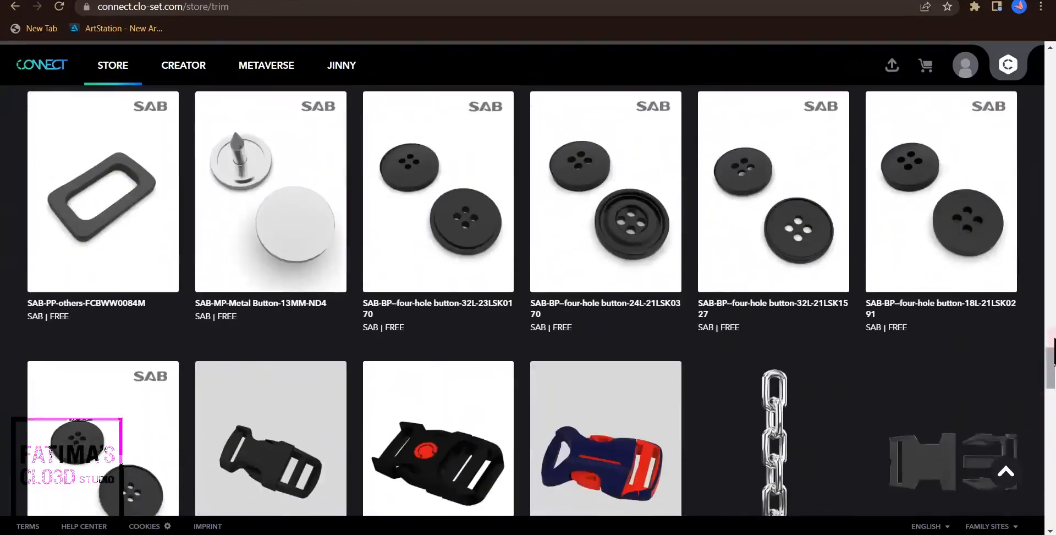
scroll(down, 3)
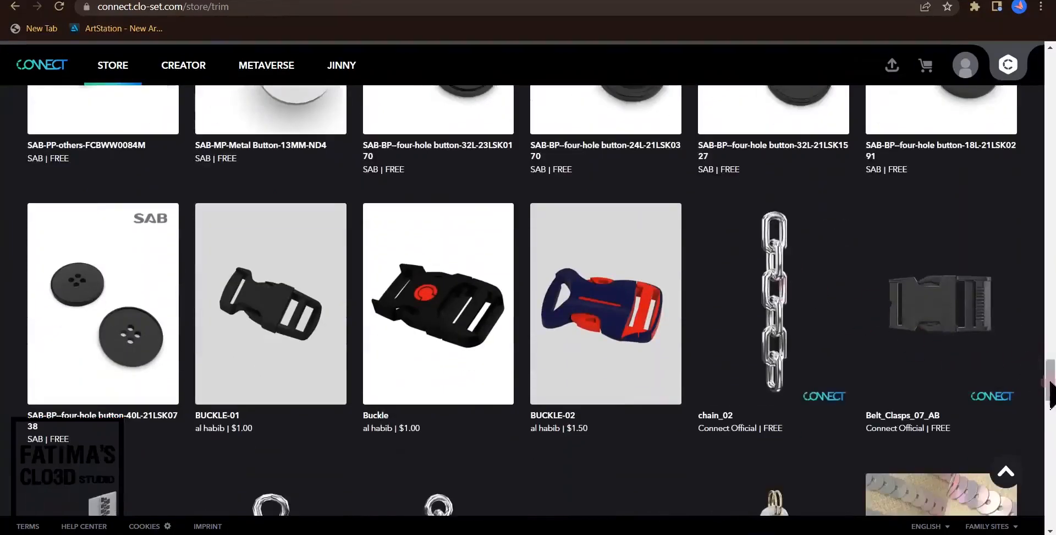
scroll(down, 3)
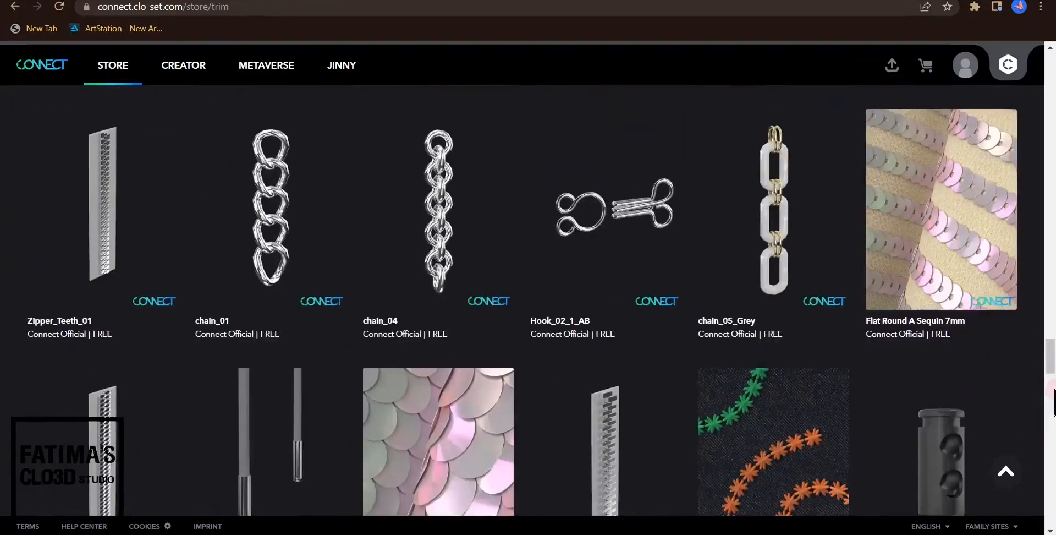
scroll(down, 3)
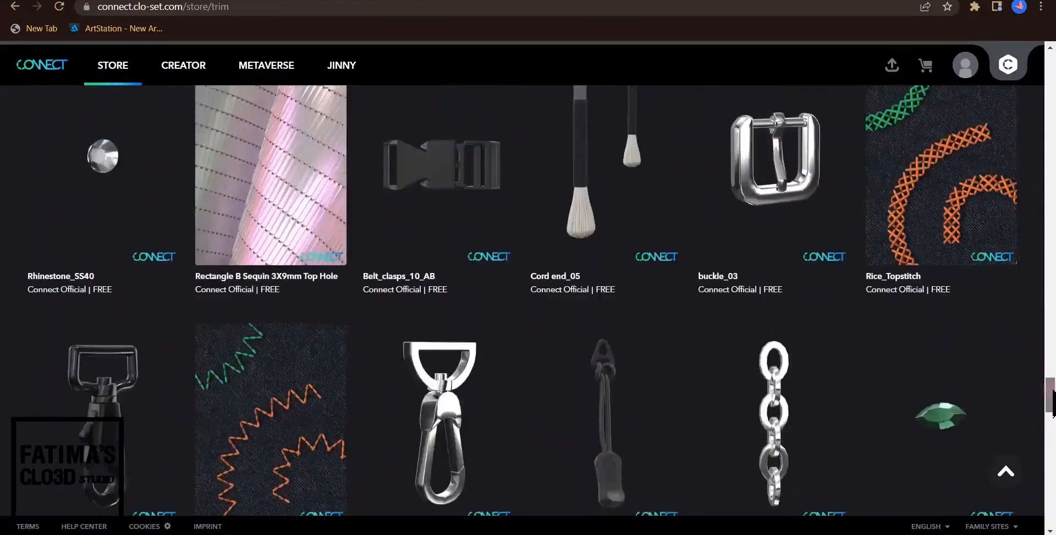
scroll(down, 3)
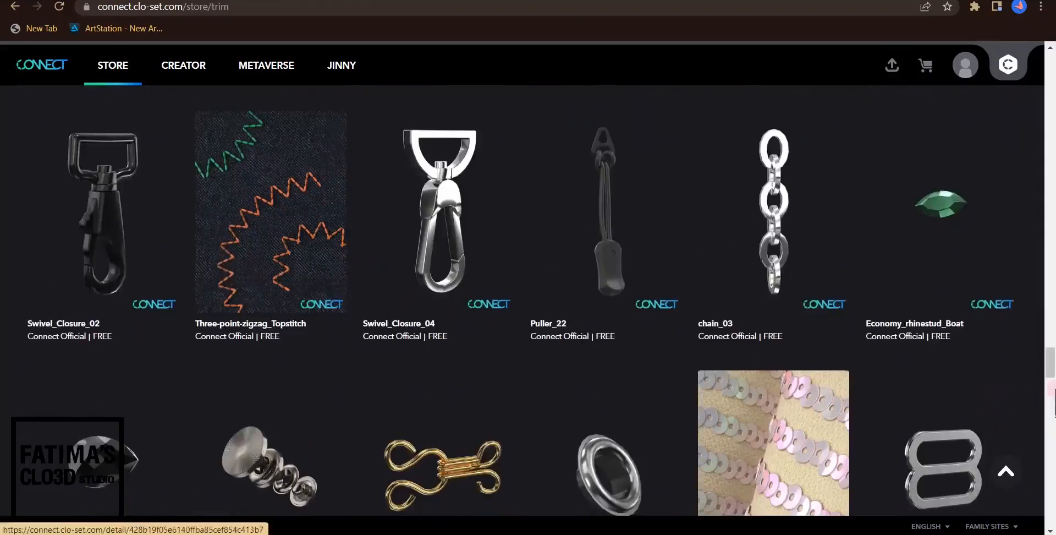
scroll(down, 3)
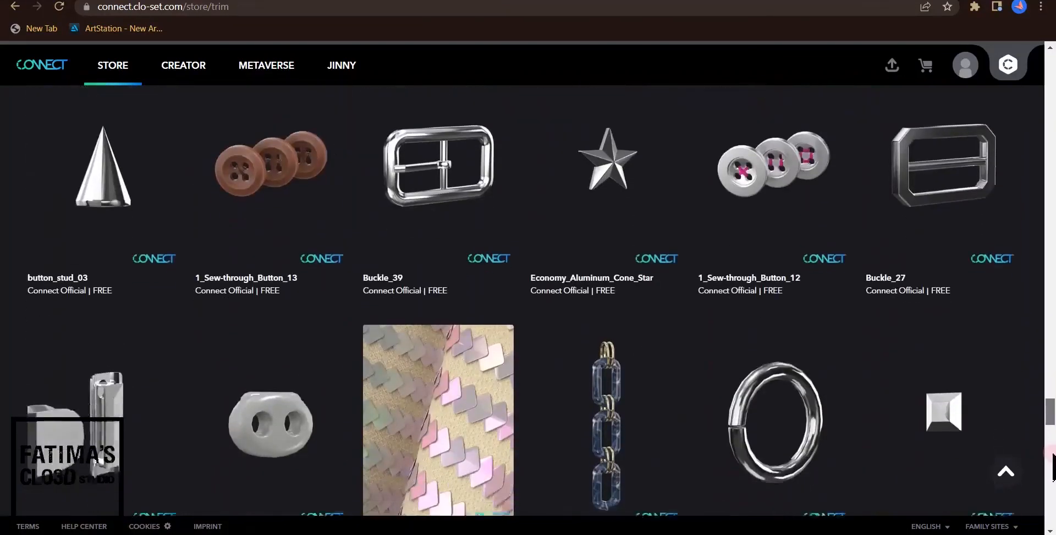
scroll(down, 3)
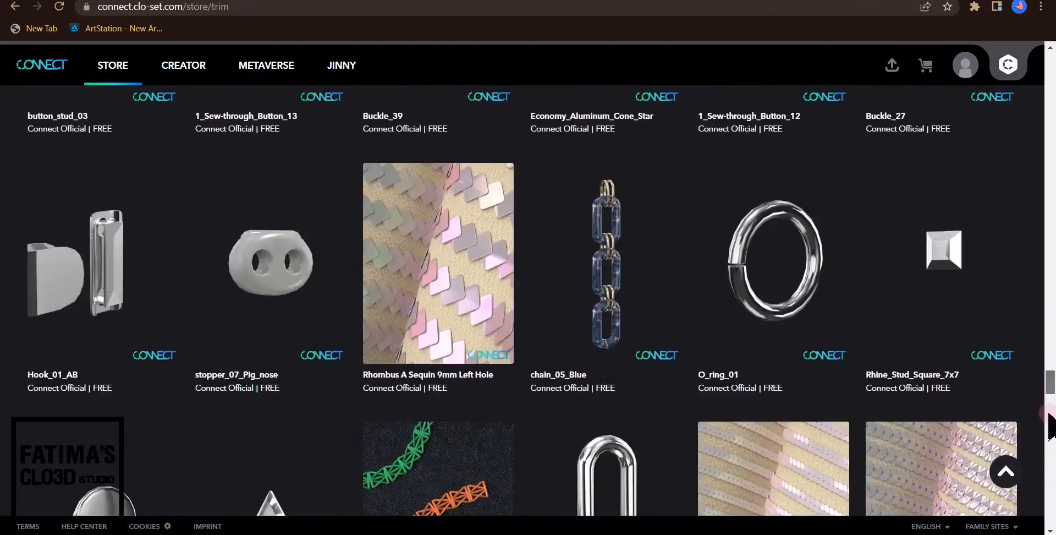
scroll(down, 3)
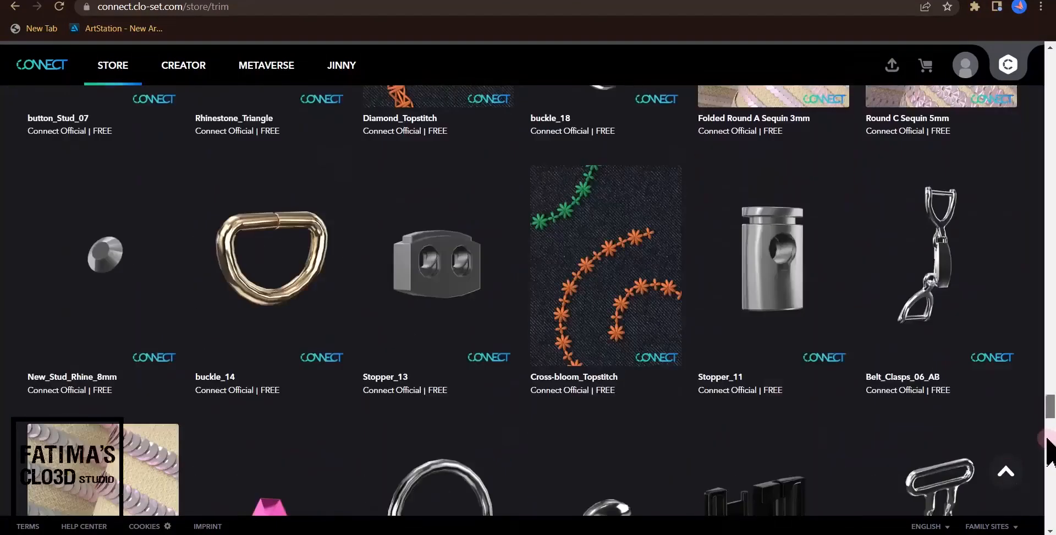
scroll(down, 3)
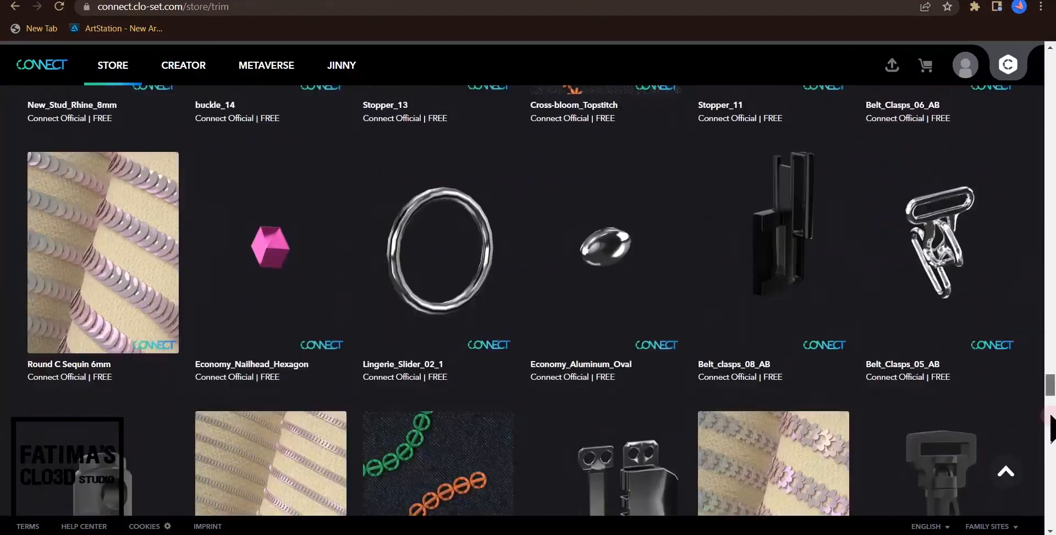
scroll(down, 3)
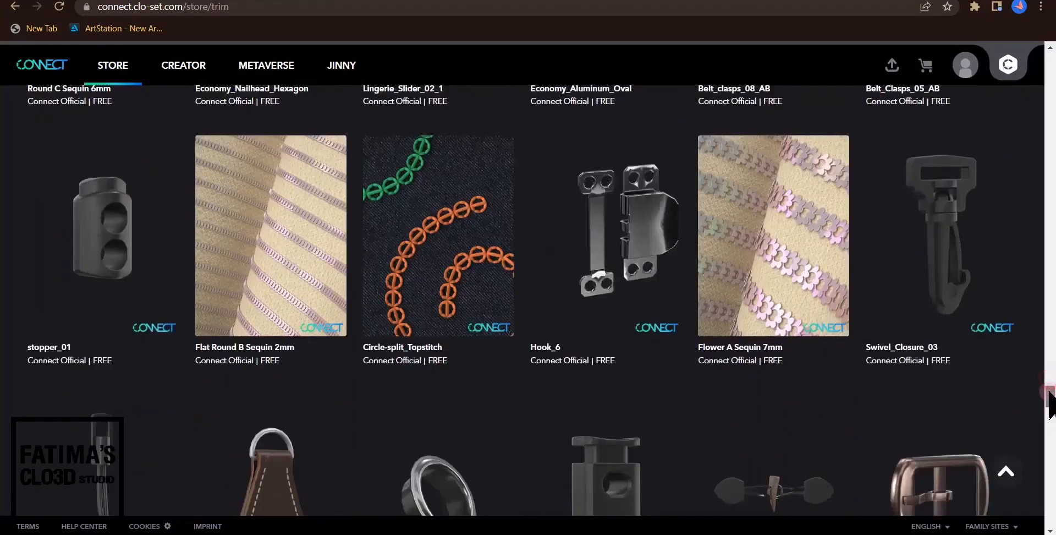
scroll(down, 3)
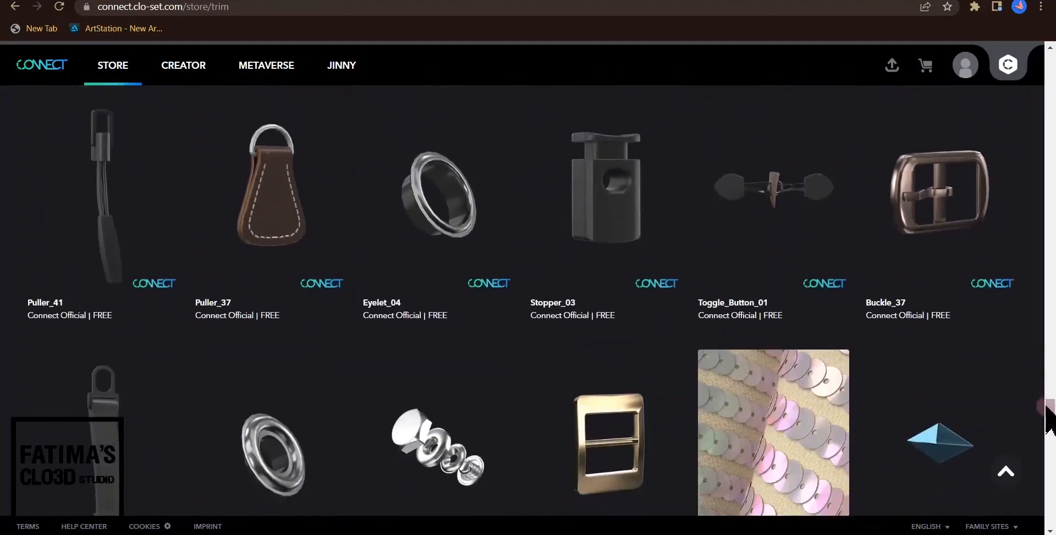
scroll(down, 3)
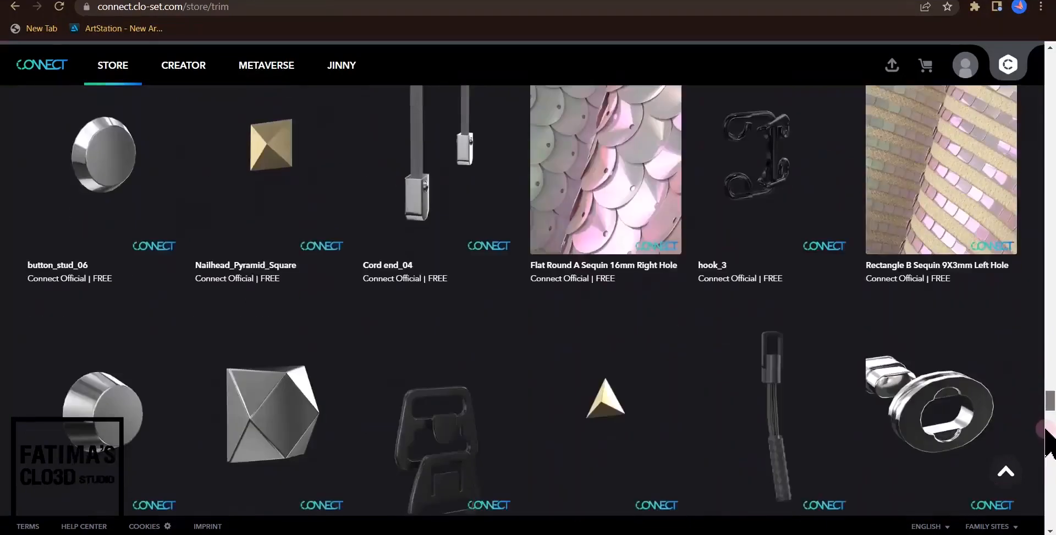
scroll(down, 3)
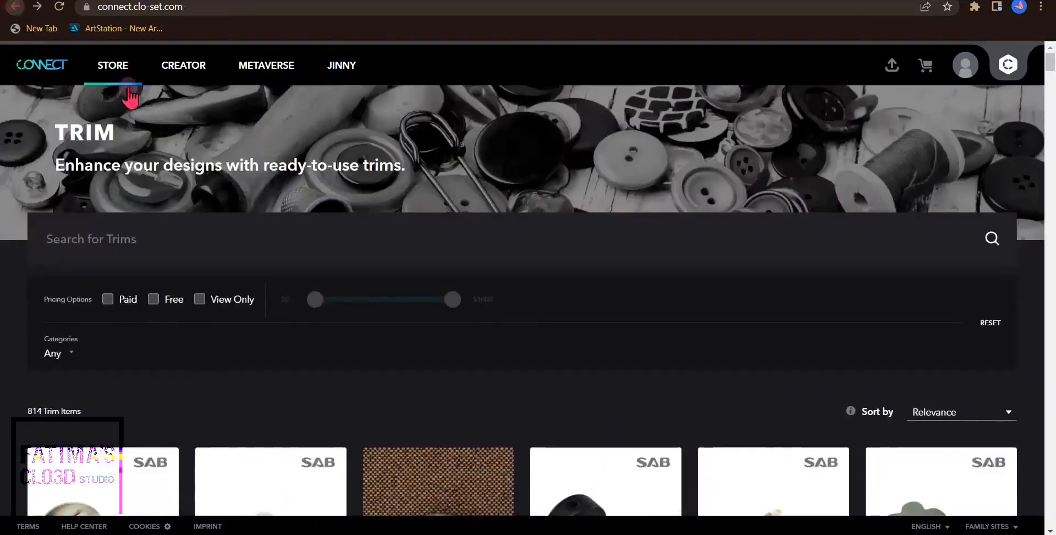
- Scroll the store home past Avatar Materials, Most Popular Fabrics and Top Accessories to the garment catalogue
scroll(down, 3)
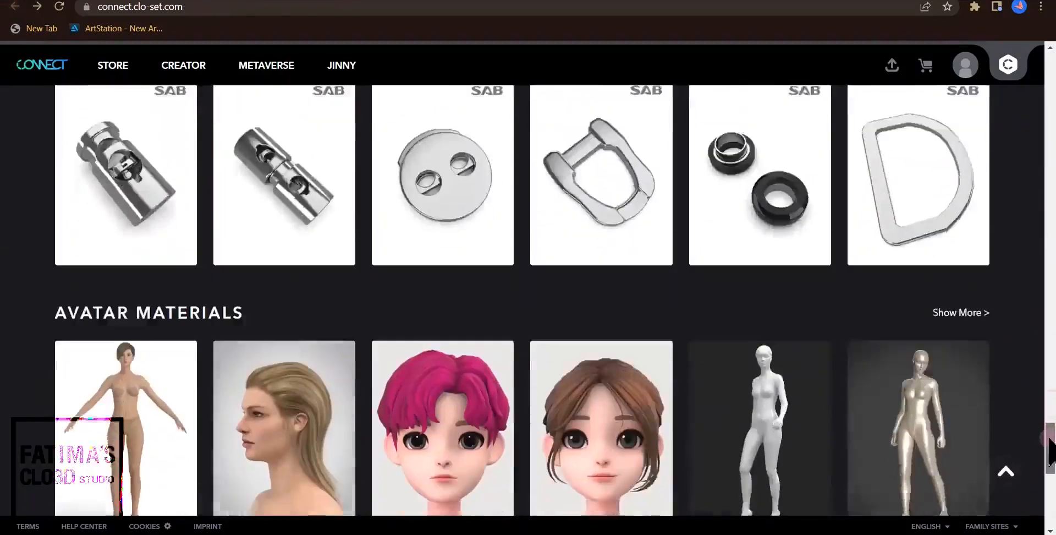
scroll(down, 3)
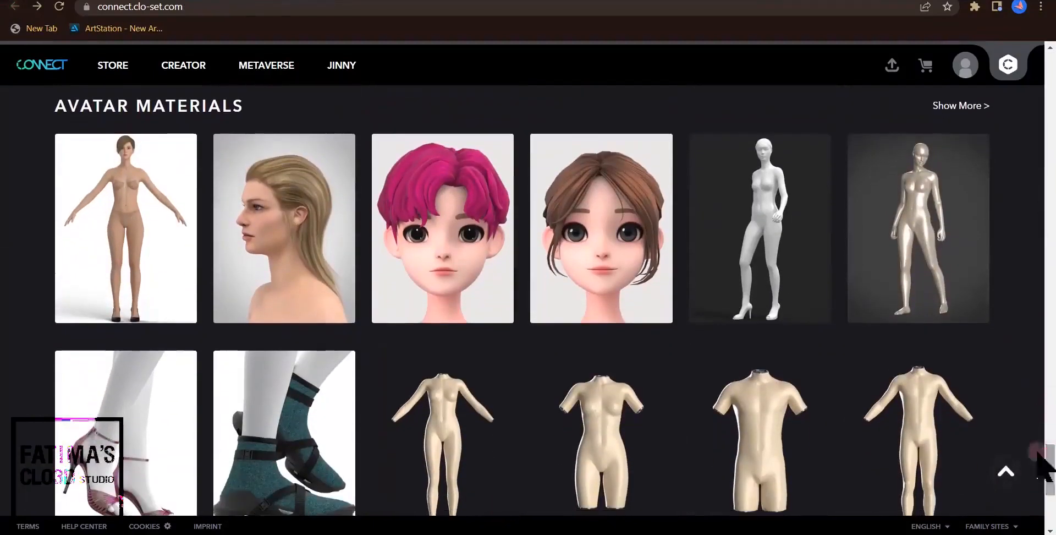
scroll(down, 3)
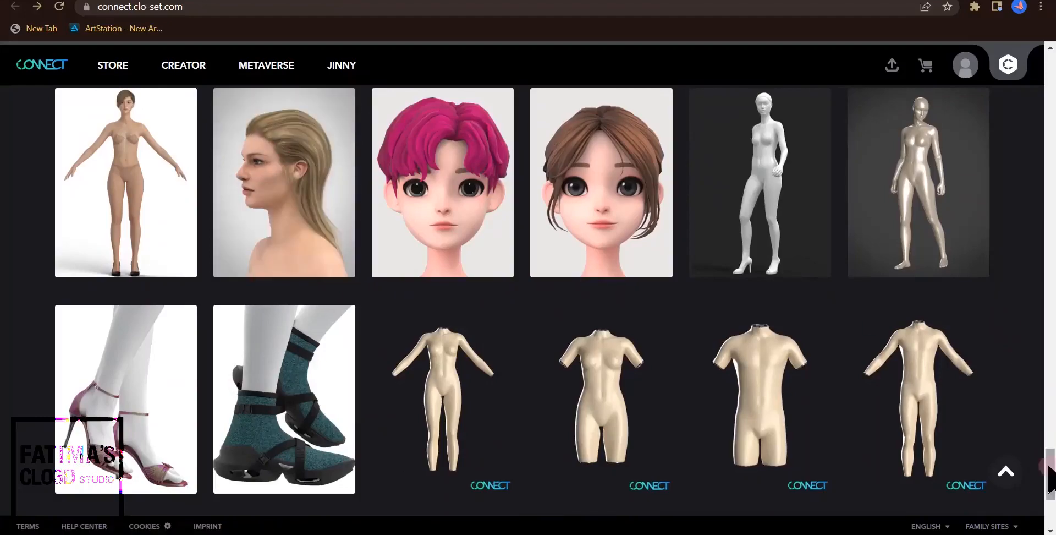
scroll(down, 3)
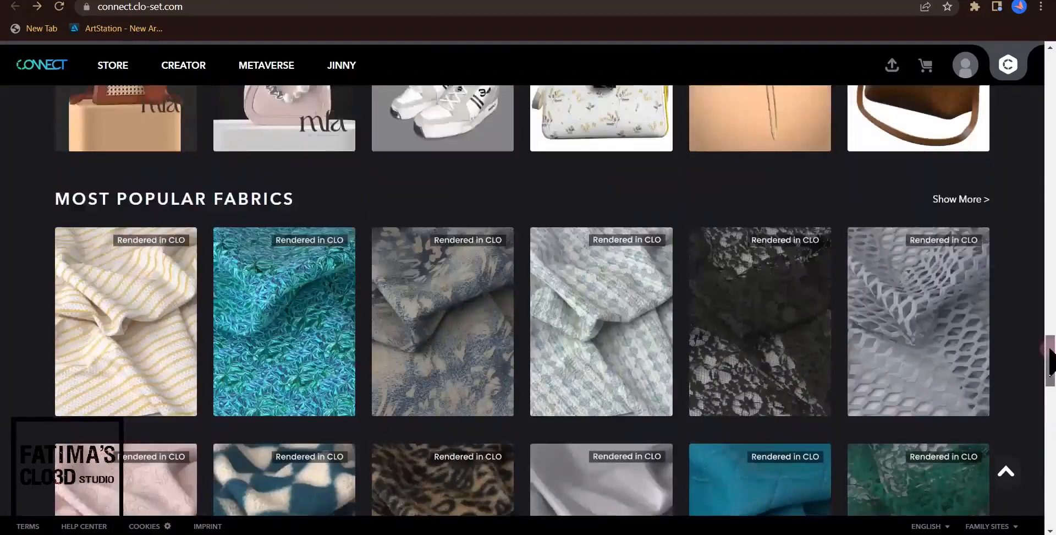
scroll(down, 3)
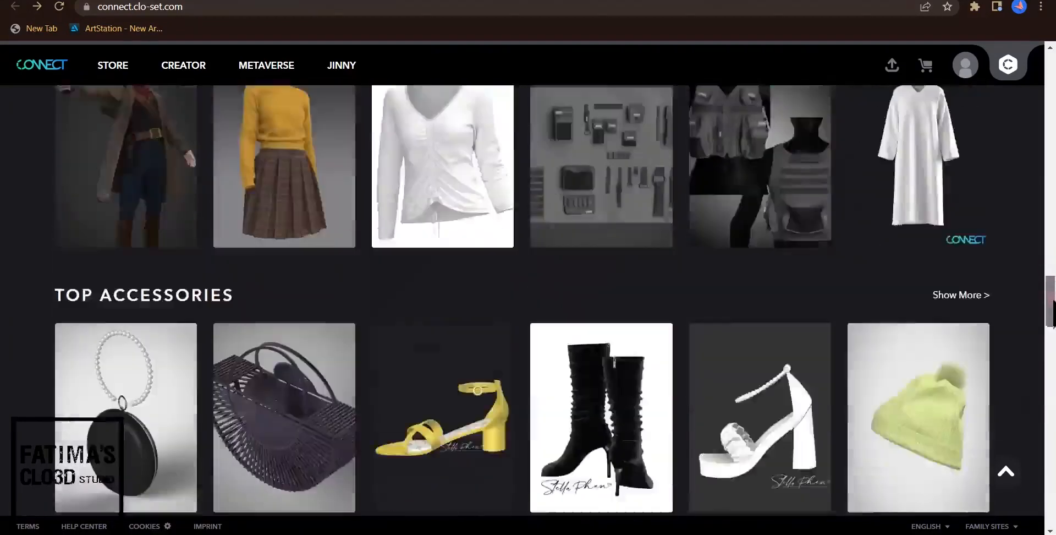
scroll(down, 3)
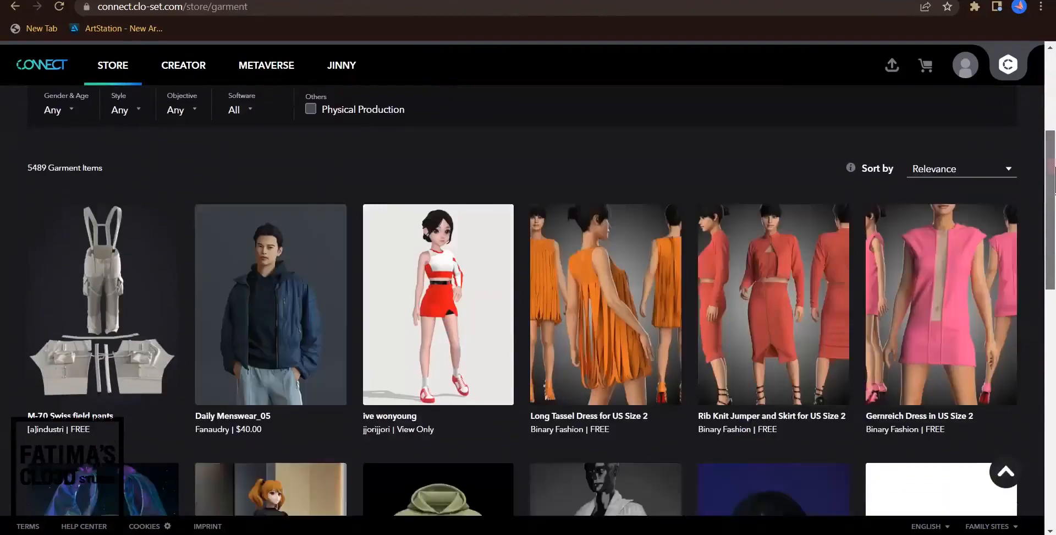
- Browse the garment listings and bring up the Leather Boot product page
scroll(down, 3)
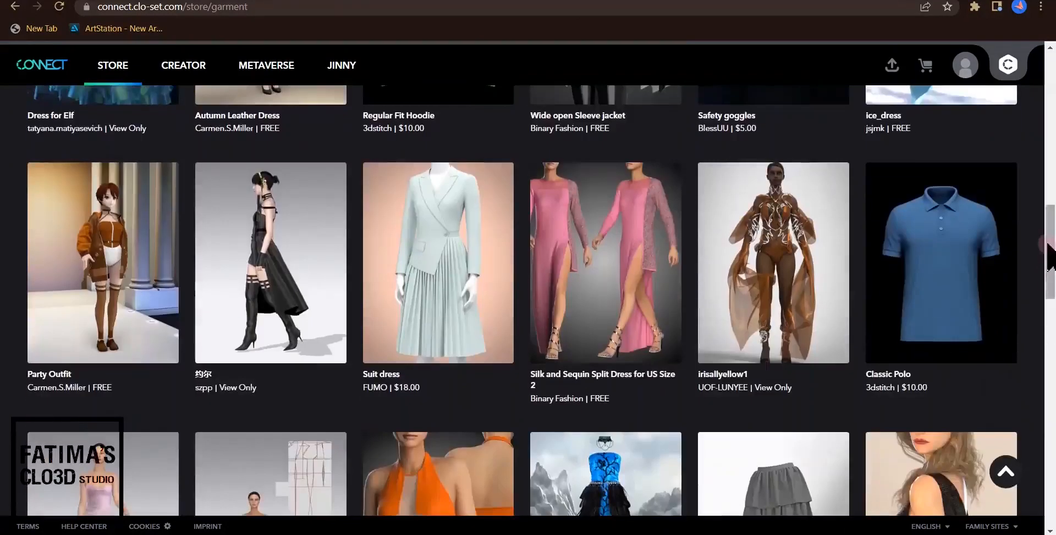
scroll(down, 3)
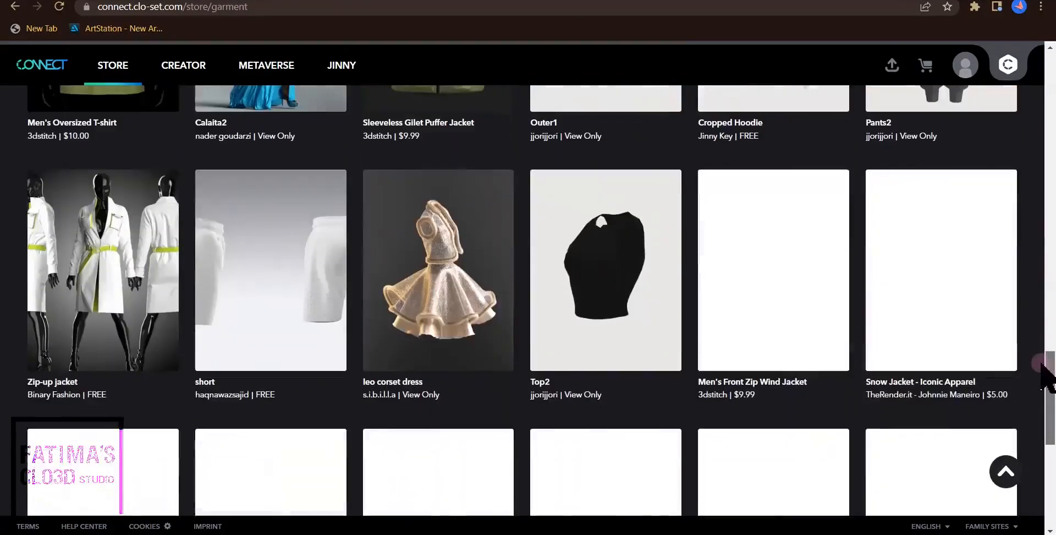
scroll(down, 3)
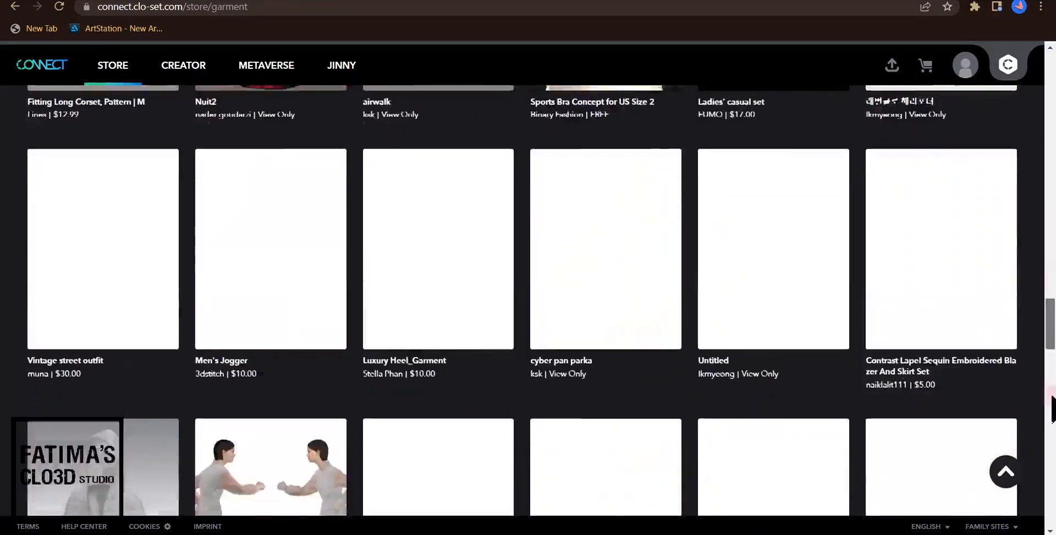
scroll(down, 3)
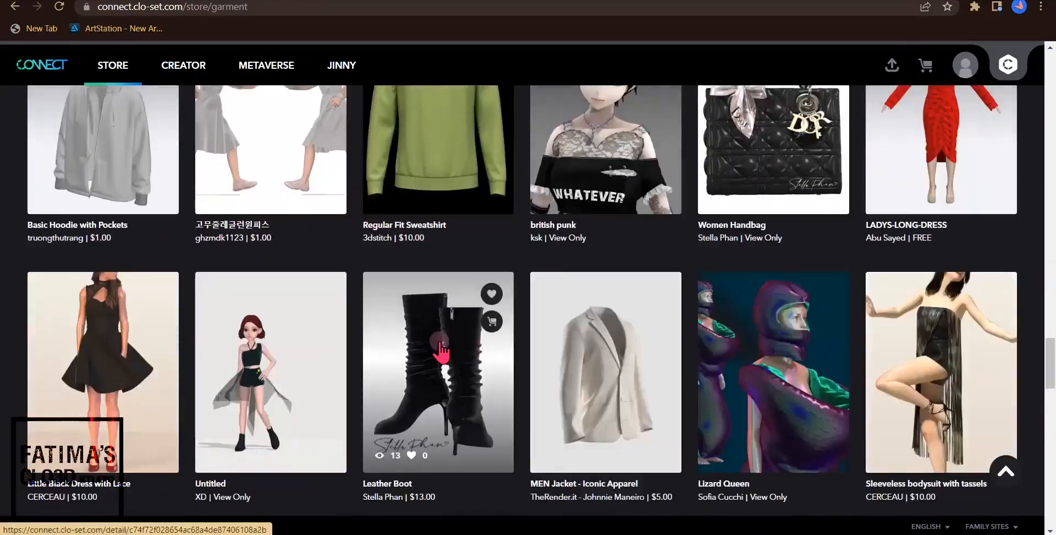
click(438, 371)
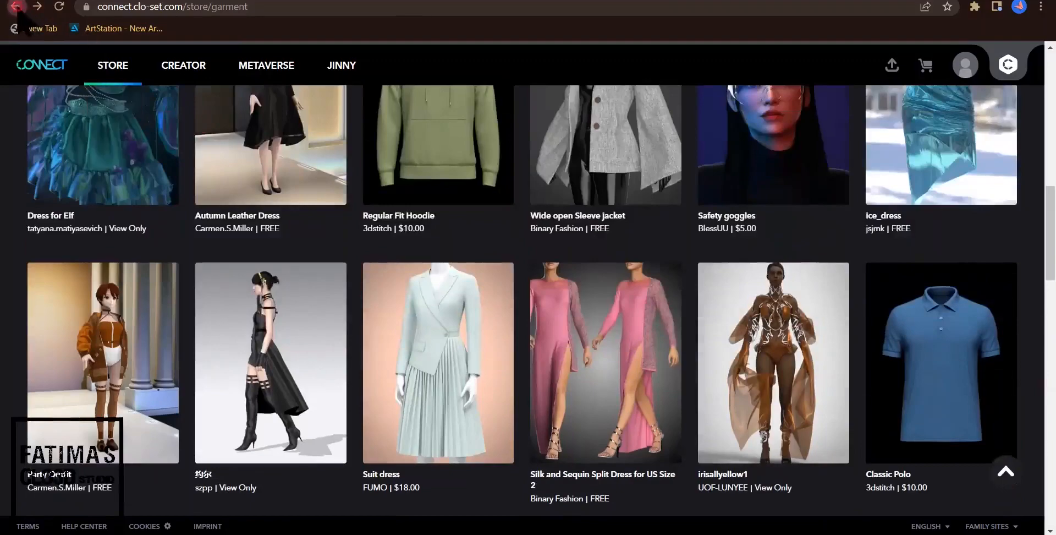
- Scroll back through the store home toward the Avatar Materials section
scroll(down, 3)
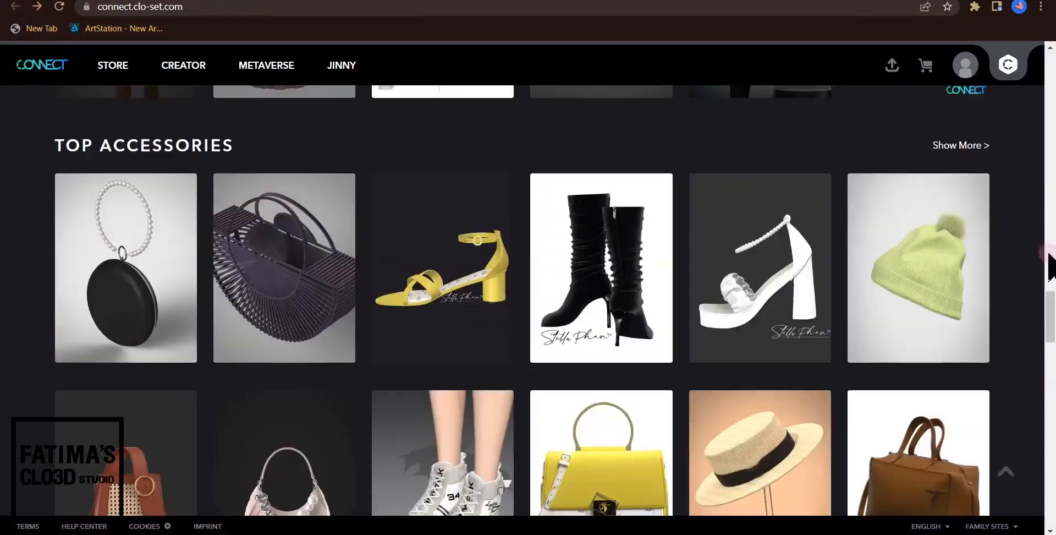
scroll(down, 3)
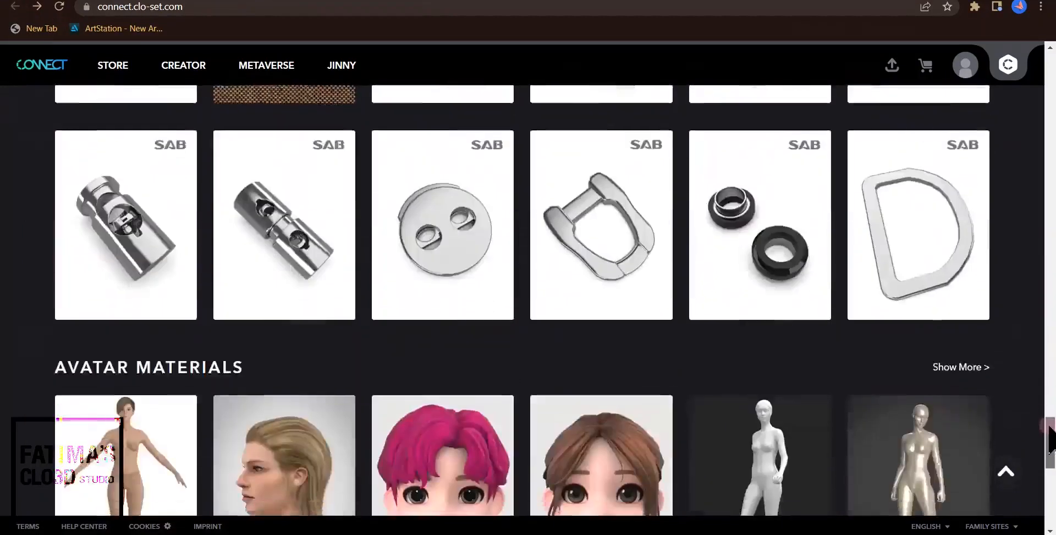
scroll(down, 3)
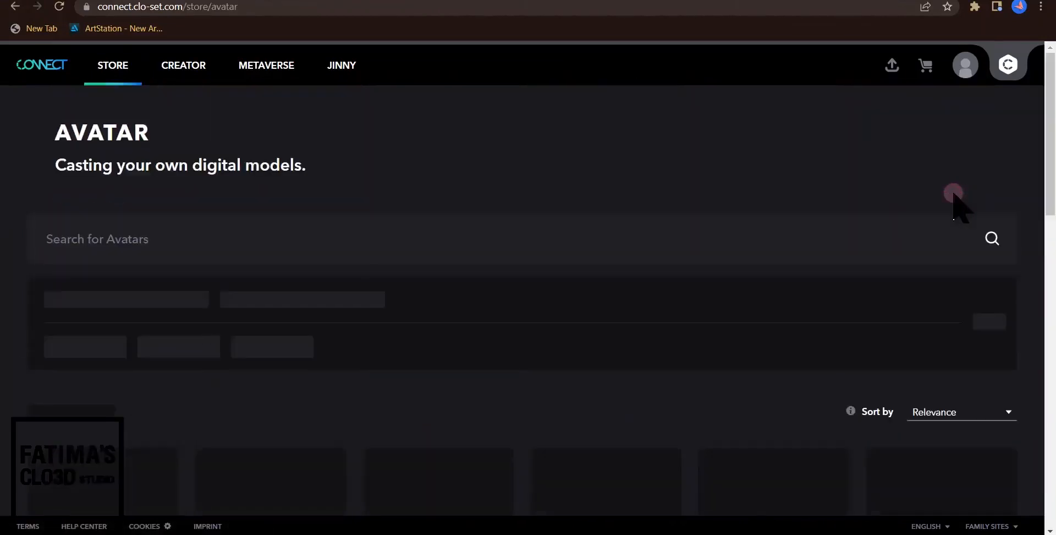
- Scroll the Avatar catalogue through poses, mannequins, shoes and boots until FV2_Knee_High_Boots appears
scroll(down, 3)
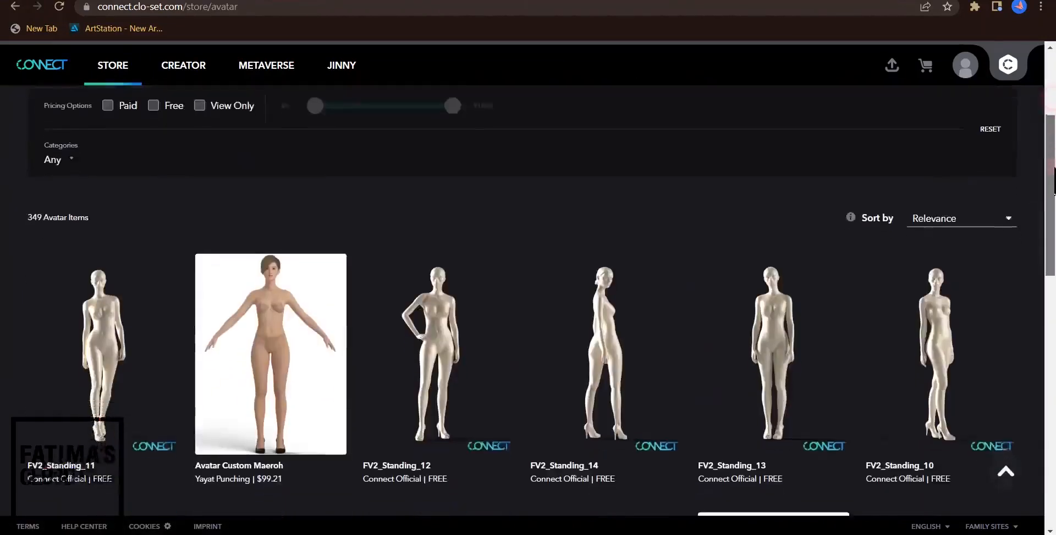
scroll(down, 3)
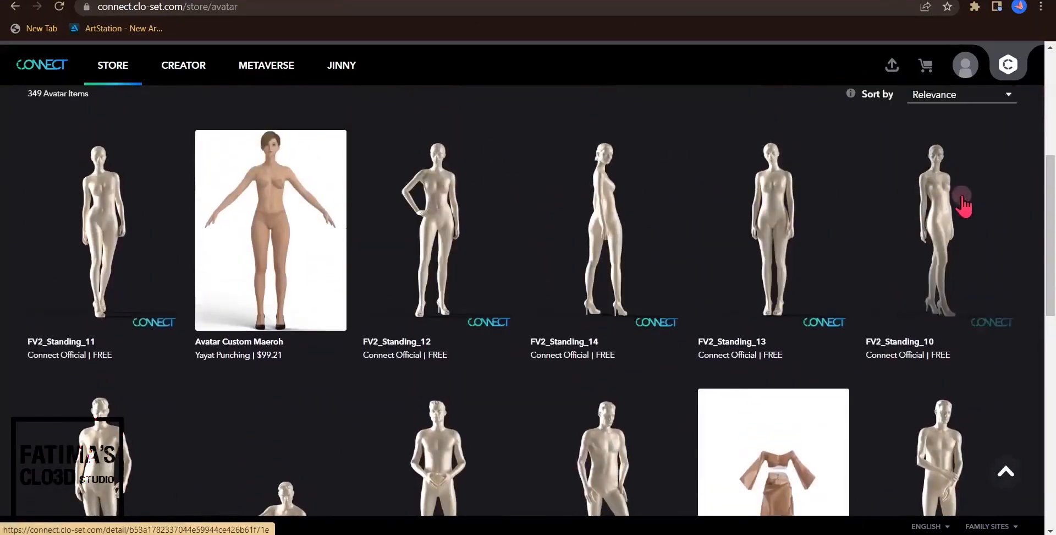
scroll(down, 3)
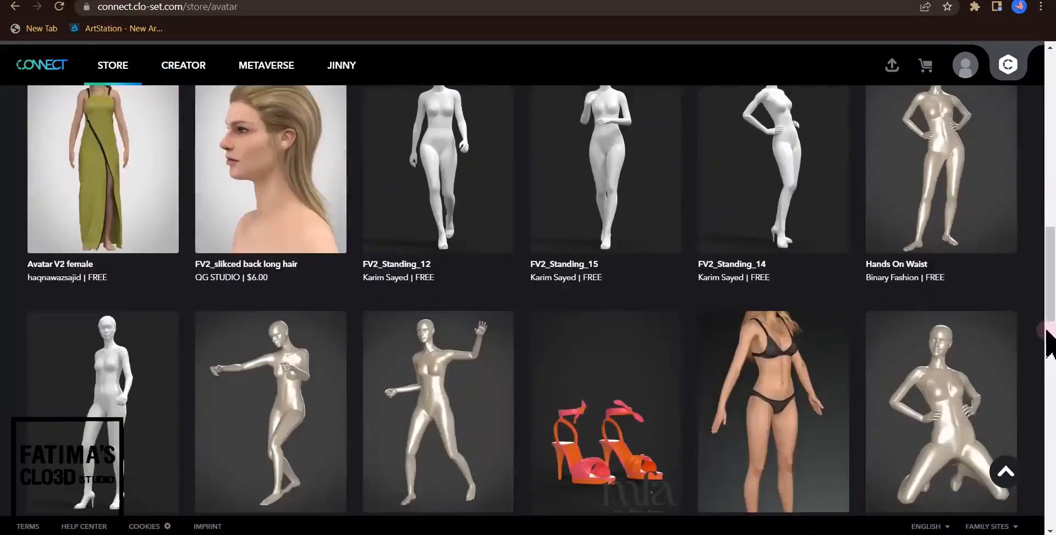
scroll(down, 3)
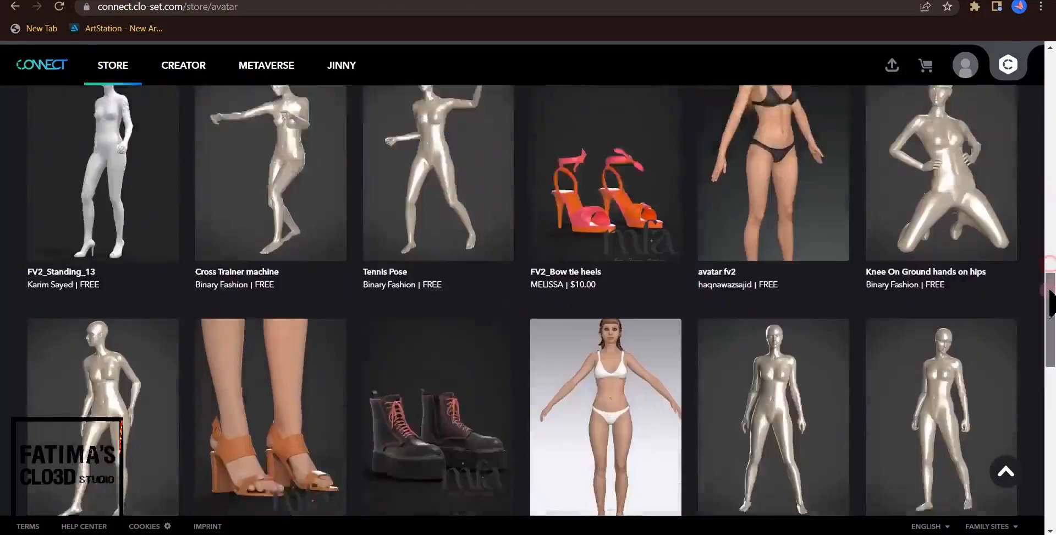
scroll(down, 3)
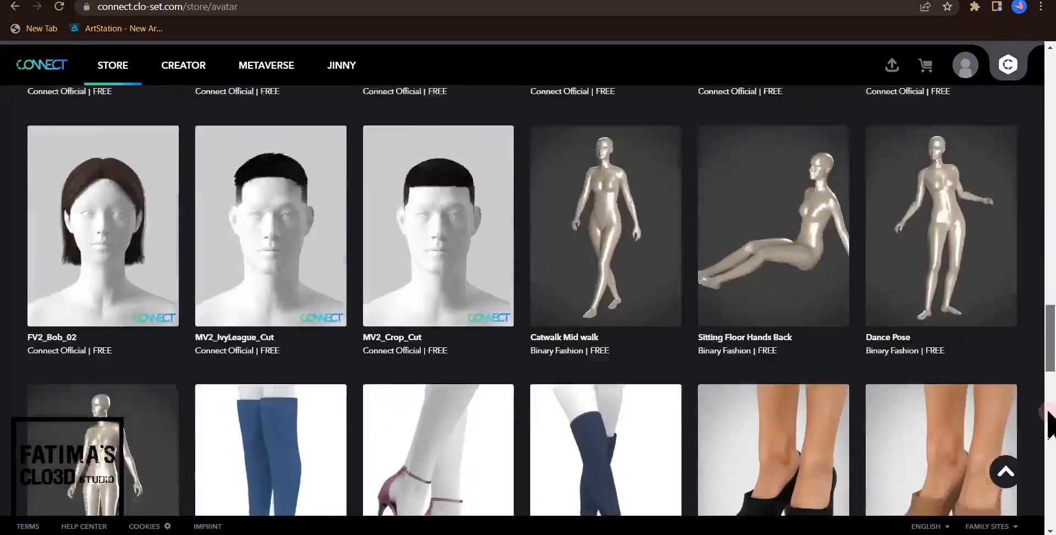
scroll(down, 3)
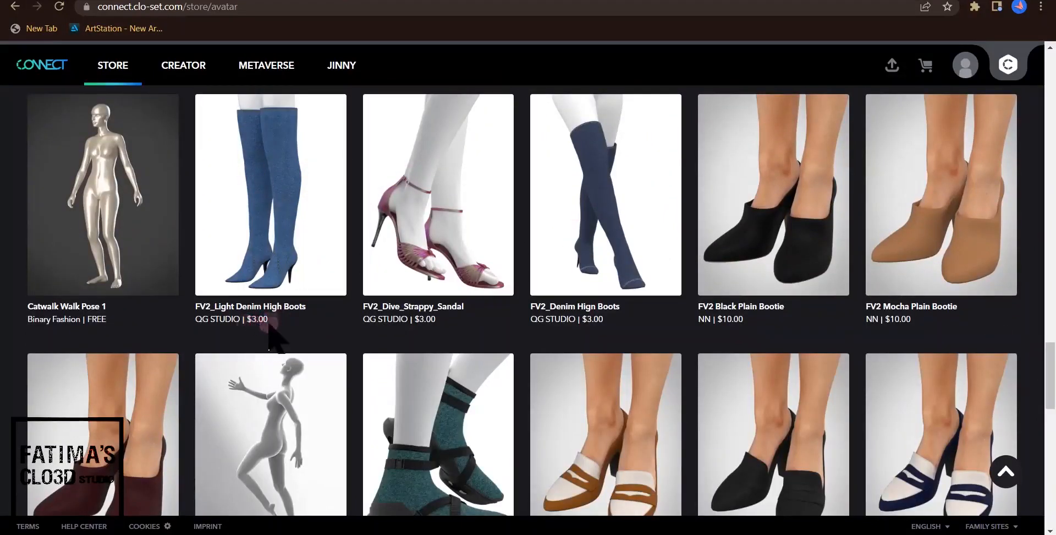
mouse_move(296, 206)
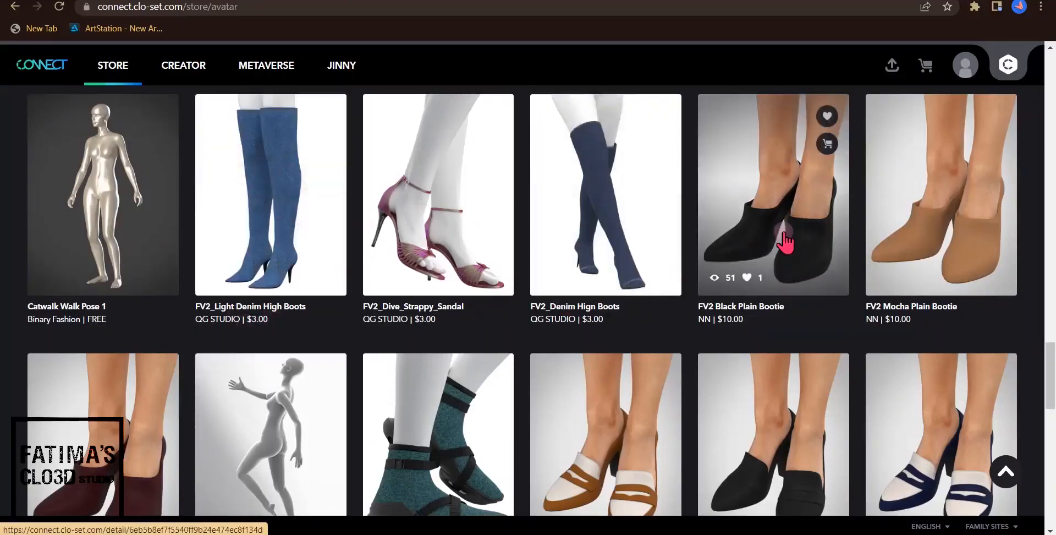
scroll(down, 3)
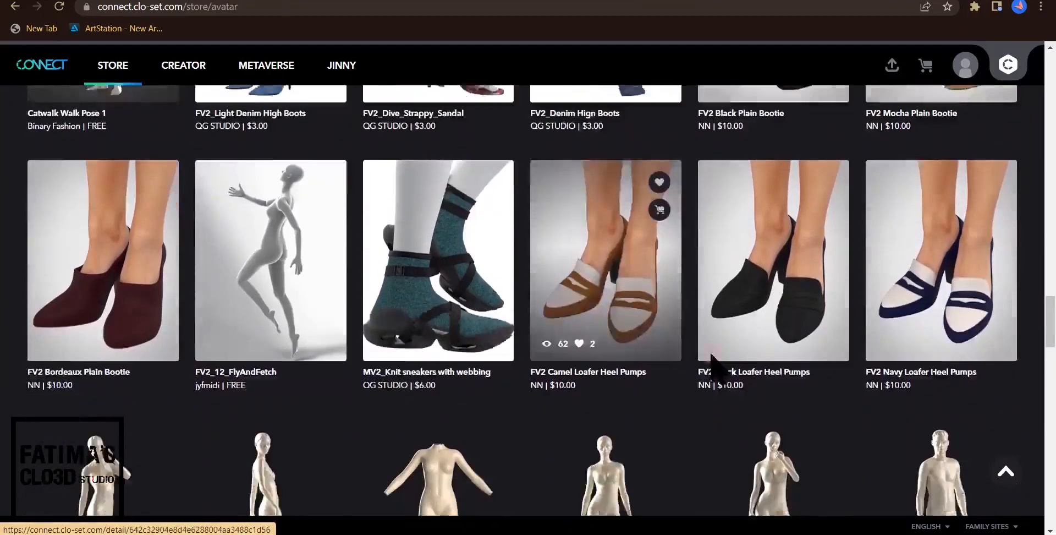
scroll(down, 3)
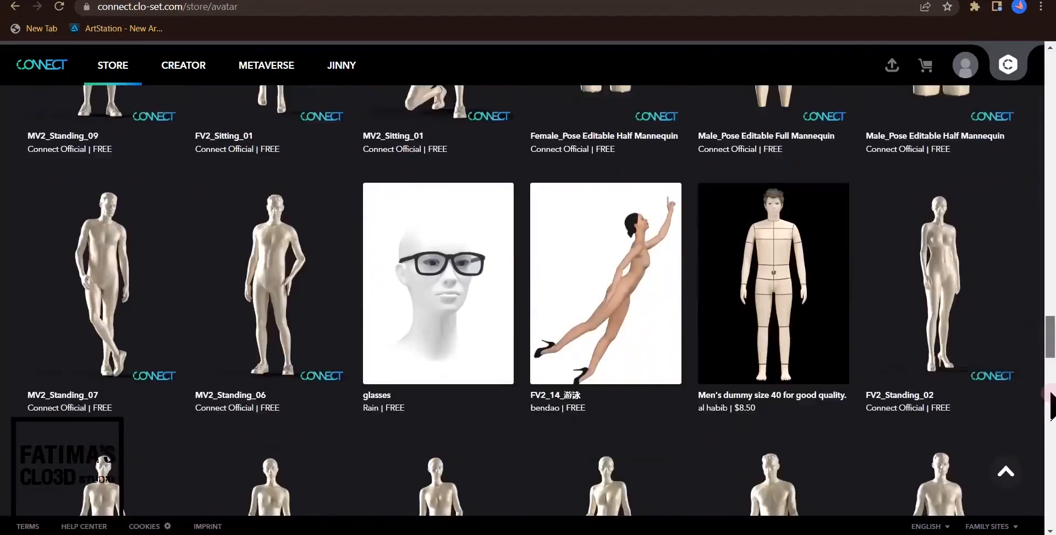
scroll(down, 3)
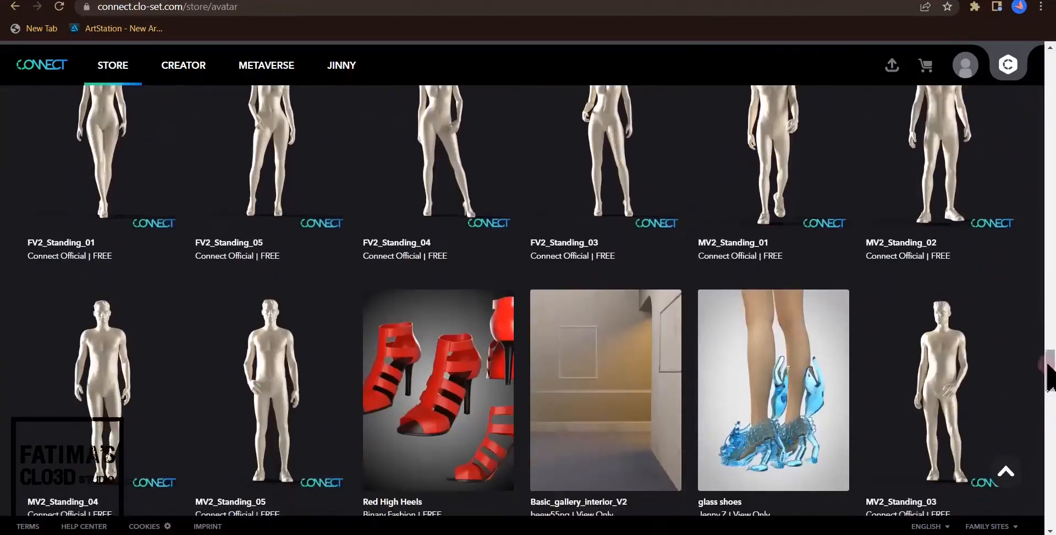
scroll(down, 3)
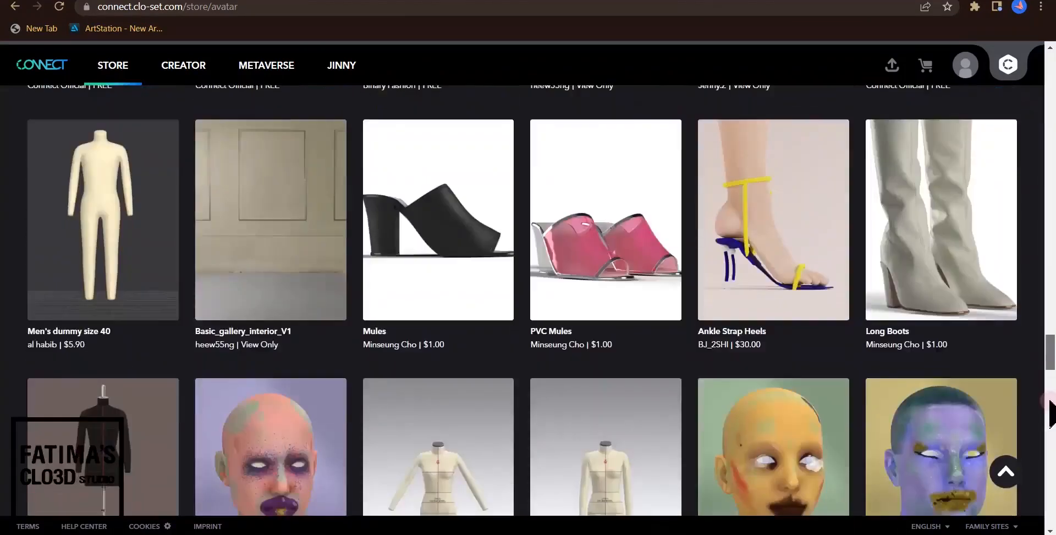
scroll(down, 3)
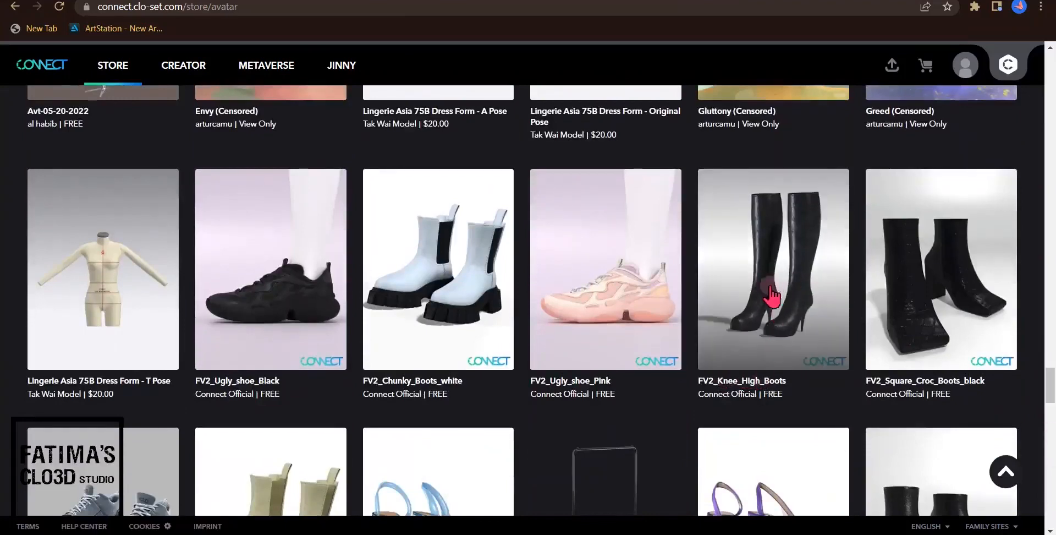
- View the free FV2_Knee_High_Boots in the 3D viewer and its back-view preview photo
click(774, 268)
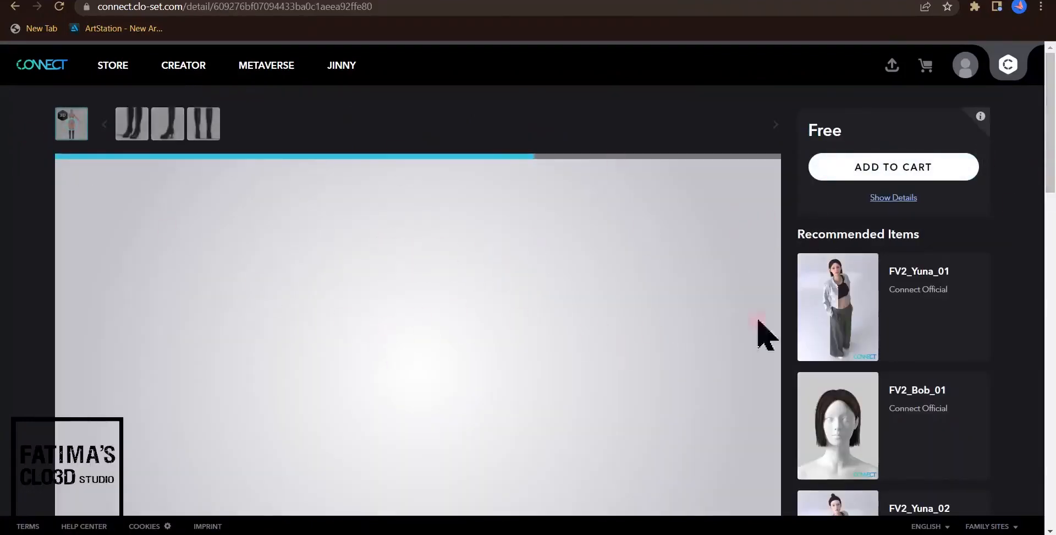
scroll(down, 3)
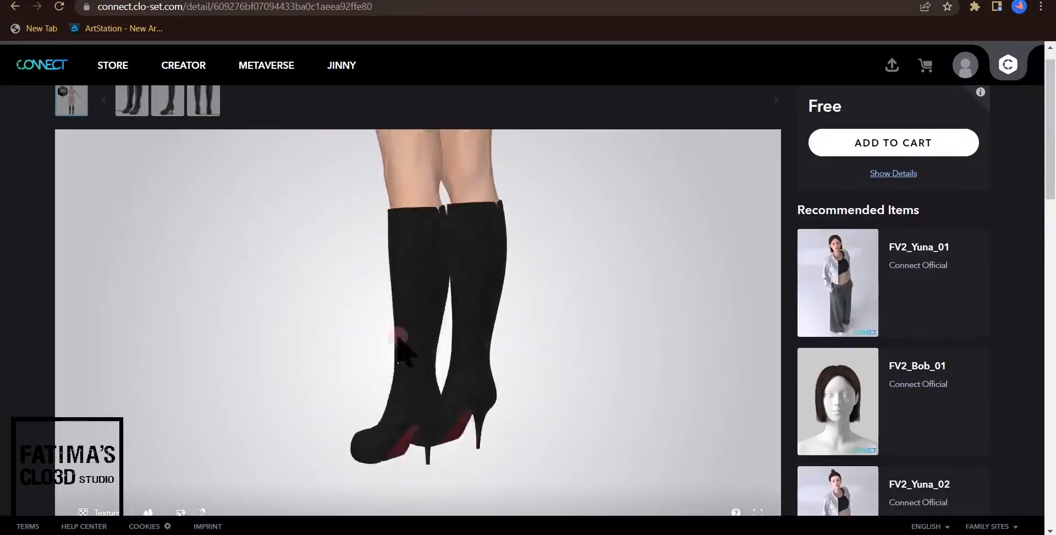
click(131, 99)
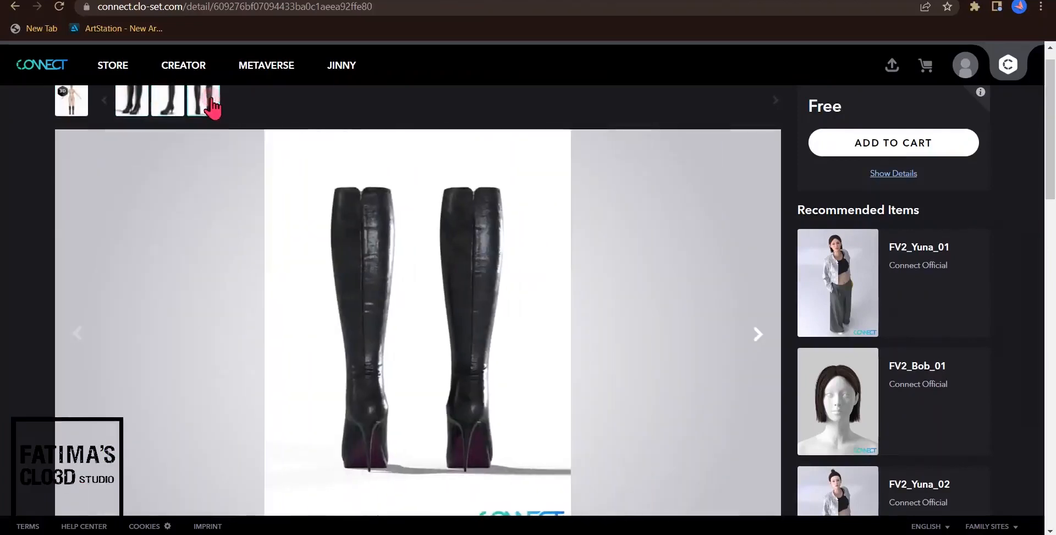
right_click(283, 187)
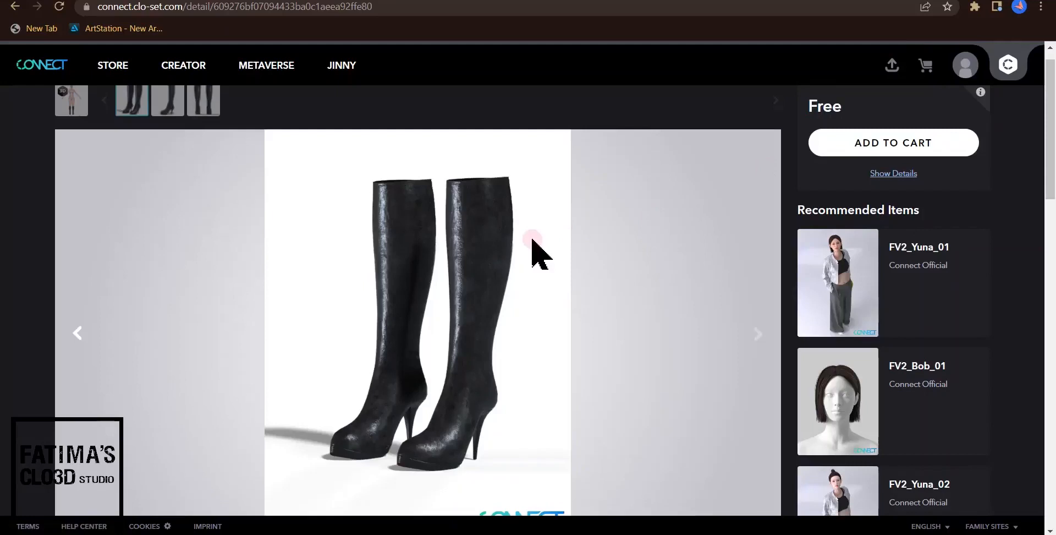
mouse_move(893, 143)
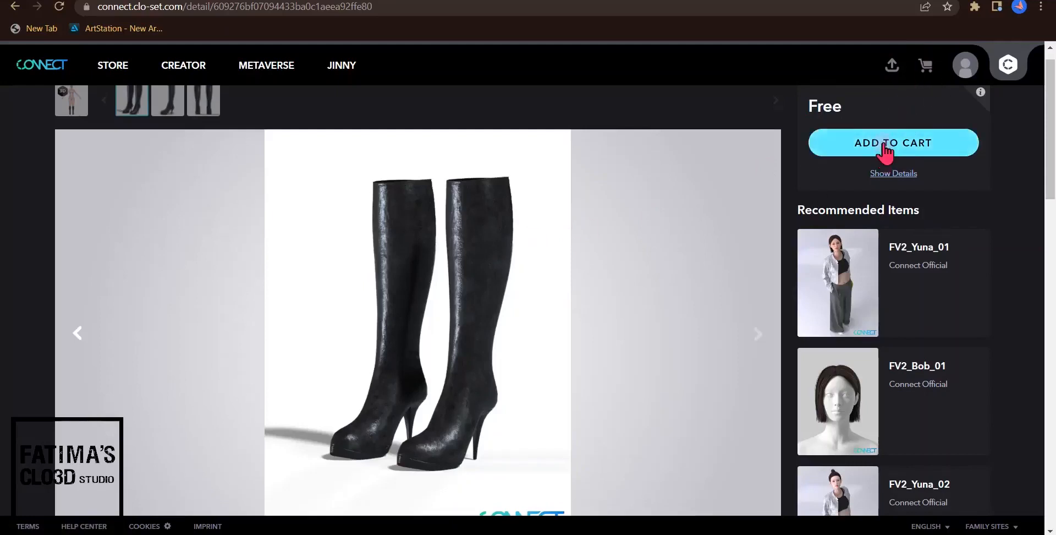
- Add FV2_Knee_High_Boots to the cart, confirm, and view the cart listing it at $0.00
click(893, 142)
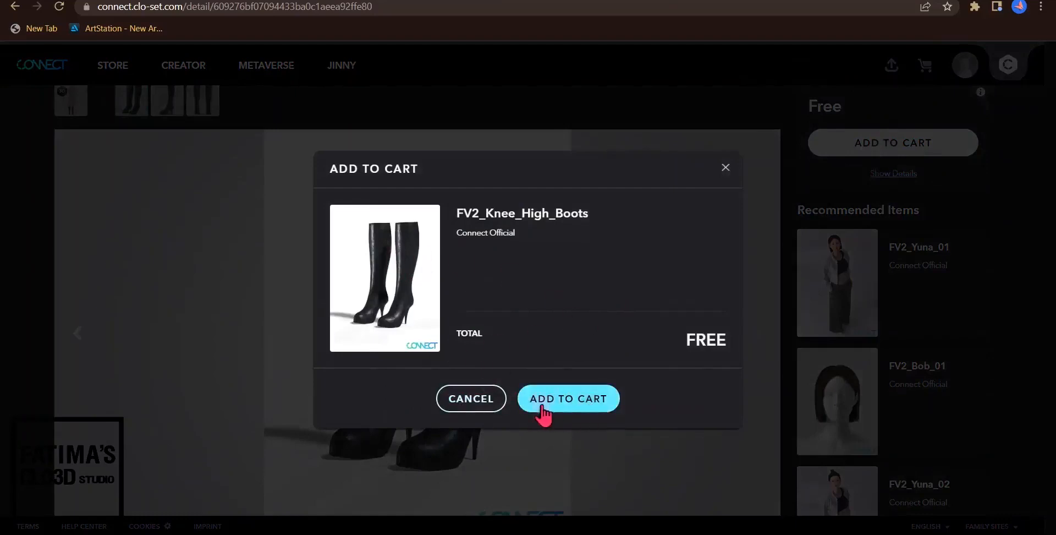
click(567, 398)
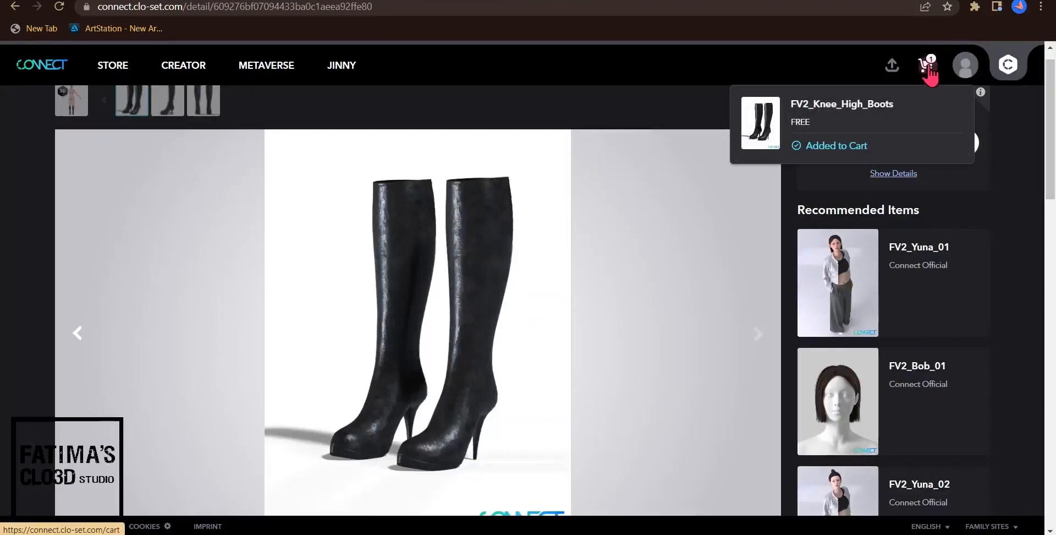
click(926, 65)
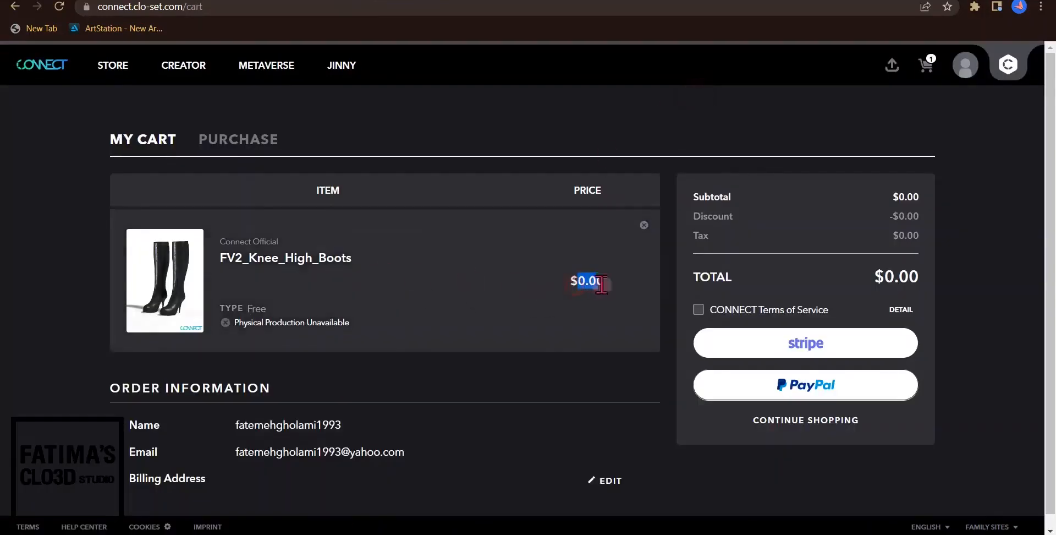
click(571, 325)
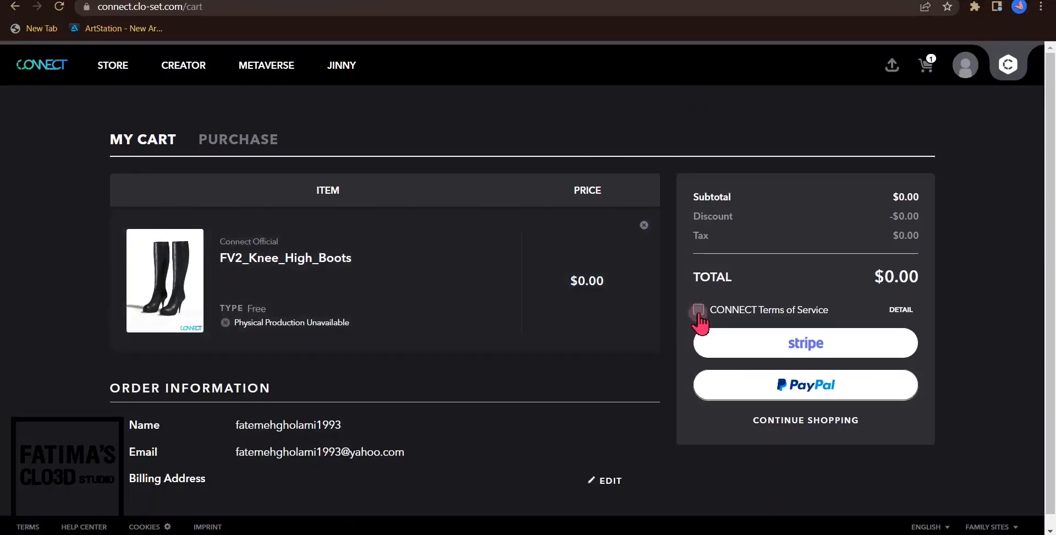
click(699, 310)
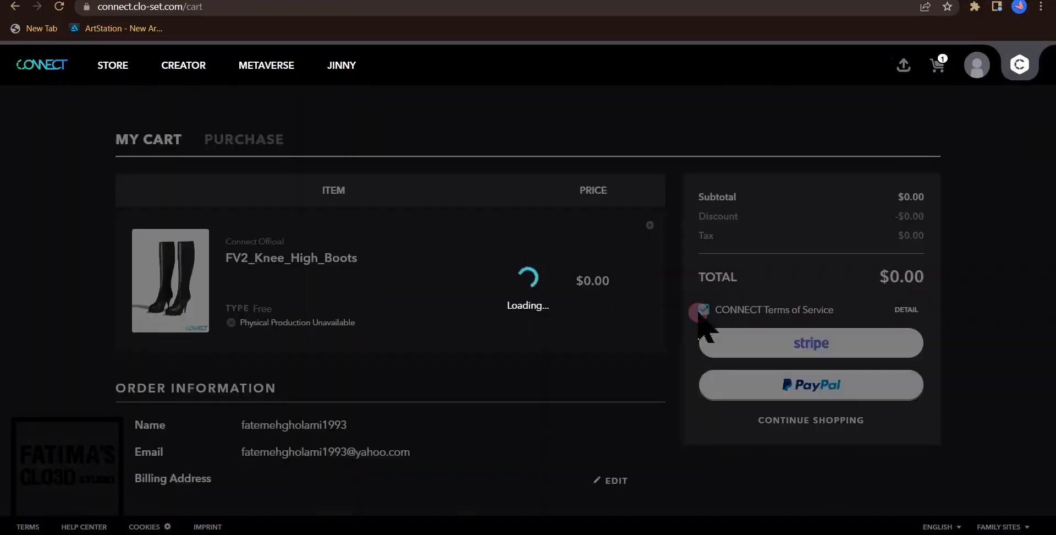
click(699, 310)
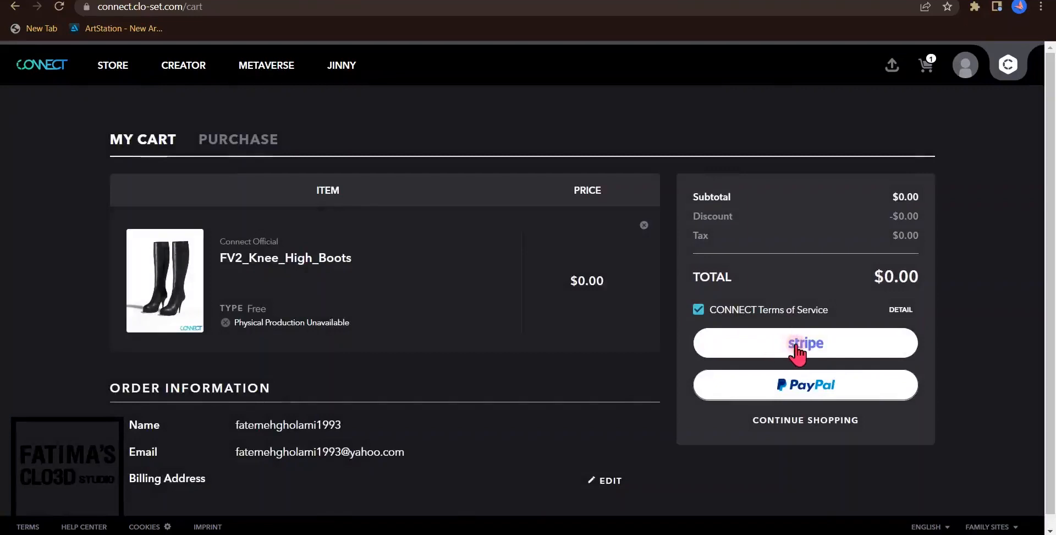
click(805, 344)
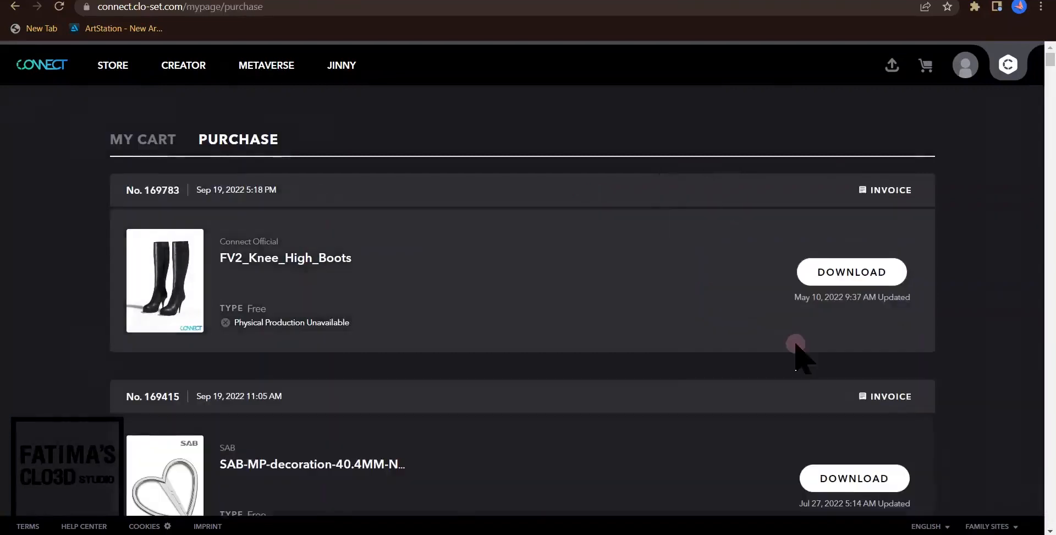
mouse_move(216, 290)
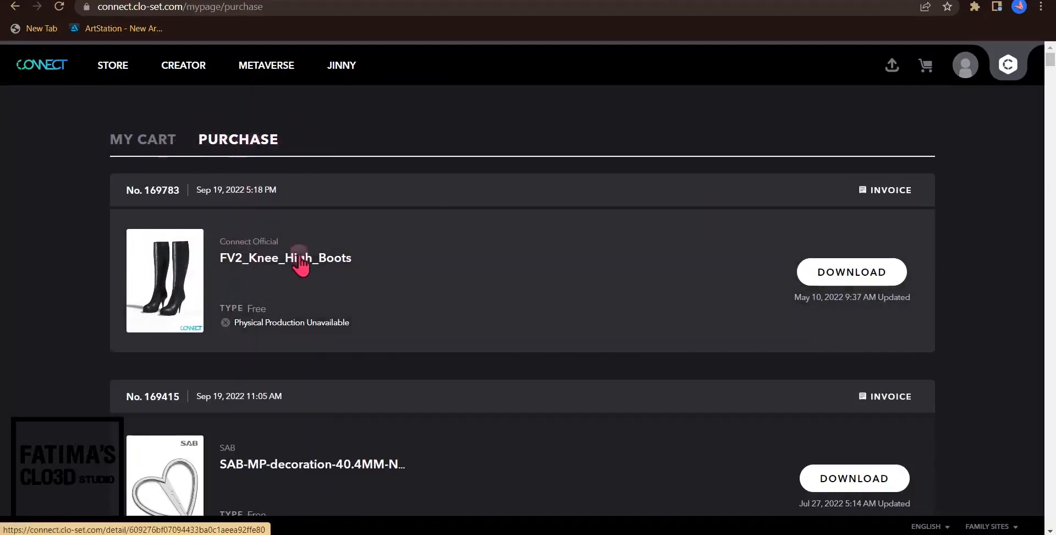
mouse_move(504, 302)
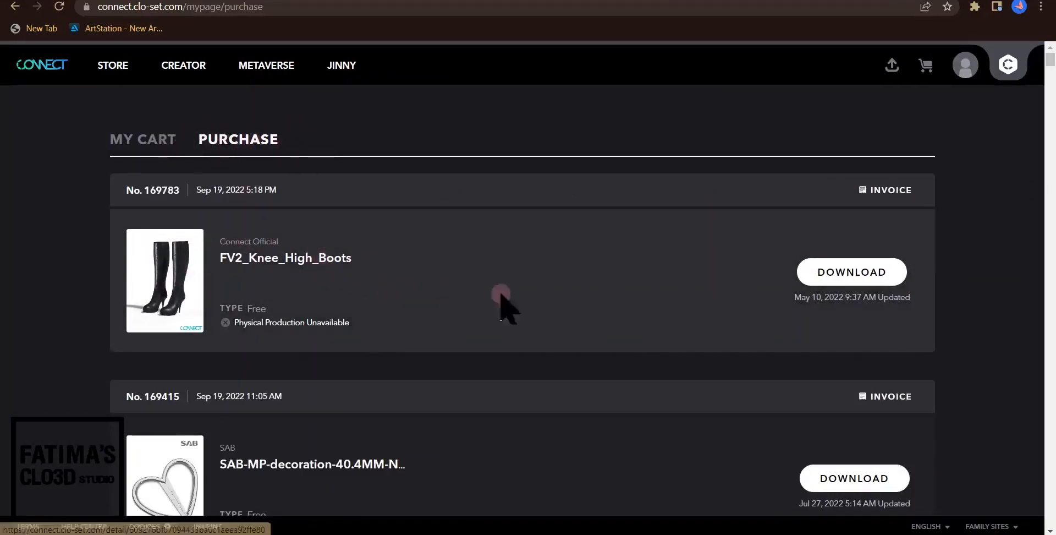
mouse_move(852, 272)
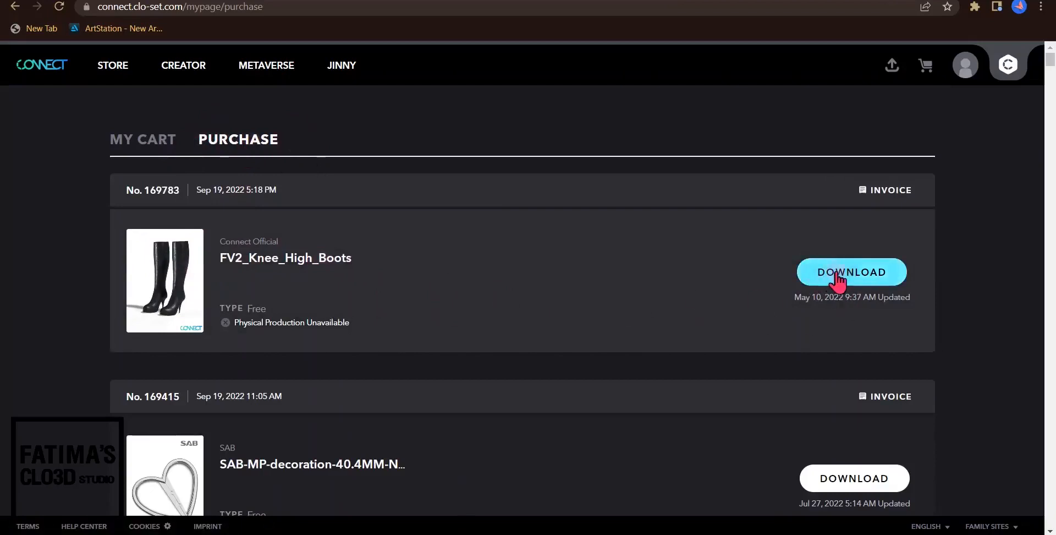
- Download the purchased FV2_Knee_High_Boots zip from the Purchase page
click(851, 272)
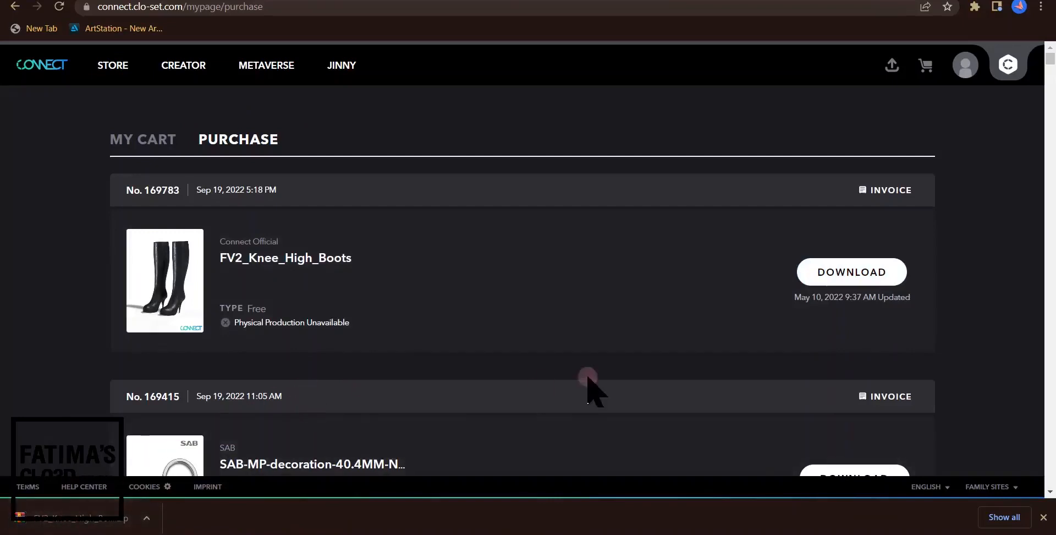
mouse_move(327, 299)
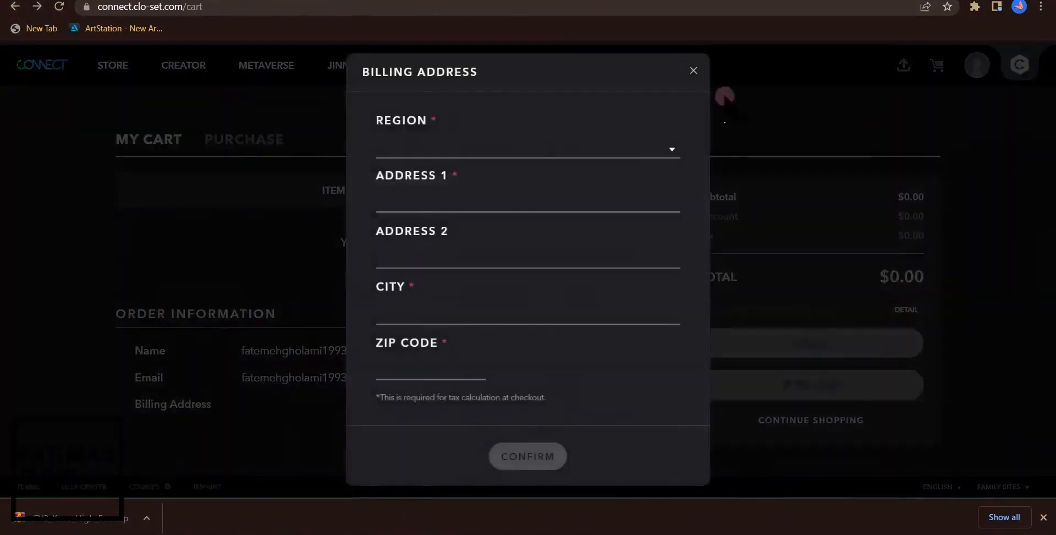
- Dismiss the Billing Address form and scroll the avatar store's boots and shoes again
click(693, 70)
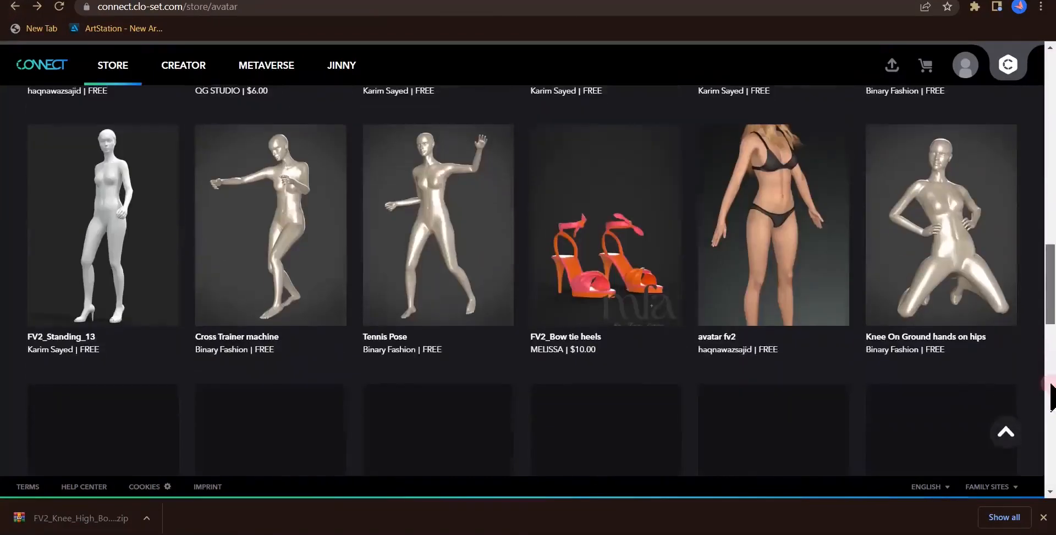
scroll(down, 3)
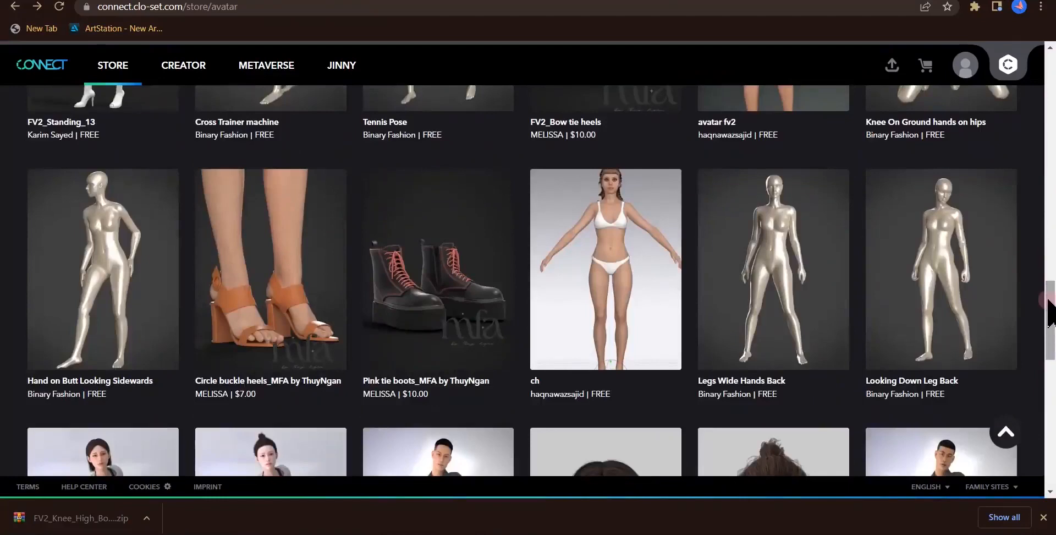
scroll(down, 3)
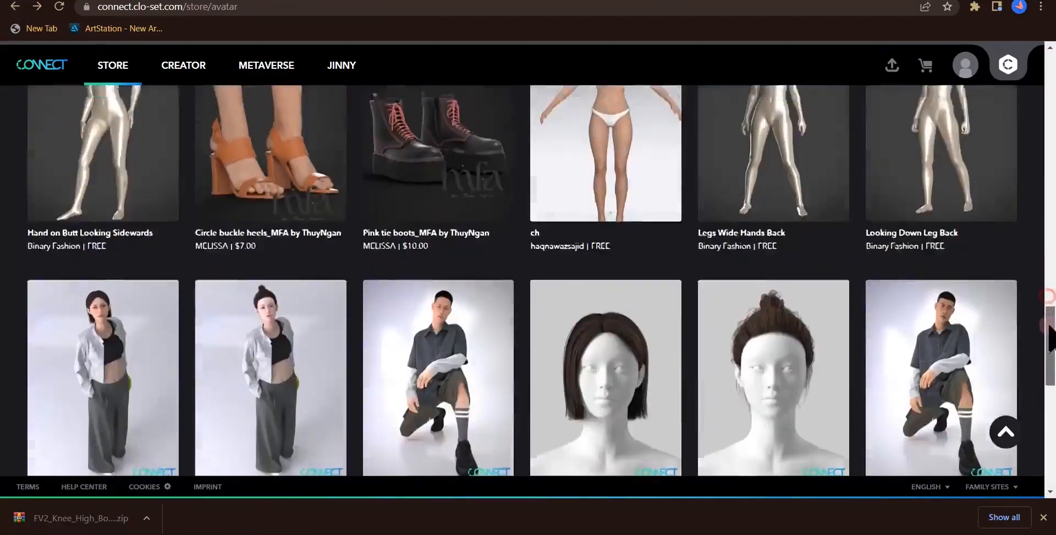
scroll(down, 3)
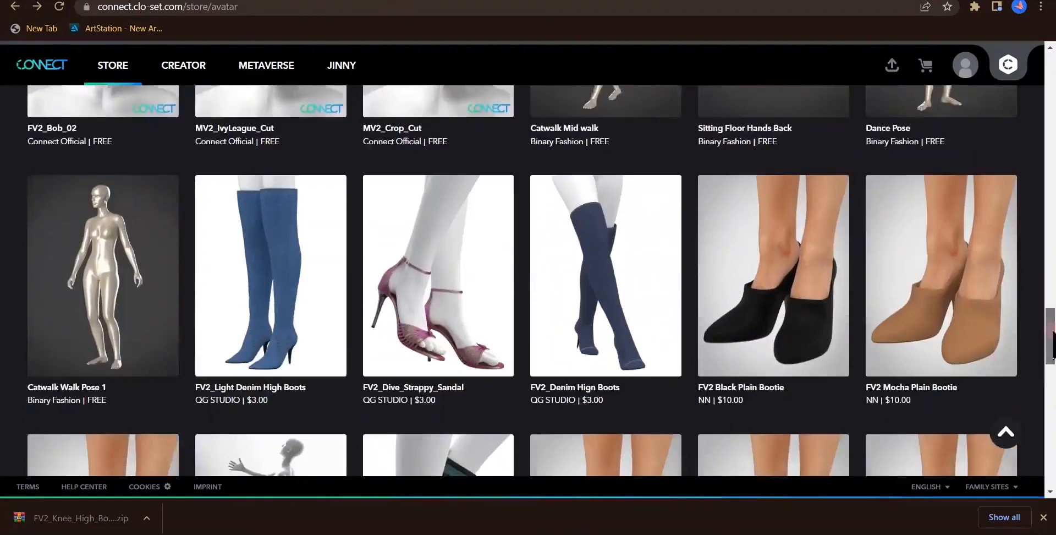